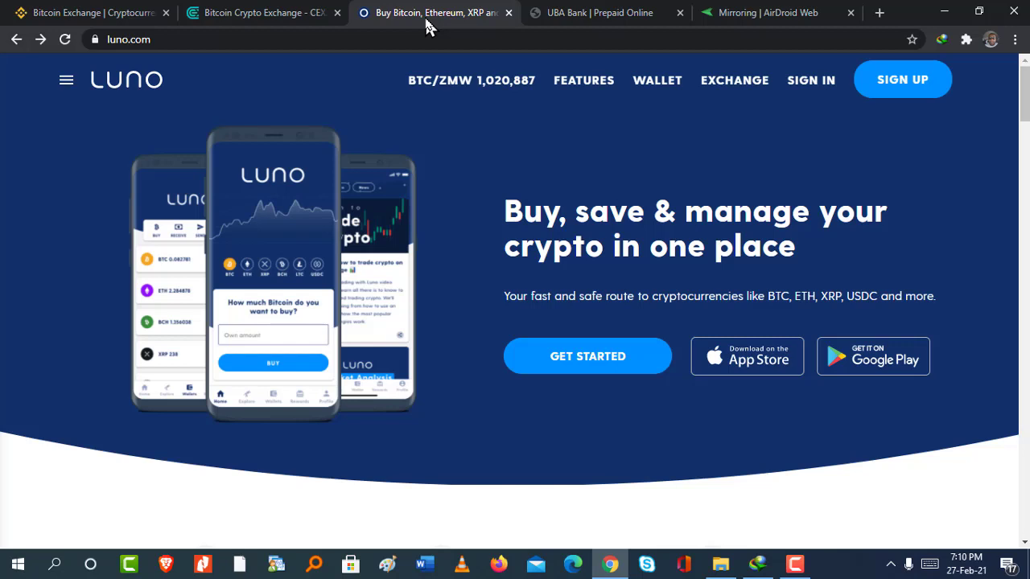
{"action": "mouse_move", "coordinate": [448, 32]}
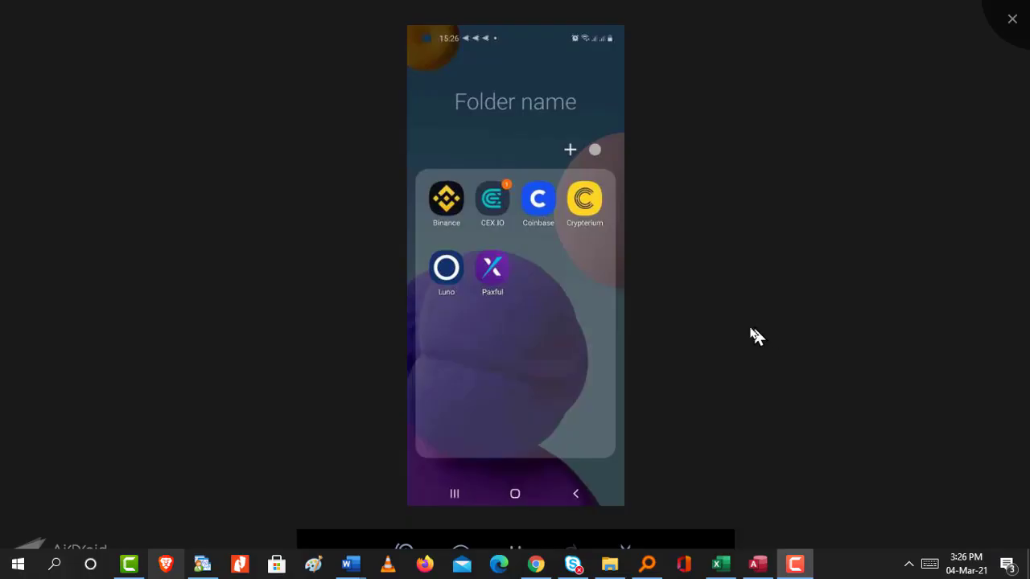
{"action": "mouse_move", "coordinate": [635, 309]}
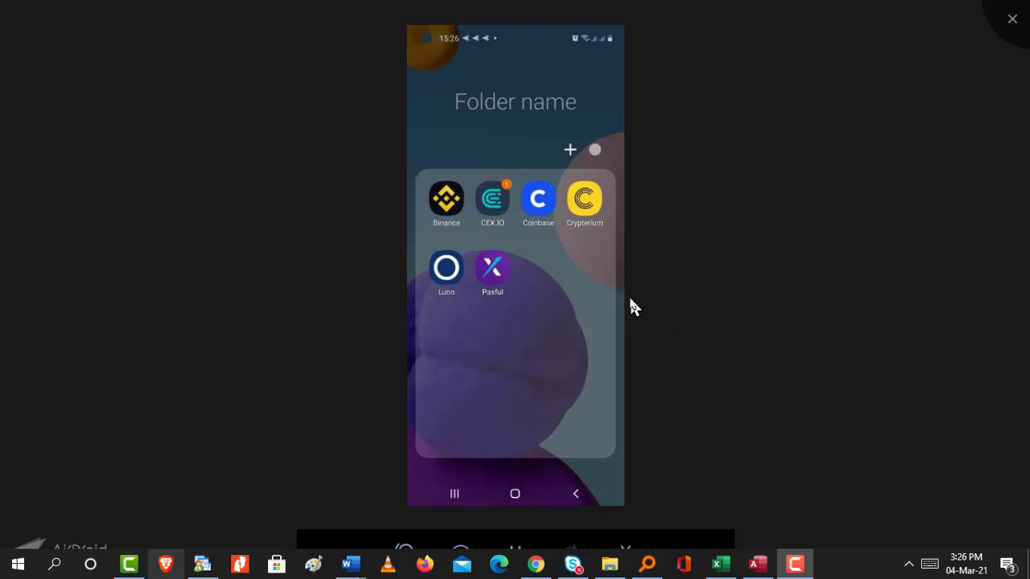
{"action": "mouse_move", "coordinate": [449, 233]}
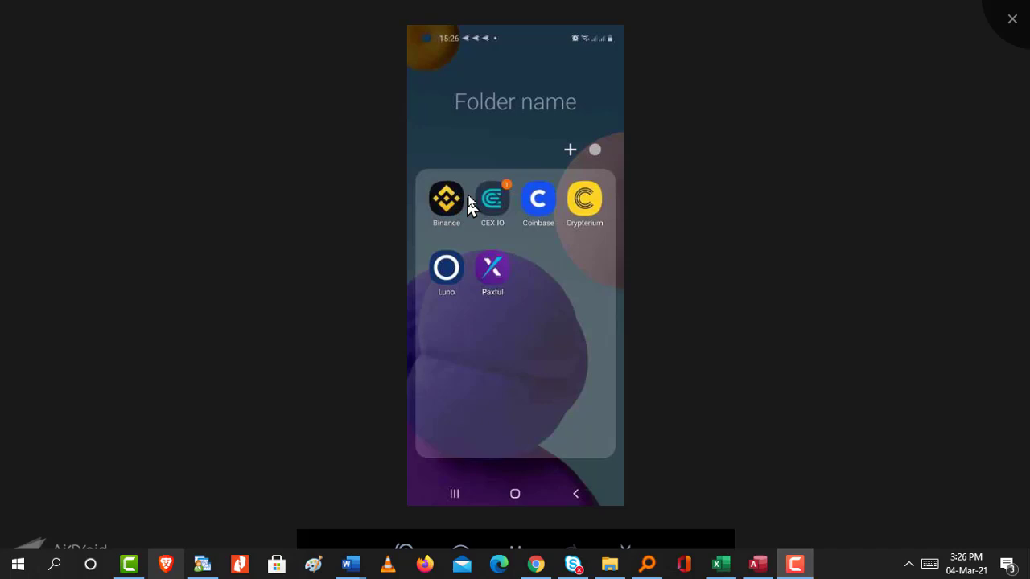
{"action": "mouse_move", "coordinate": [473, 177]}
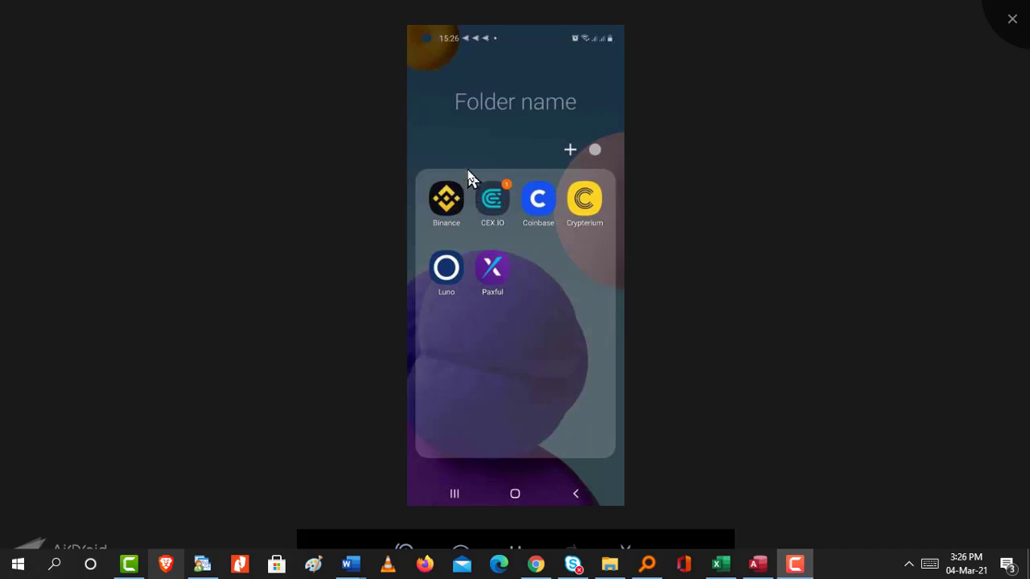
{"action": "mouse_move", "coordinate": [466, 160]}
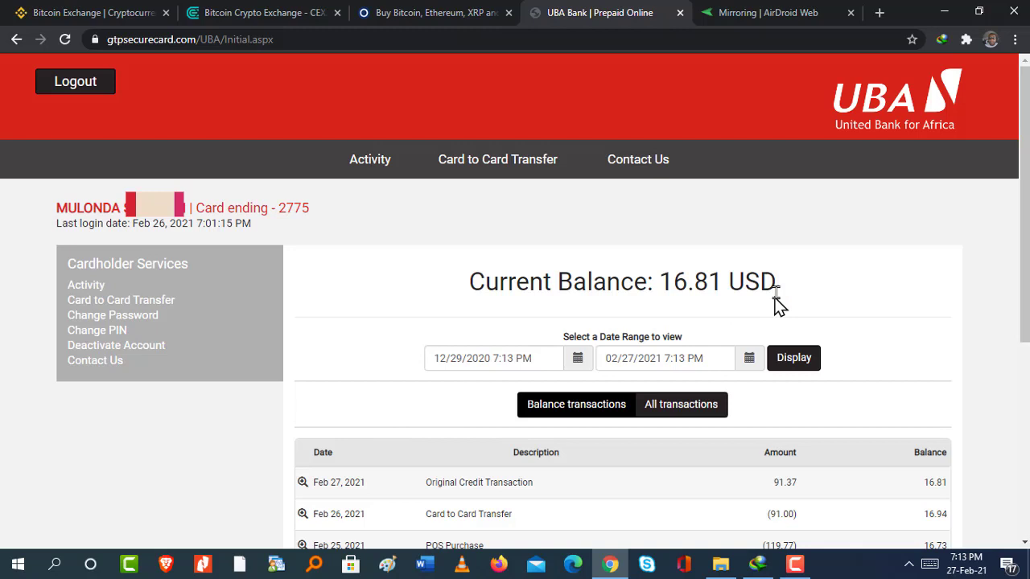
{"action": "mouse_move", "coordinate": [818, 290]}
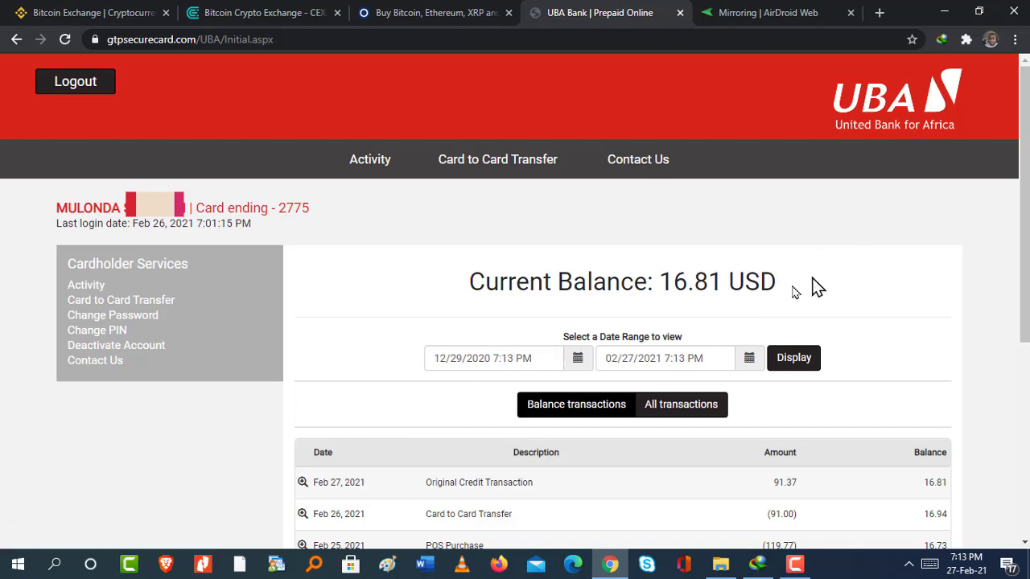
{"action": "mouse_move", "coordinate": [695, 296]}
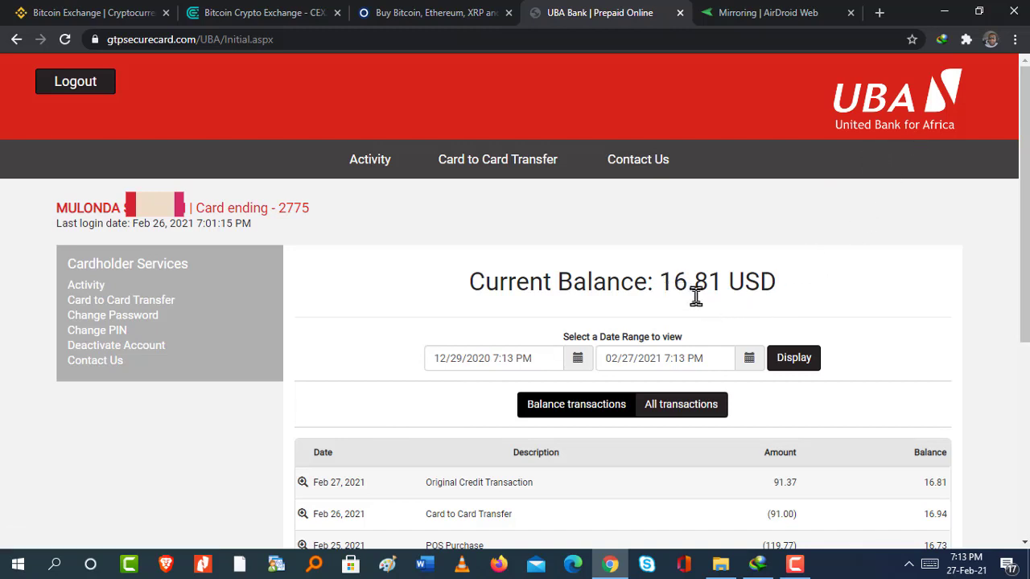
{"action": "mouse_move", "coordinate": [708, 296]}
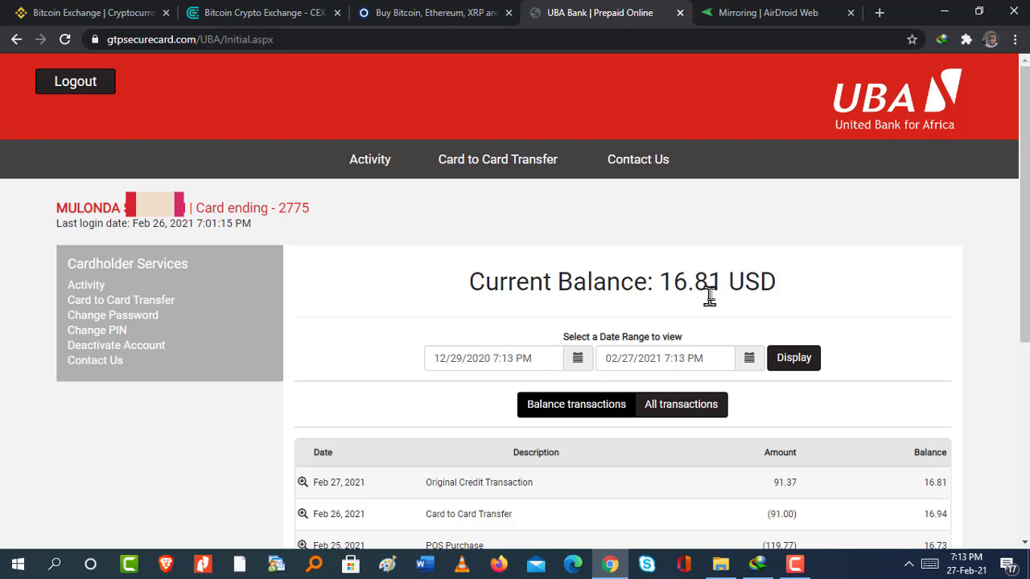
{"action": "mouse_move", "coordinate": [698, 286]}
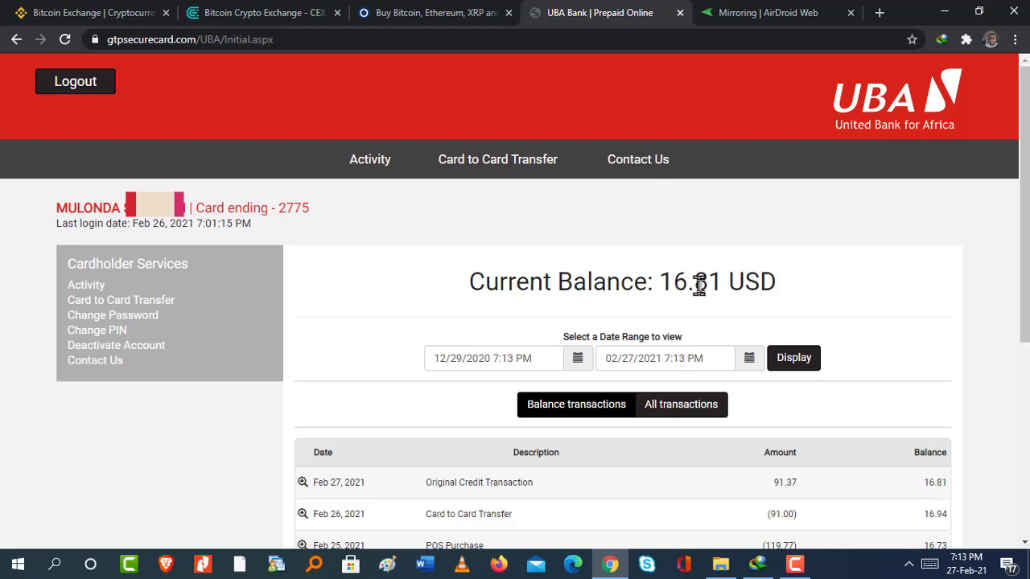
Highlight the 16.81 USD Current Balance figure on the UBA Prepaid account page
{"action": "double_click", "coordinate": [690, 282]}
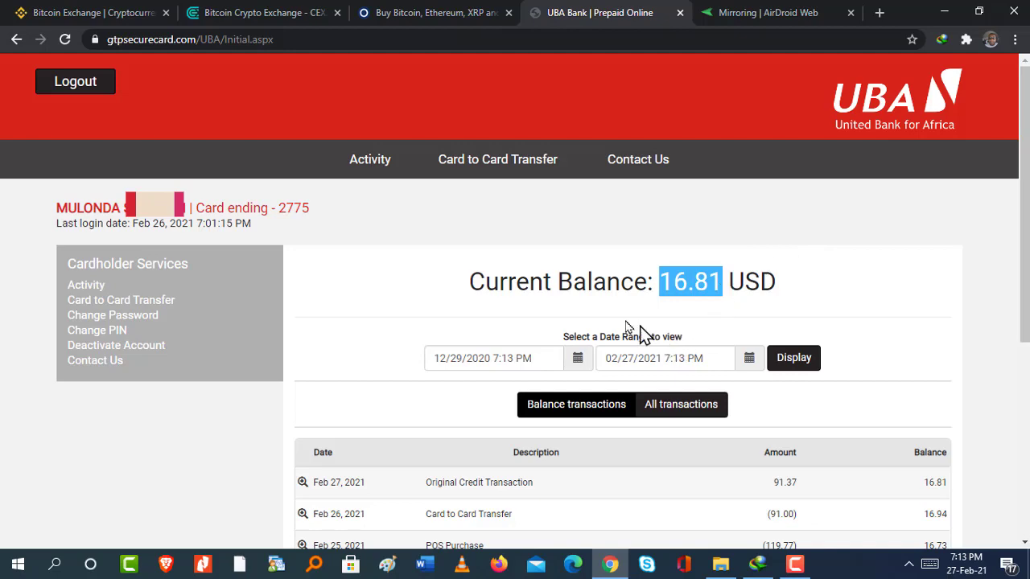
{"action": "mouse_move", "coordinate": [497, 159]}
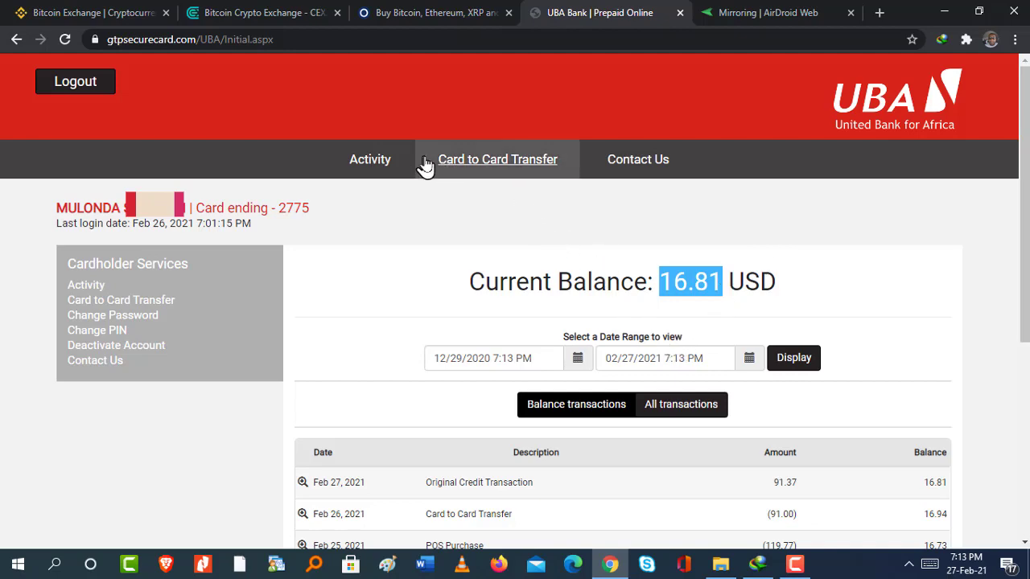
From the CEX.IO BTC/USD Trade page, go to BUY/SELL to buy Bitcoin with a card
{"action": "left_click", "coordinate": [261, 13]}
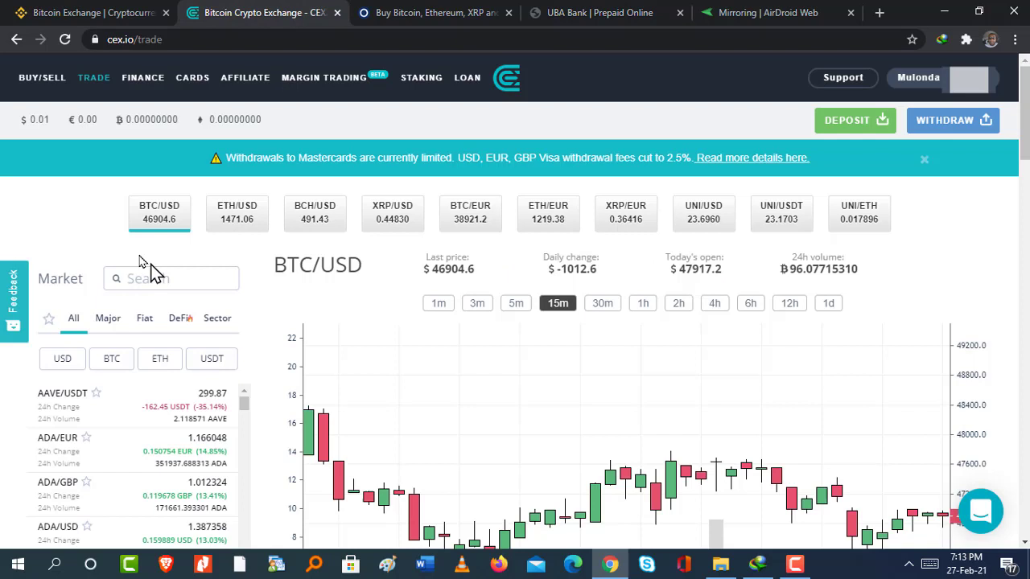
{"action": "mouse_move", "coordinate": [126, 119]}
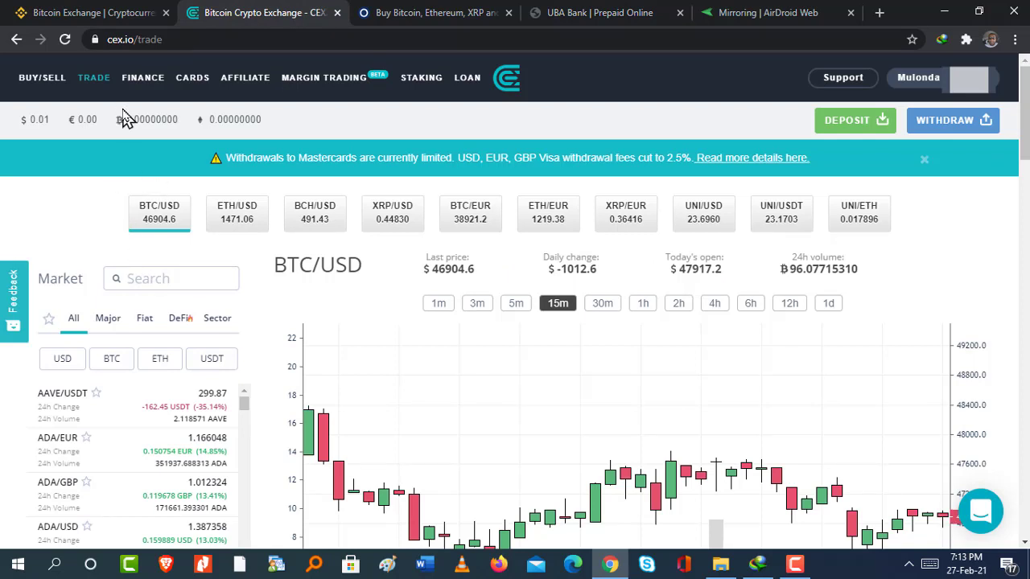
{"action": "mouse_move", "coordinate": [176, 156]}
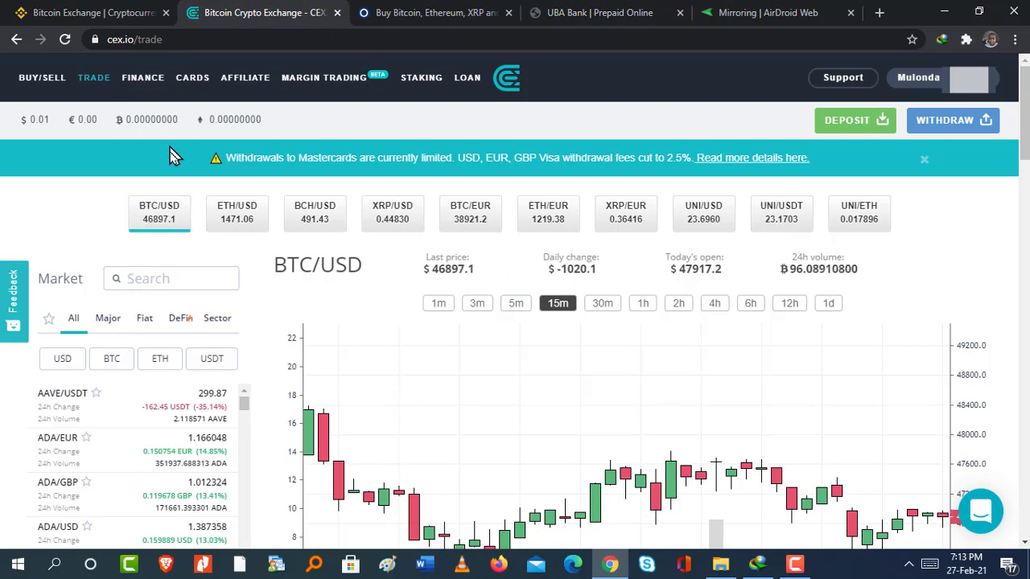
{"action": "mouse_move", "coordinate": [885, 157]}
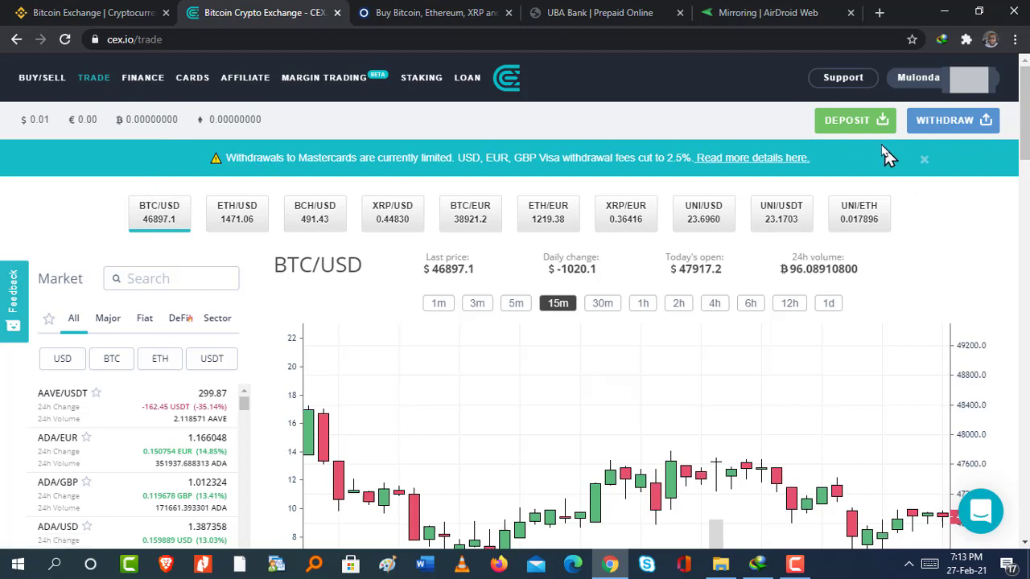
{"action": "mouse_move", "coordinate": [853, 148]}
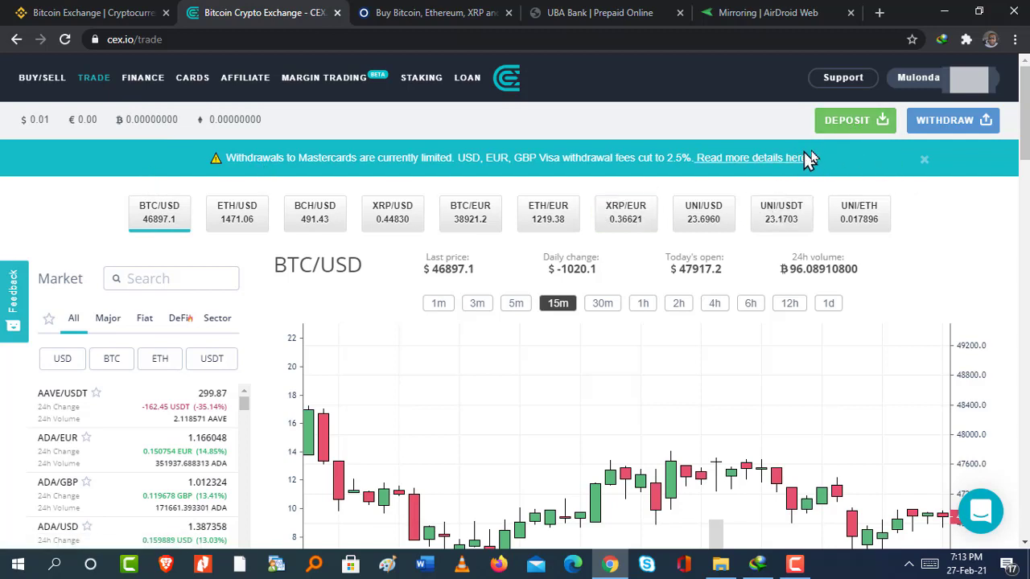
{"action": "mouse_move", "coordinate": [602, 199]}
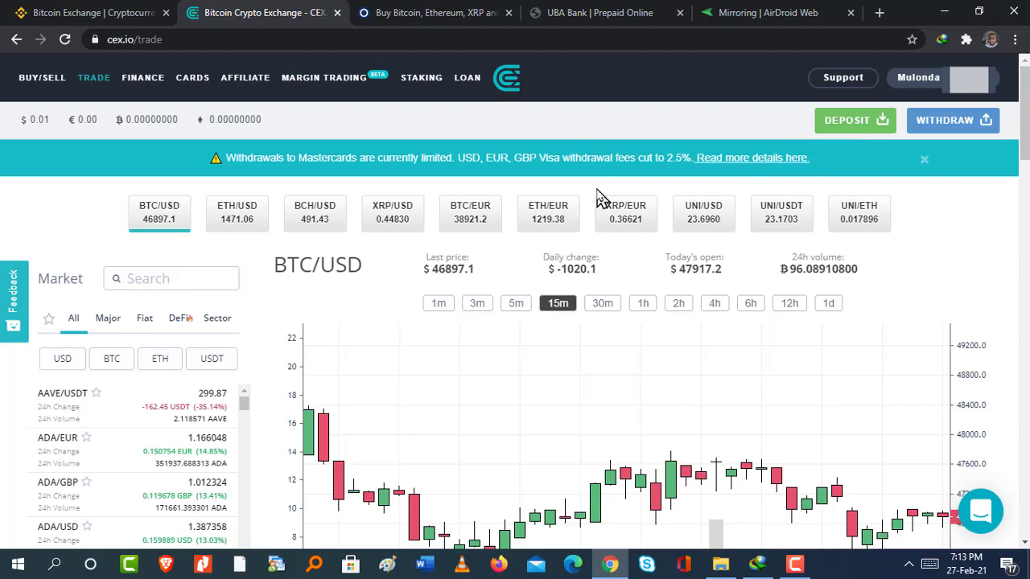
{"action": "mouse_move", "coordinate": [395, 212]}
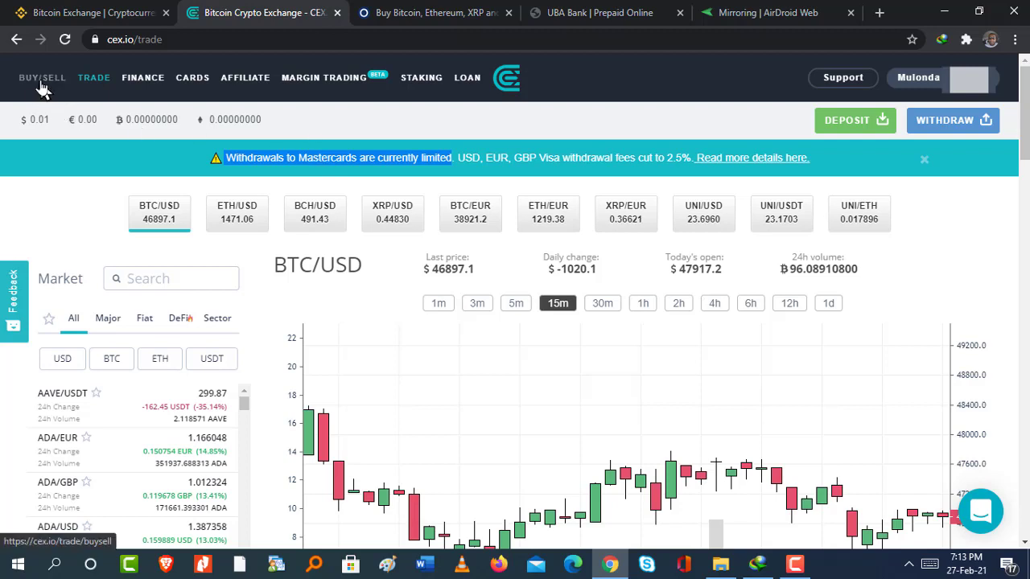
{"action": "left_click", "coordinate": [42, 77]}
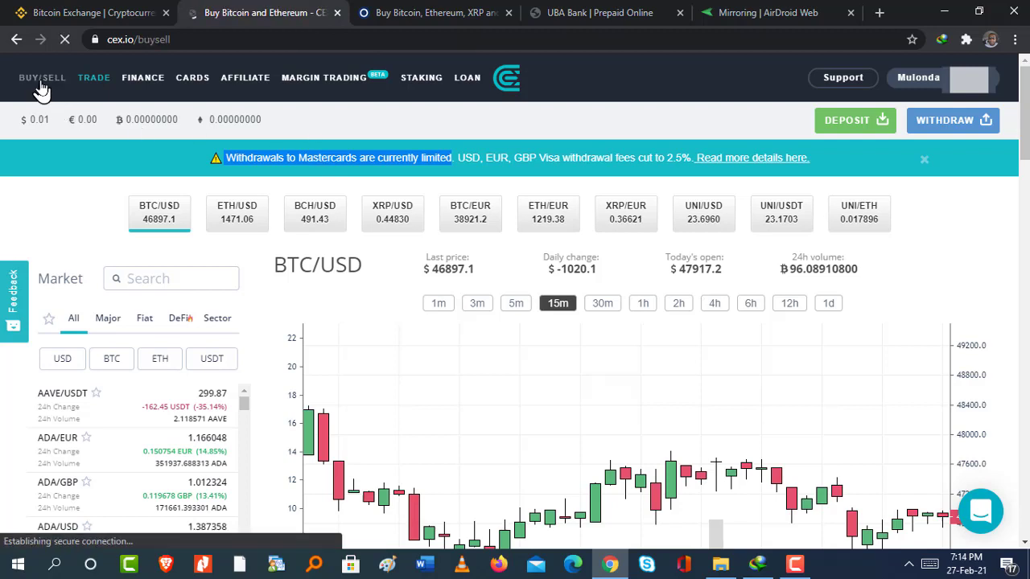
Enter a custom purchase amount of 40 USD, converting to about 0.0007 BTC
{"action": "left_click", "coordinate": [42, 77]}
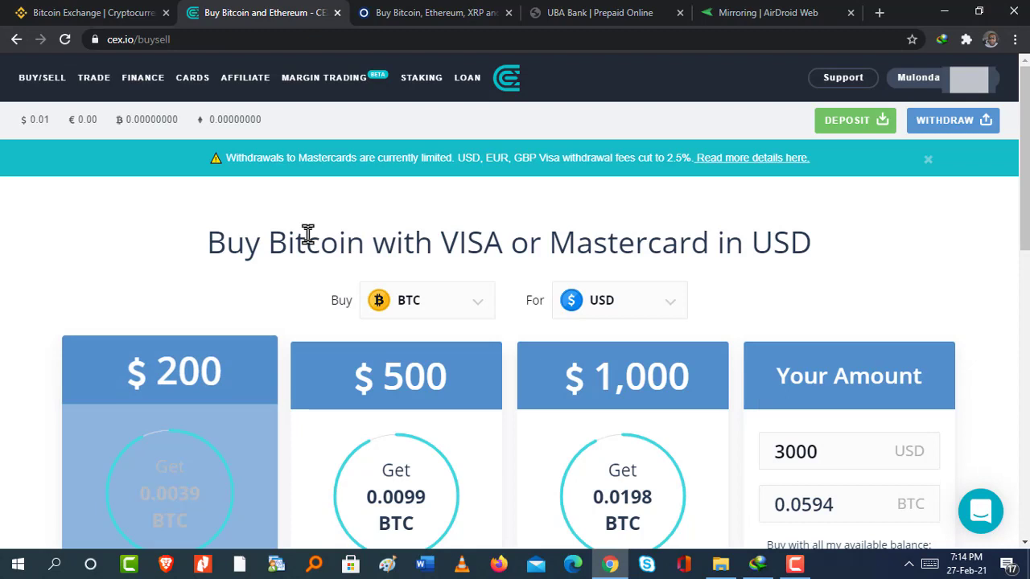
{"action": "mouse_move", "coordinate": [333, 293]}
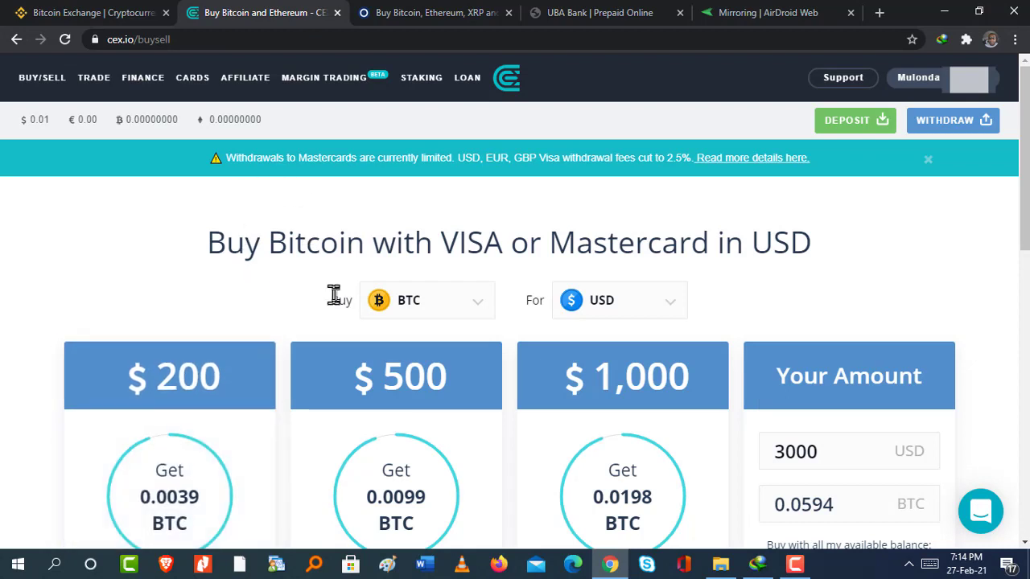
{"action": "mouse_move", "coordinate": [457, 325]}
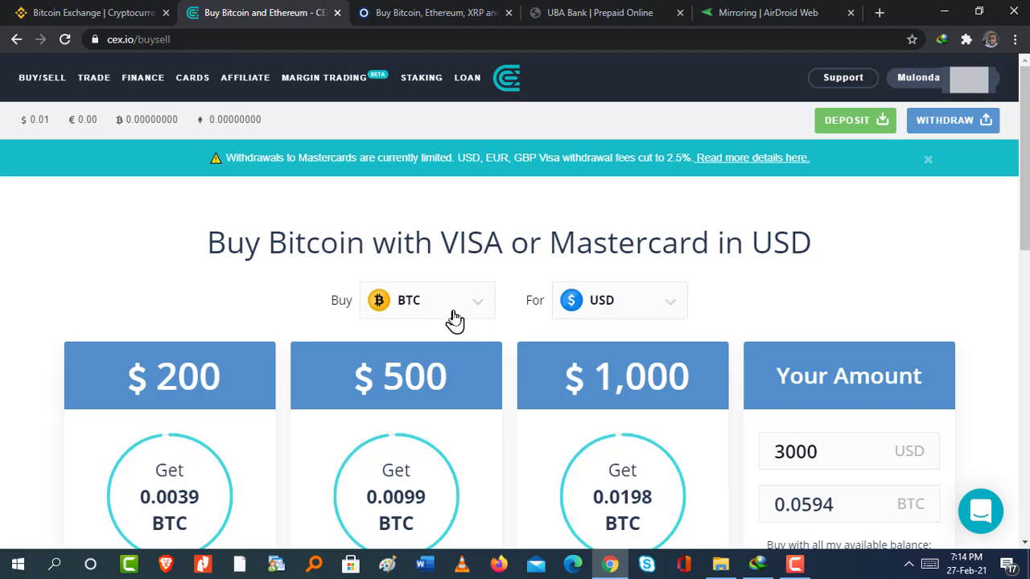
{"action": "mouse_move", "coordinate": [460, 336]}
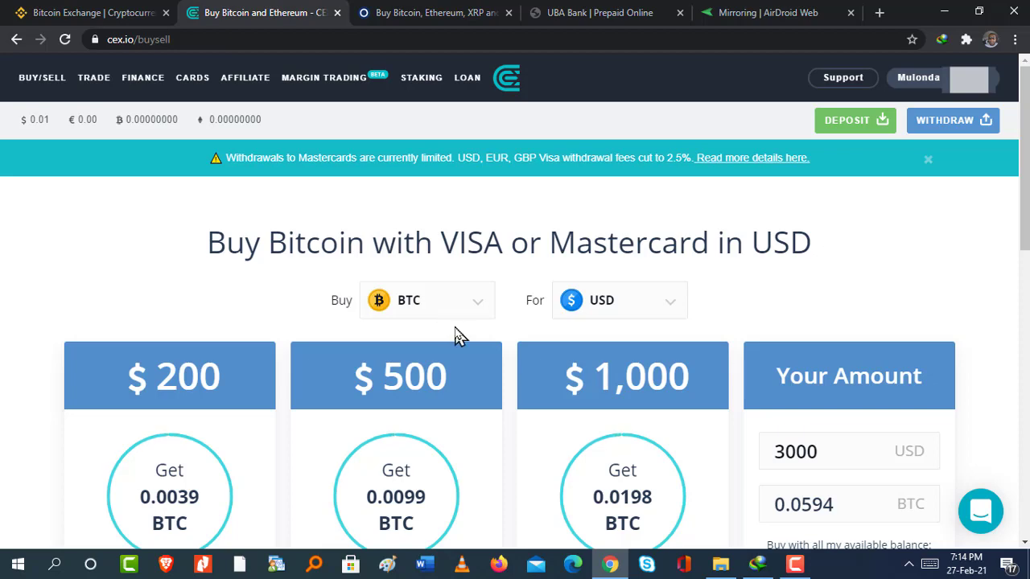
{"action": "scroll", "scroll_direction": "down", "scroll_amount": 3}
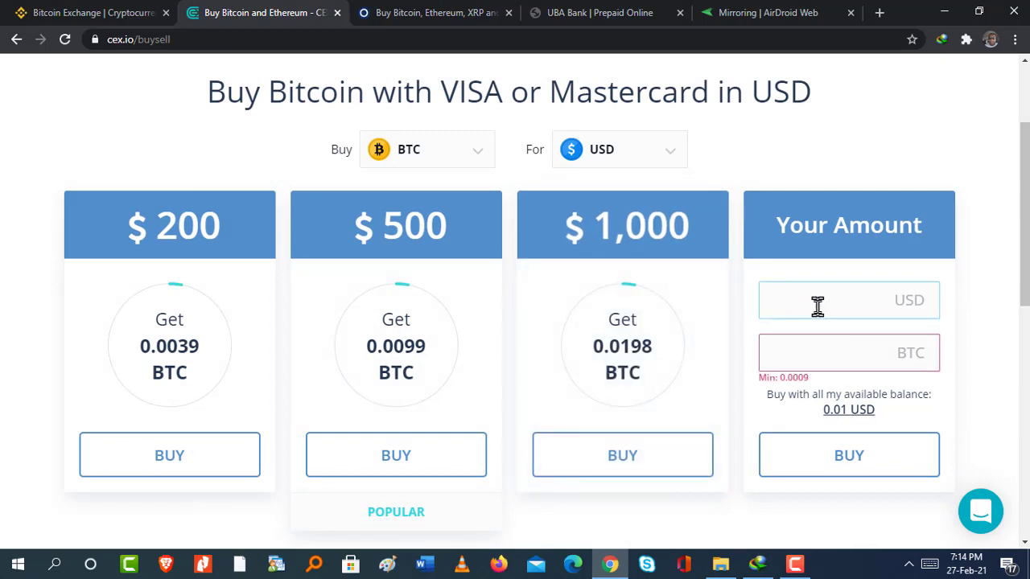
{"action": "type", "text": "2"}
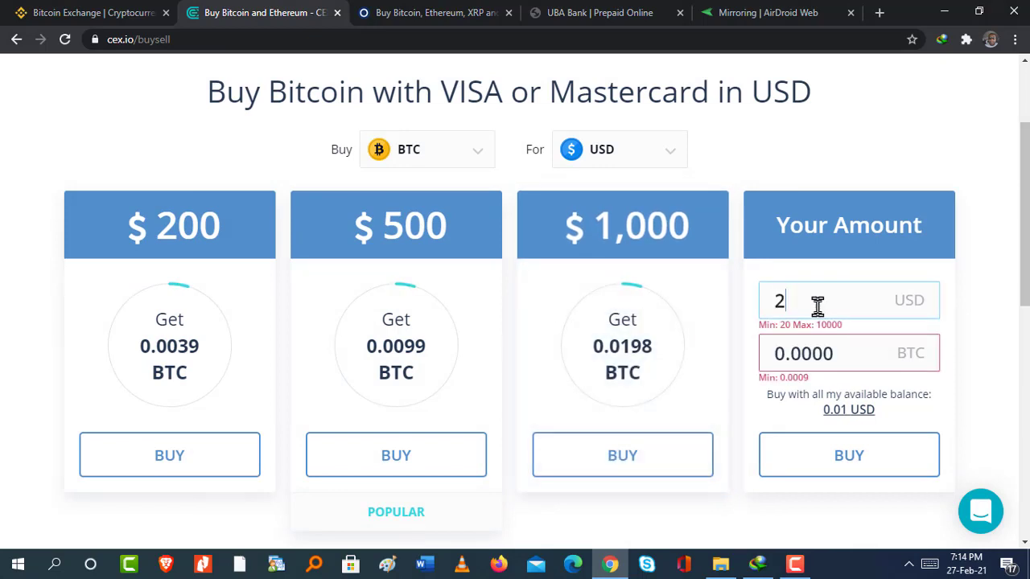
{"action": "type", "text": "3"}
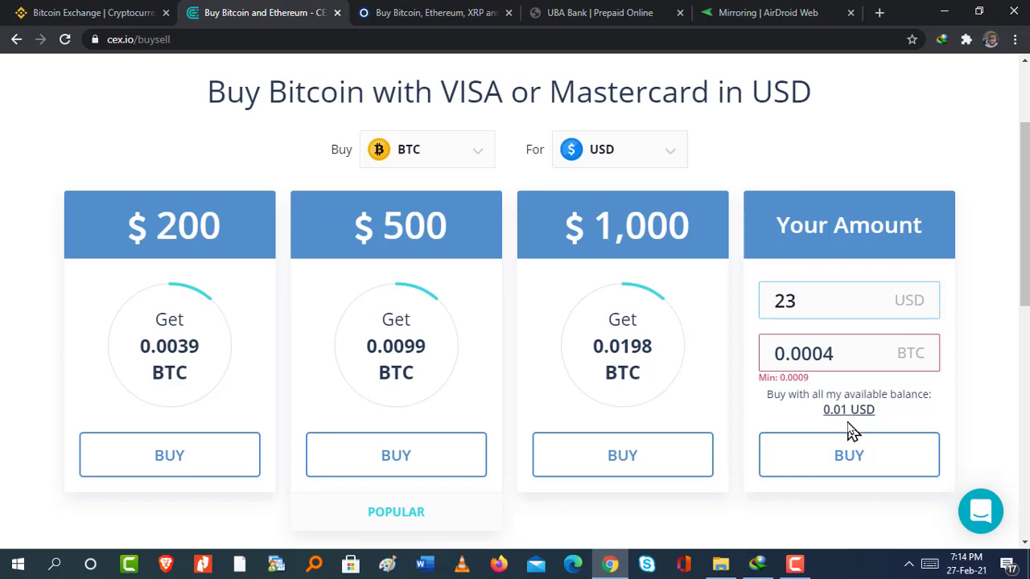
{"action": "mouse_move", "coordinate": [801, 391]}
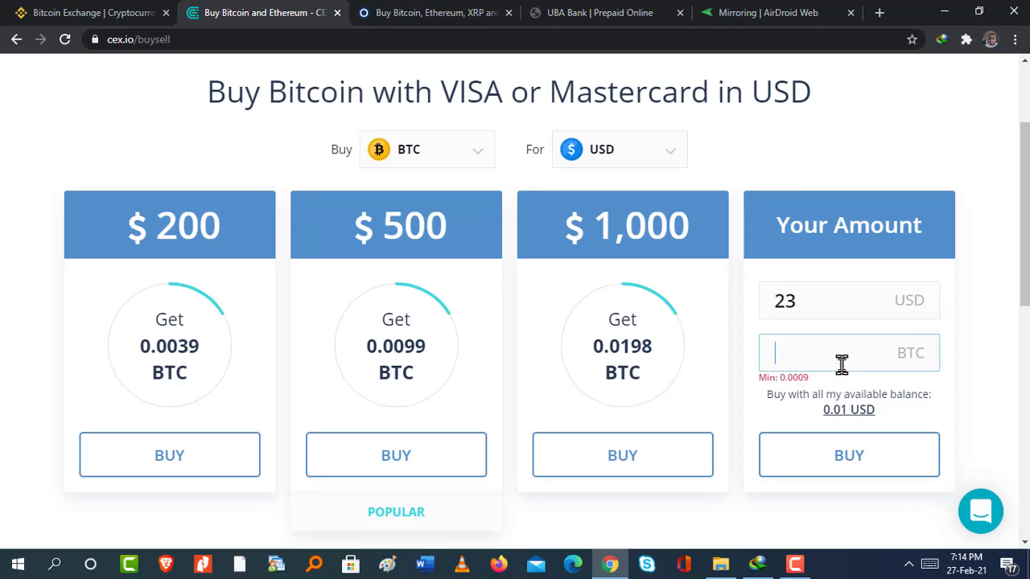
{"action": "left_click", "coordinate": [848, 301]}
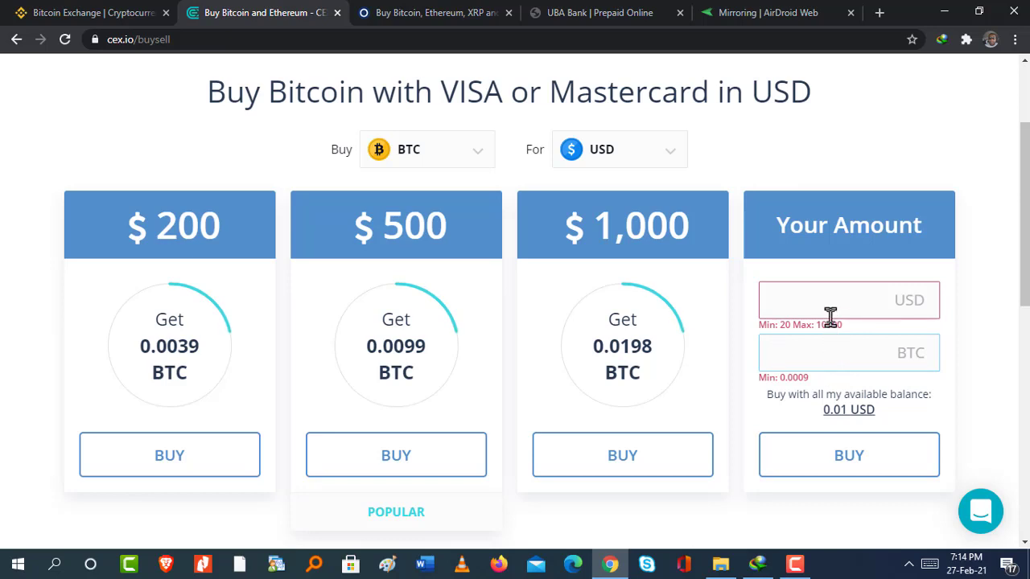
{"action": "left_click", "coordinate": [837, 301]}
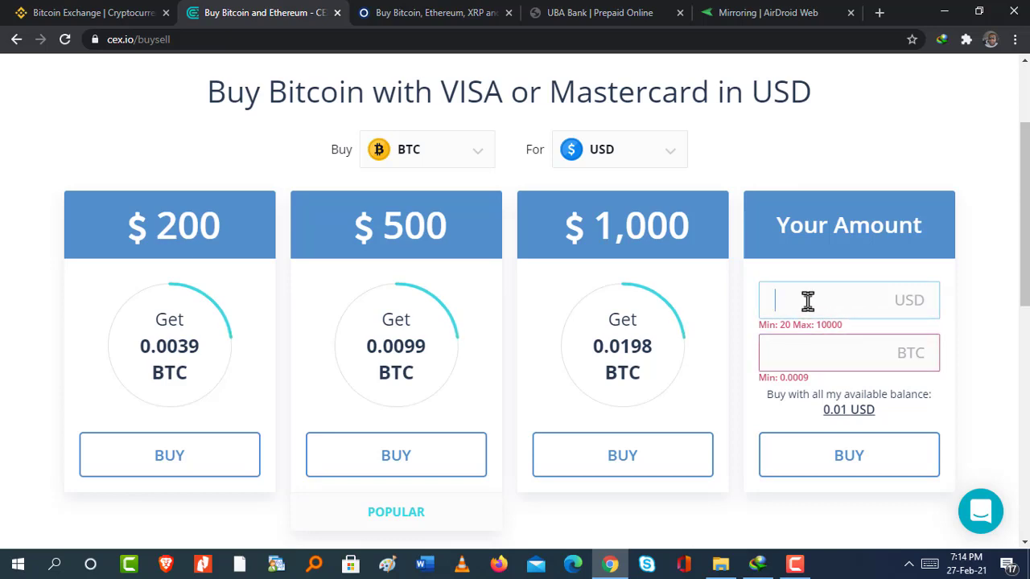
{"action": "type", "text": "40"}
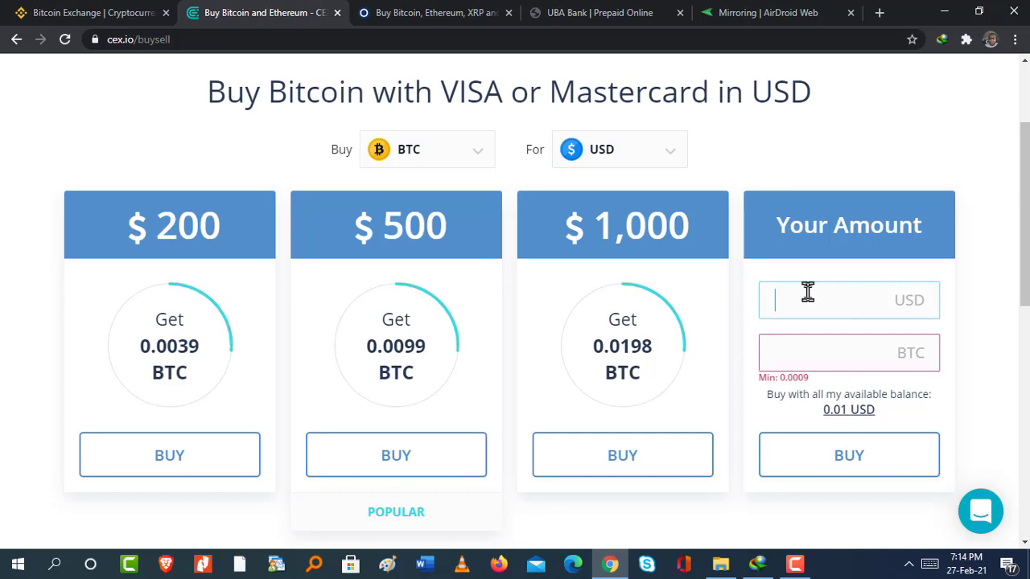
{"action": "type", "text": "4"}
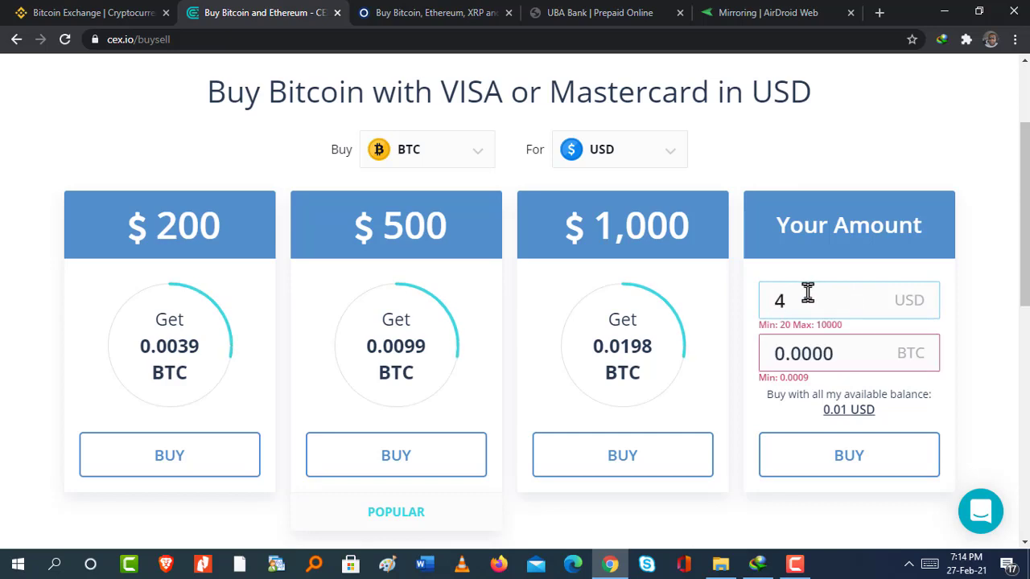
{"action": "type", "text": "0"}
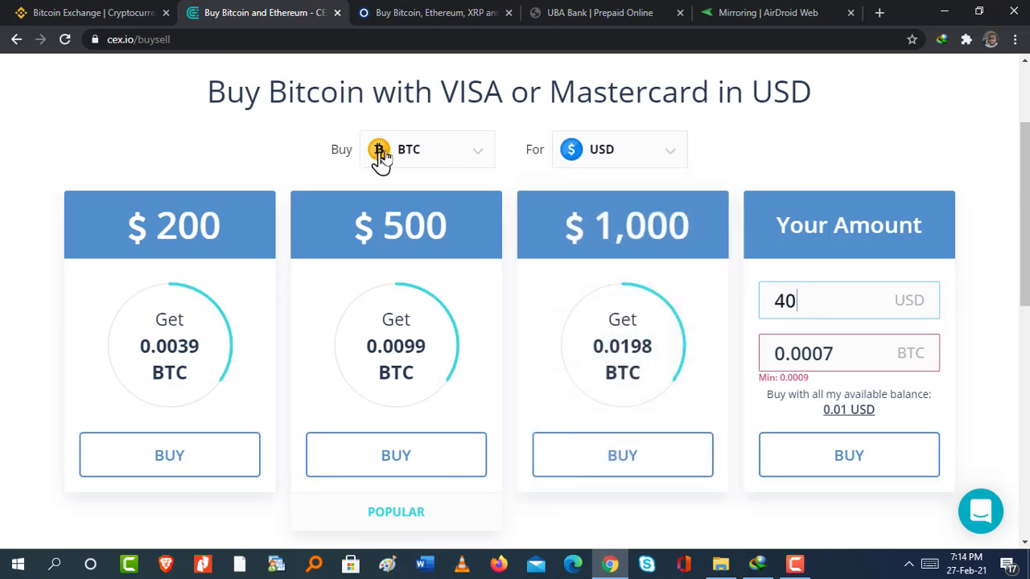
Choose XRP as the coin to buy and enter 25 USD for 52.1933 XRP
{"action": "left_click", "coordinate": [426, 149]}
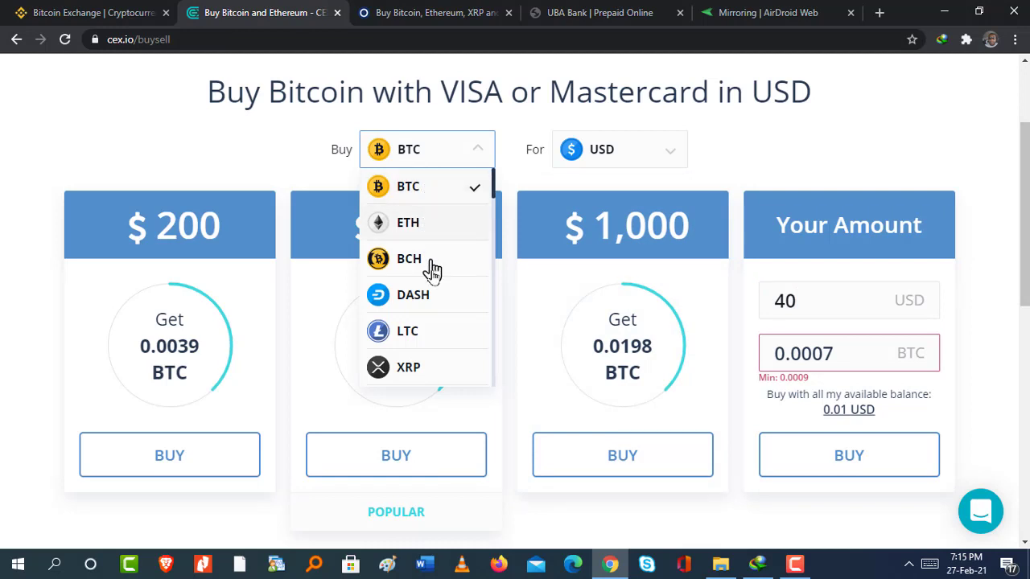
{"action": "mouse_move", "coordinate": [409, 369]}
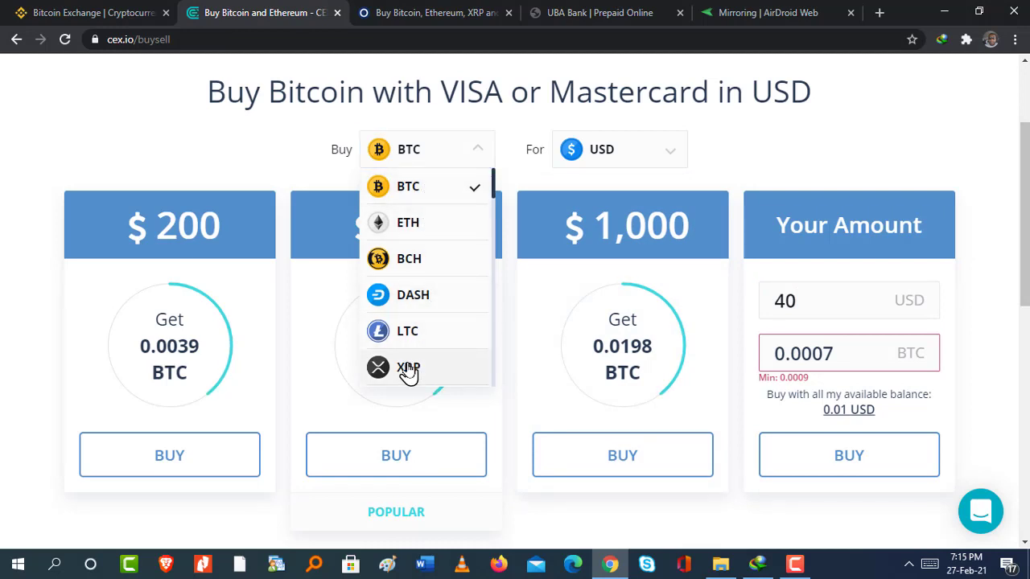
{"action": "left_click", "coordinate": [408, 367]}
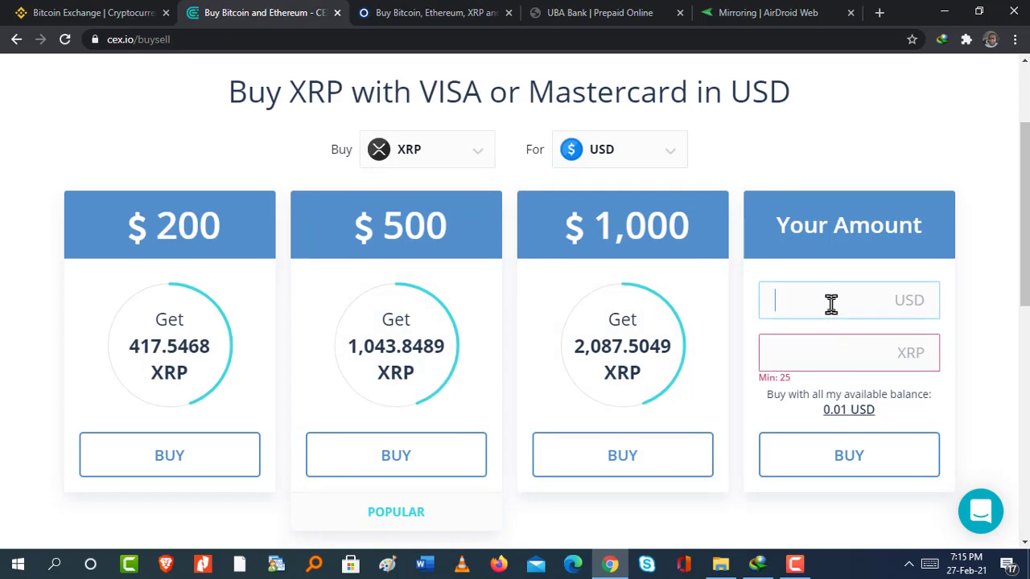
{"action": "type", "text": "2"}
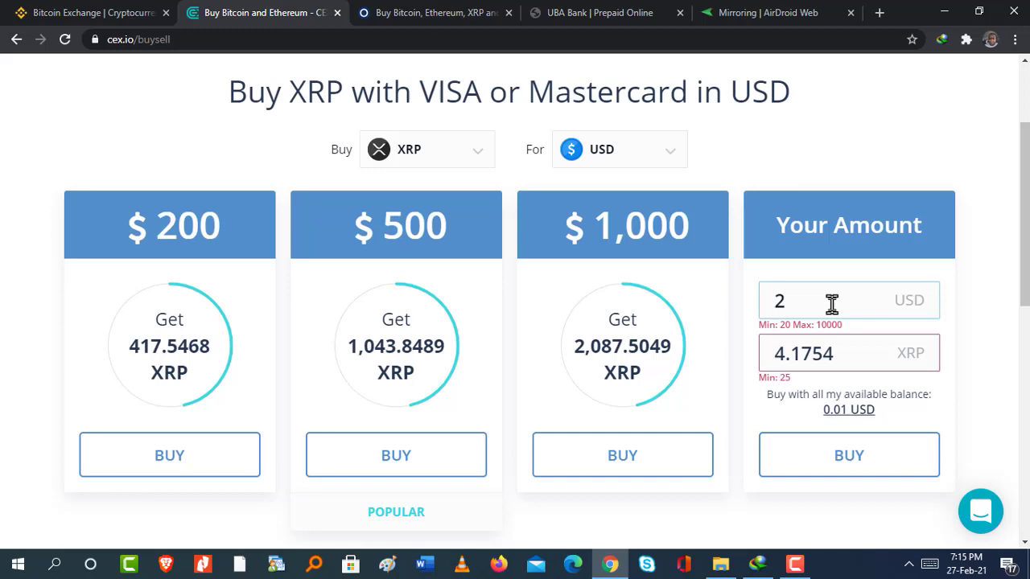
{"action": "type", "text": "5"}
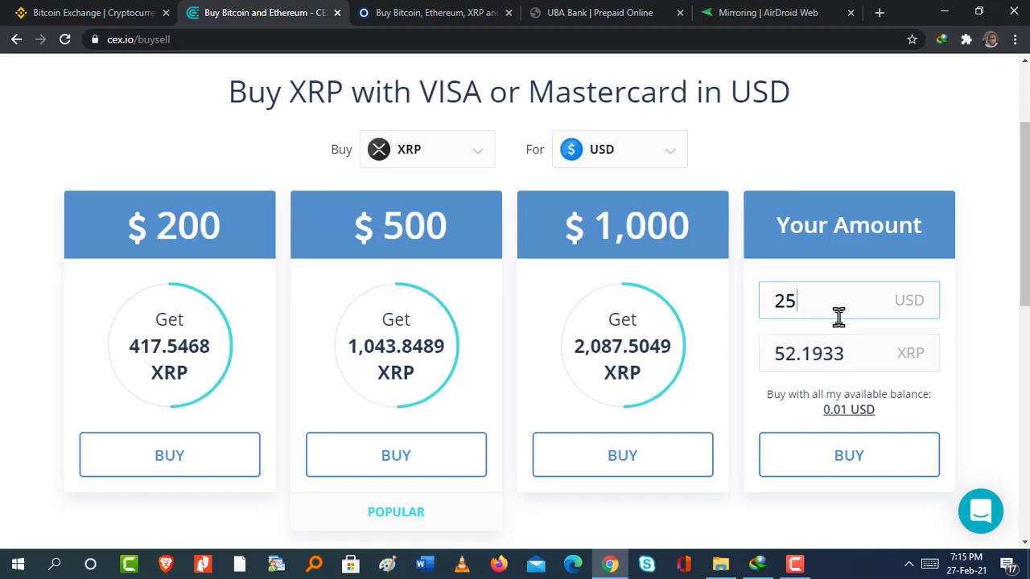
{"action": "mouse_move", "coordinate": [885, 482]}
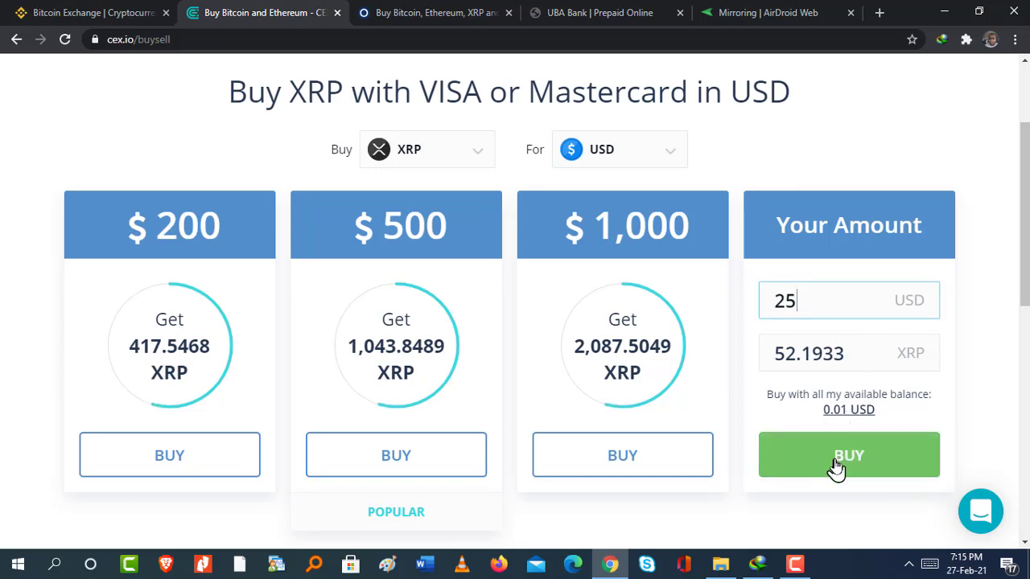
Check out with the Visa card and place the 25.78 USD XRP order, reaching the one-time PIN form
{"action": "left_click", "coordinate": [848, 453]}
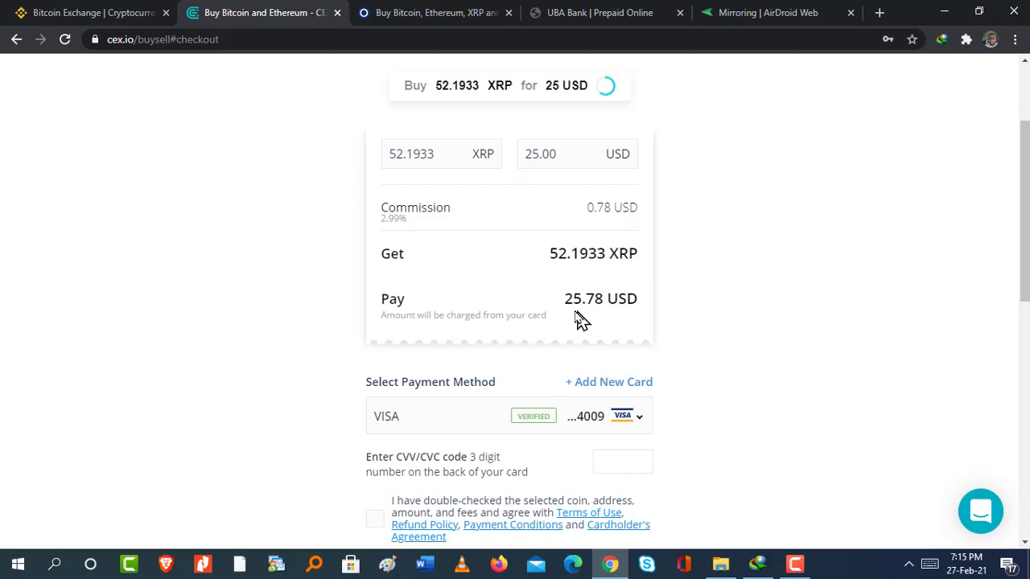
{"action": "mouse_move", "coordinate": [619, 229]}
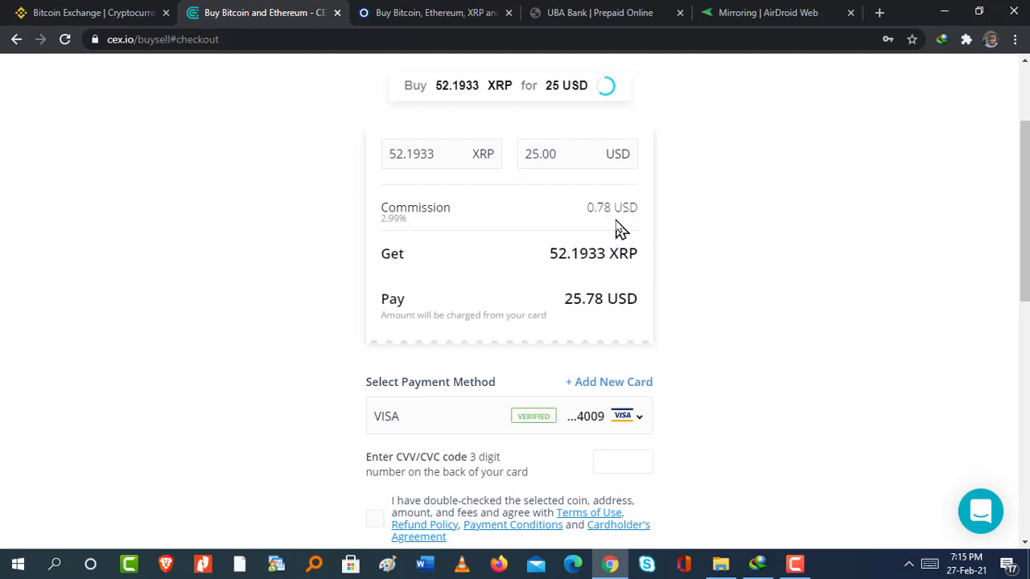
{"action": "mouse_move", "coordinate": [392, 238]}
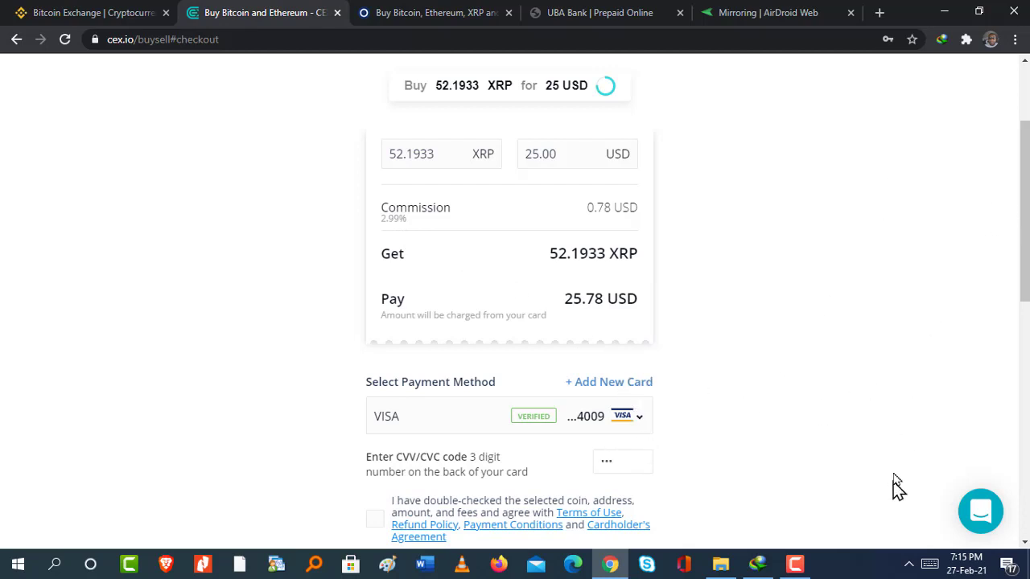
{"action": "scroll", "scroll_direction": "down", "scroll_amount": 3}
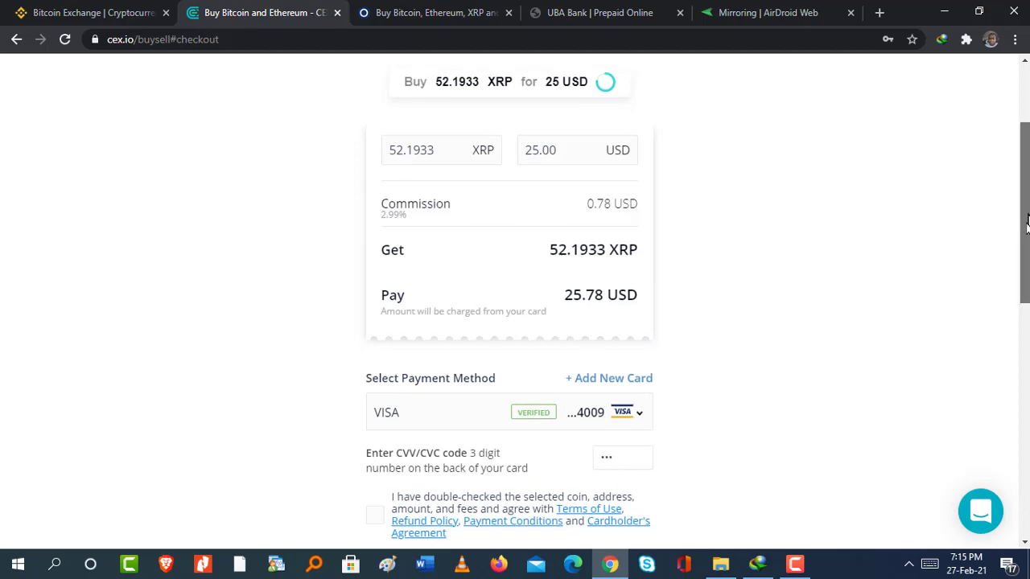
{"action": "scroll", "scroll_direction": "down", "scroll_amount": 3}
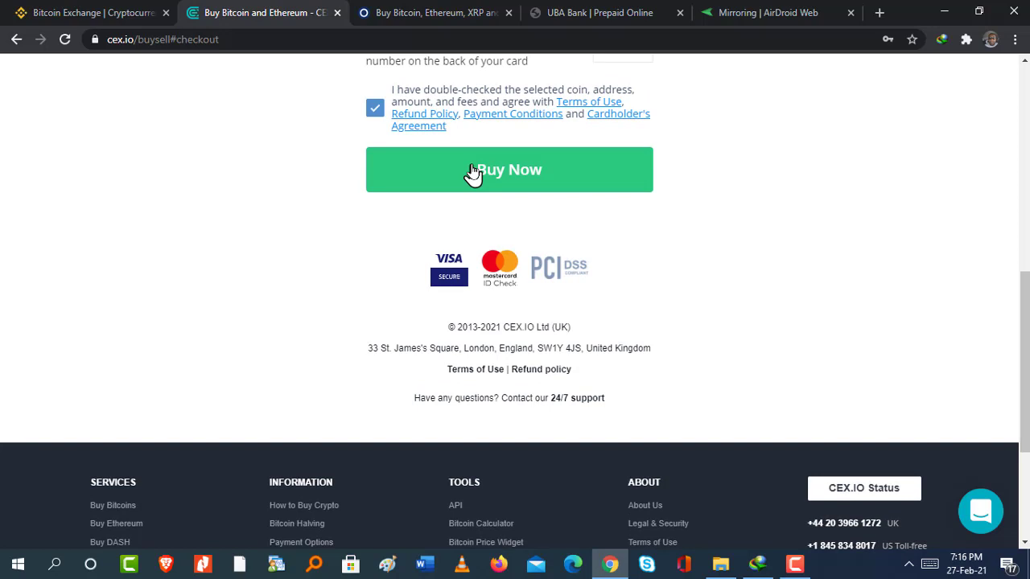
{"action": "left_click", "coordinate": [508, 169]}
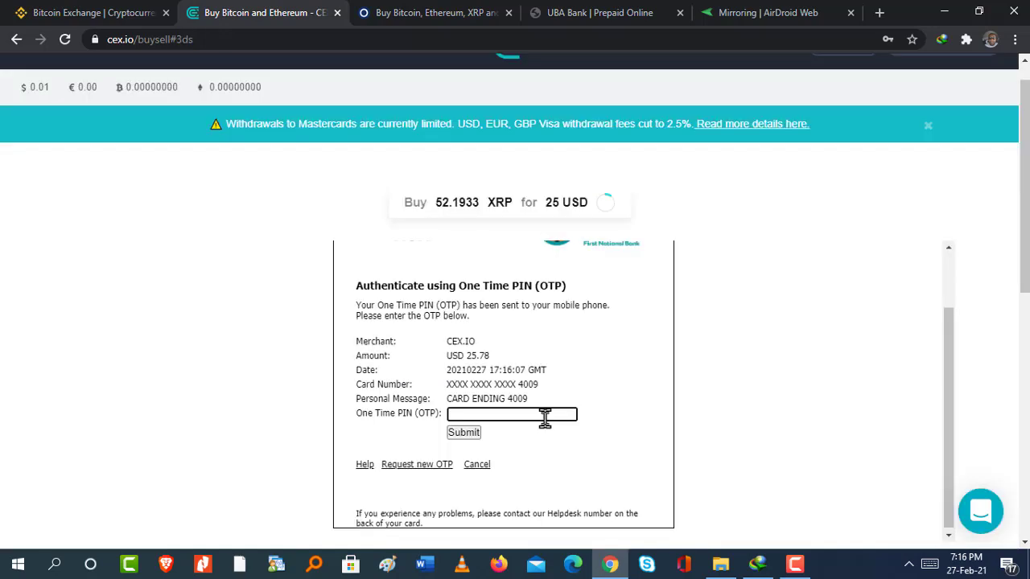
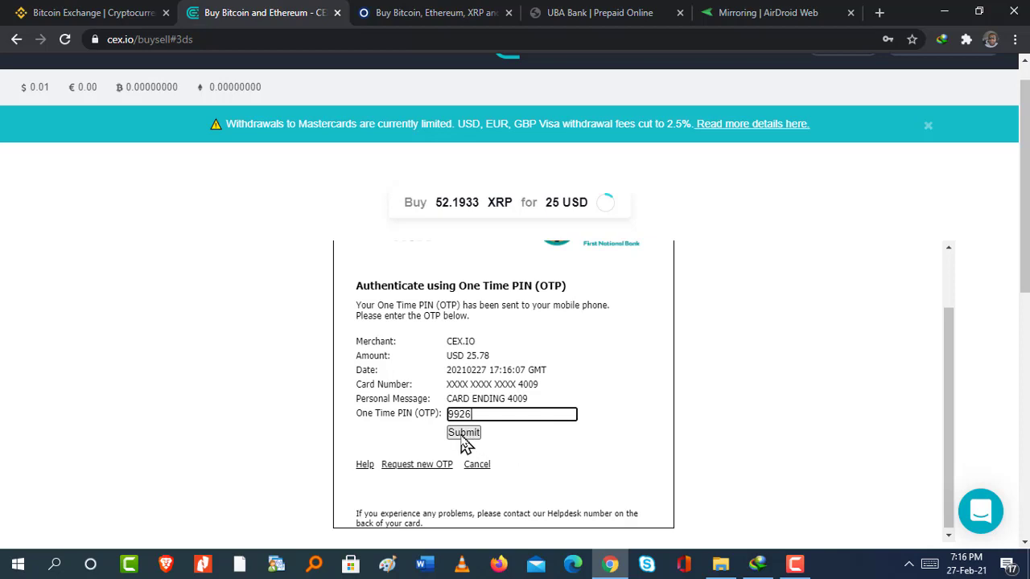
{"action": "left_click", "coordinate": [464, 433]}
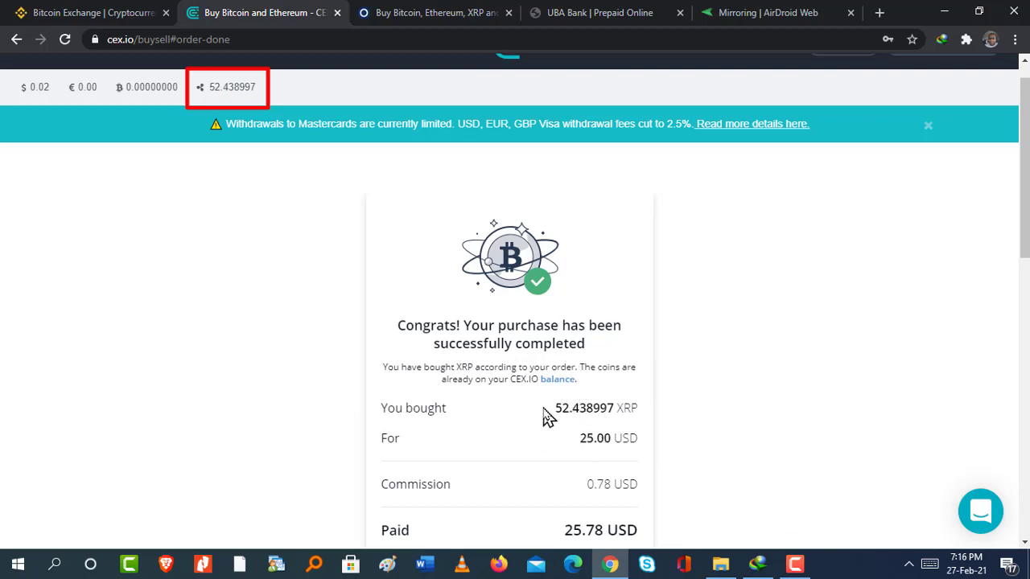
{"action": "mouse_move", "coordinate": [597, 441]}
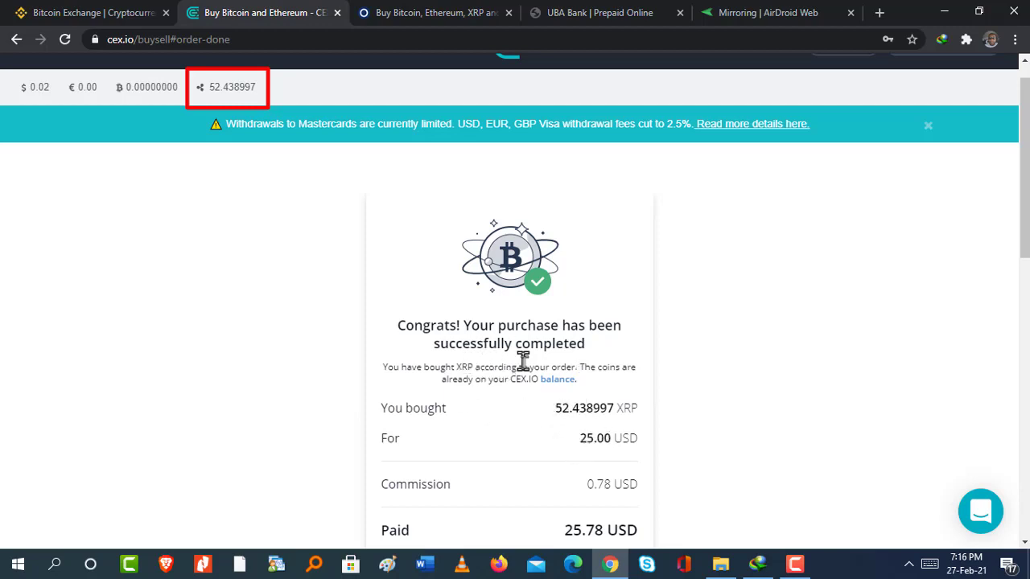
{"action": "mouse_move", "coordinate": [563, 408]}
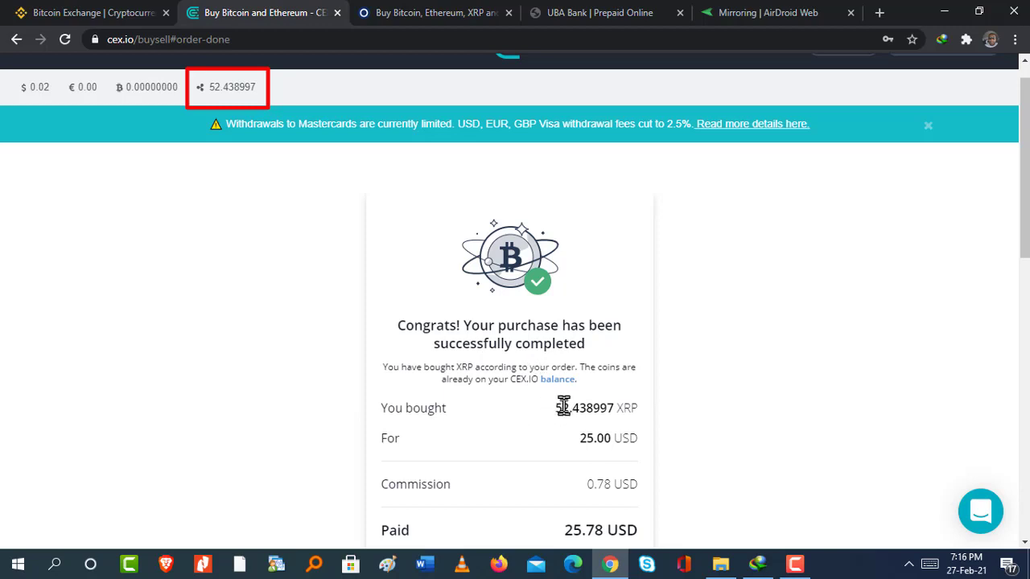
{"action": "mouse_move", "coordinate": [605, 457]}
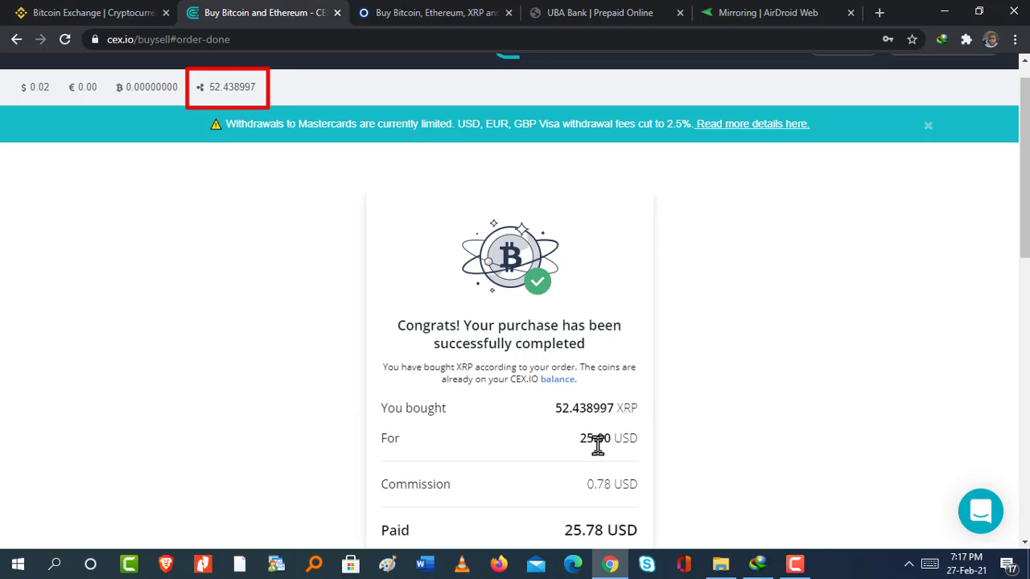
{"action": "mouse_move", "coordinate": [592, 360]}
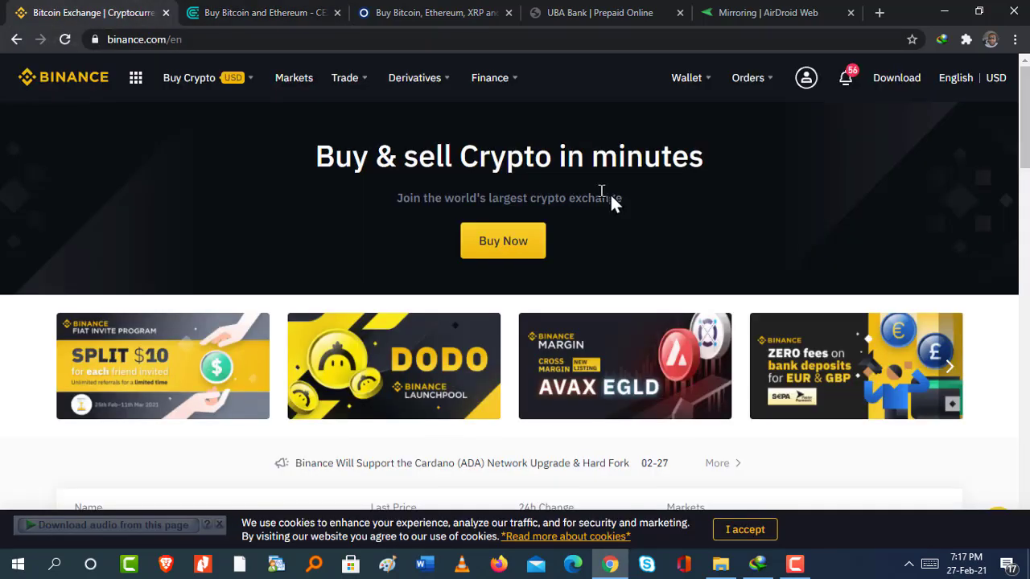
{"action": "mouse_move", "coordinate": [190, 84]}
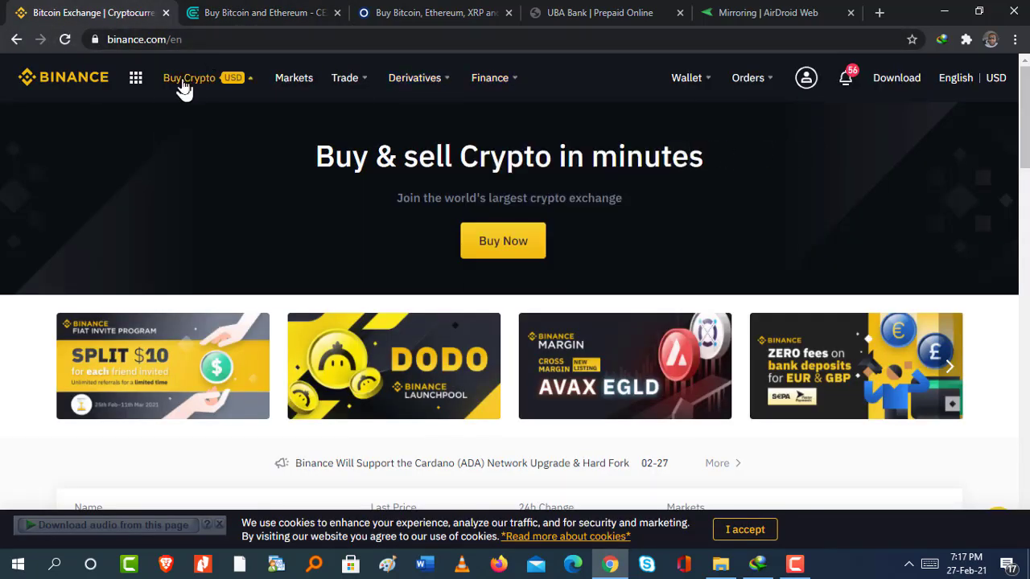
Start a Credit/Debit Card crypto purchase for 15 USD of BTC
{"action": "left_click", "coordinate": [190, 77]}
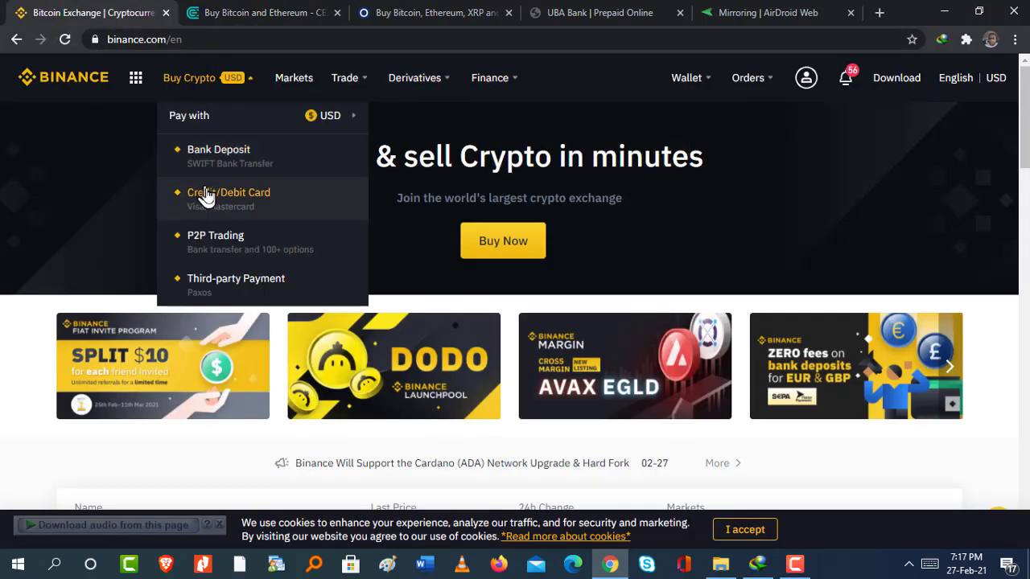
{"action": "left_click", "coordinate": [228, 193]}
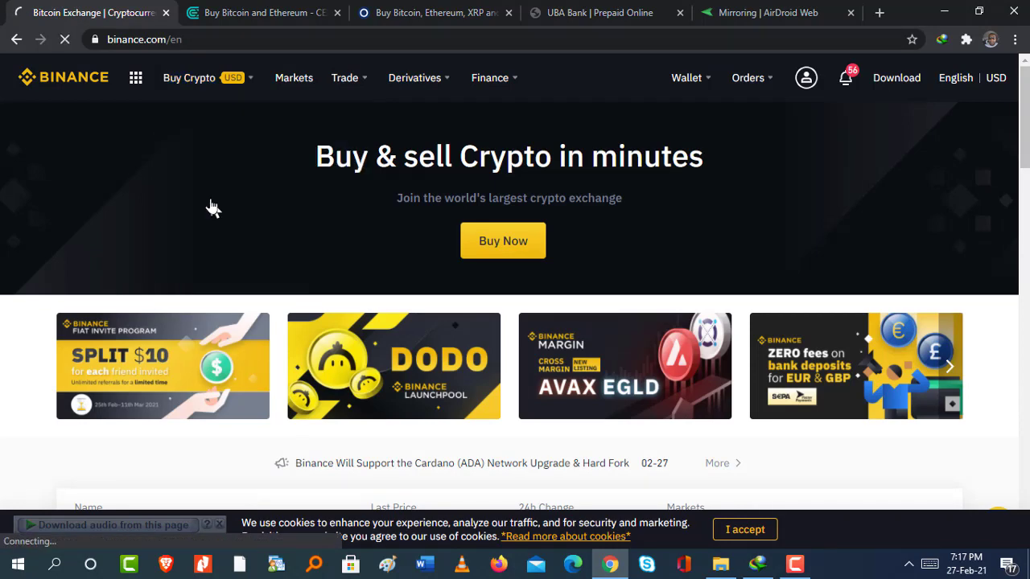
{"action": "left_click", "coordinate": [502, 241]}
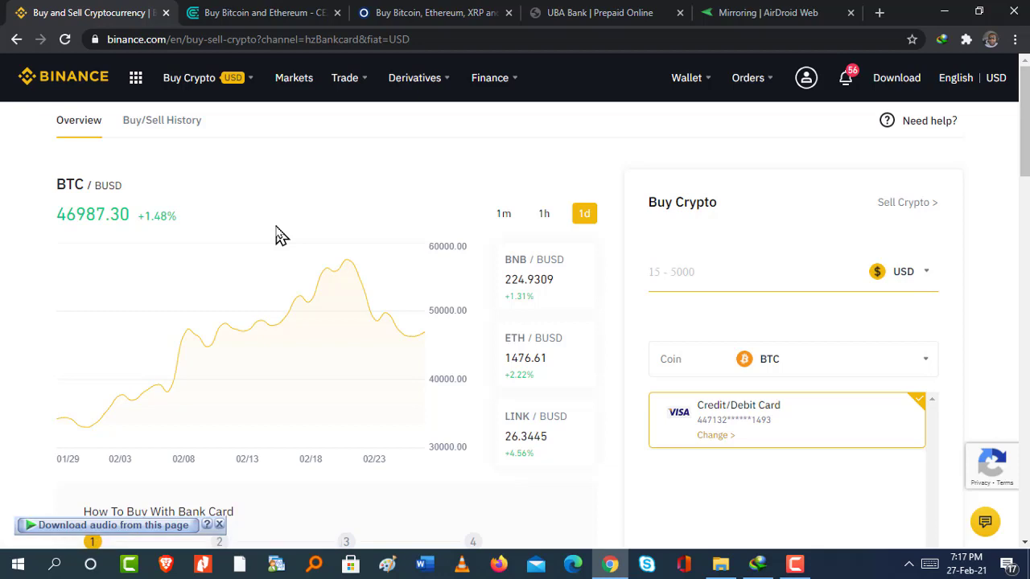
{"action": "type", "text": "15"}
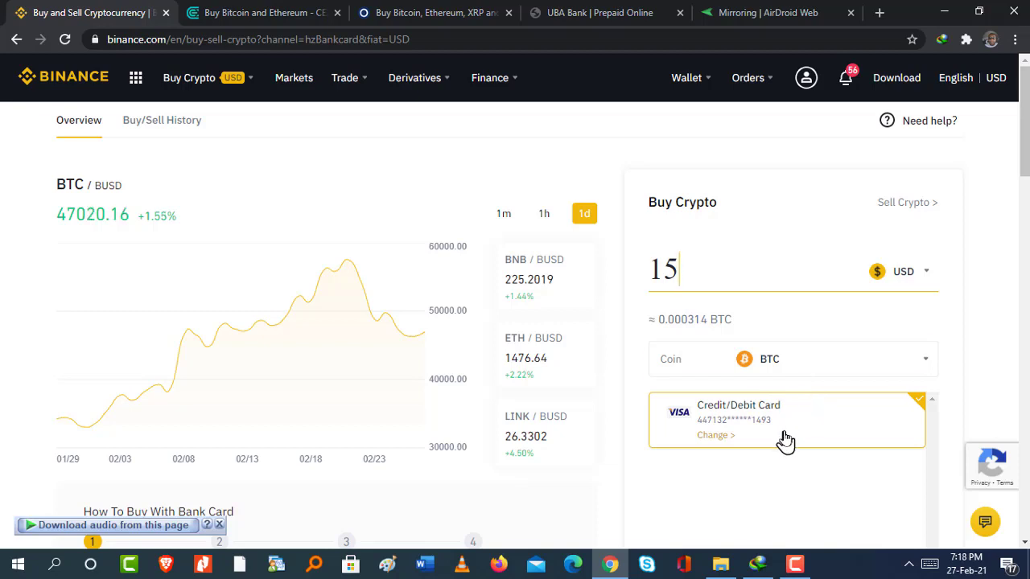
Switch the payment method to the saved Visa card ending 4009
{"action": "left_click", "coordinate": [714, 435]}
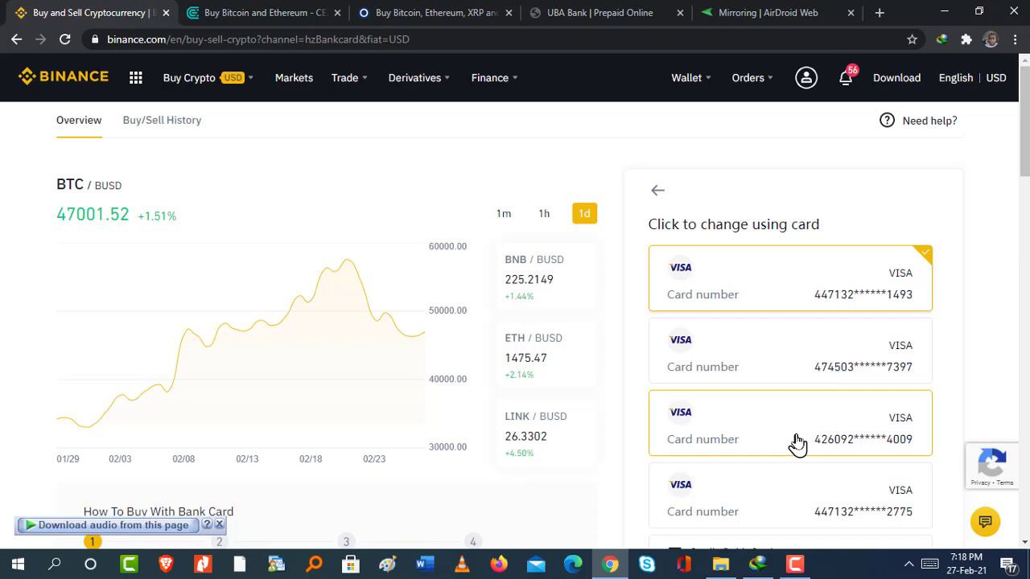
{"action": "left_click", "coordinate": [790, 421]}
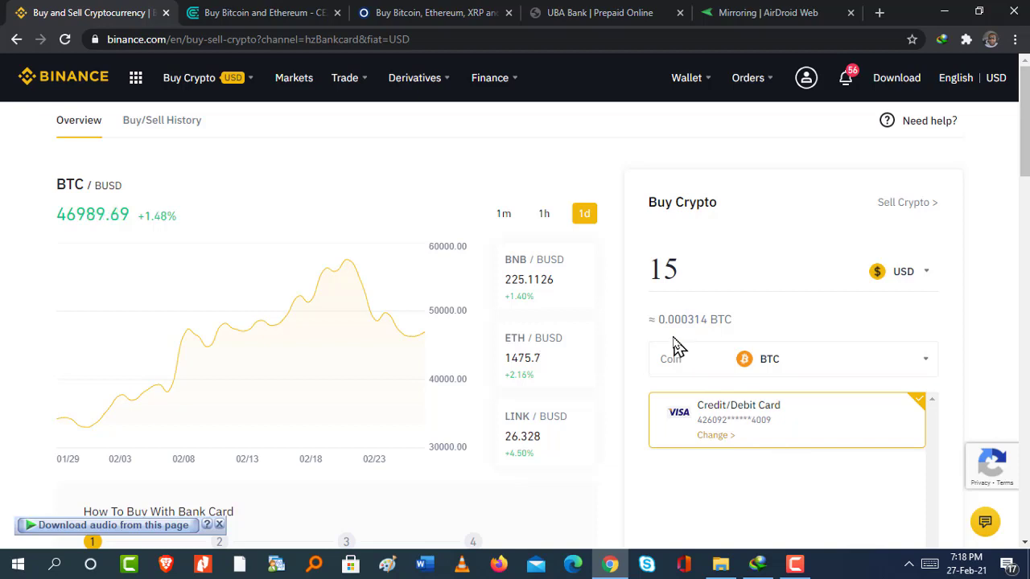
{"action": "scroll", "scroll_direction": "down", "scroll_amount": 3}
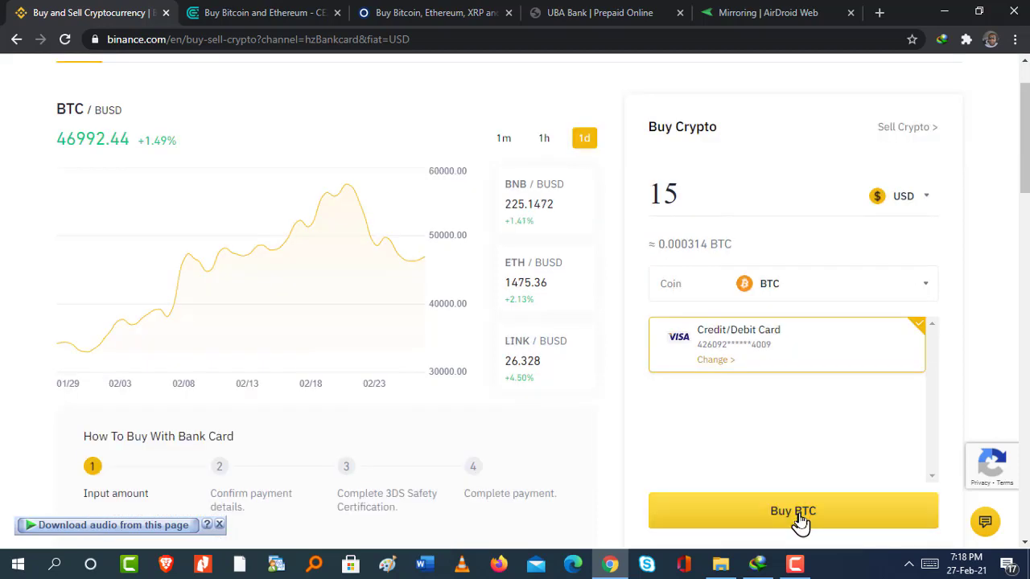
Review and confirm the 15 USD order for 0.000306 BTC so it starts processing
{"action": "left_click", "coordinate": [792, 512]}
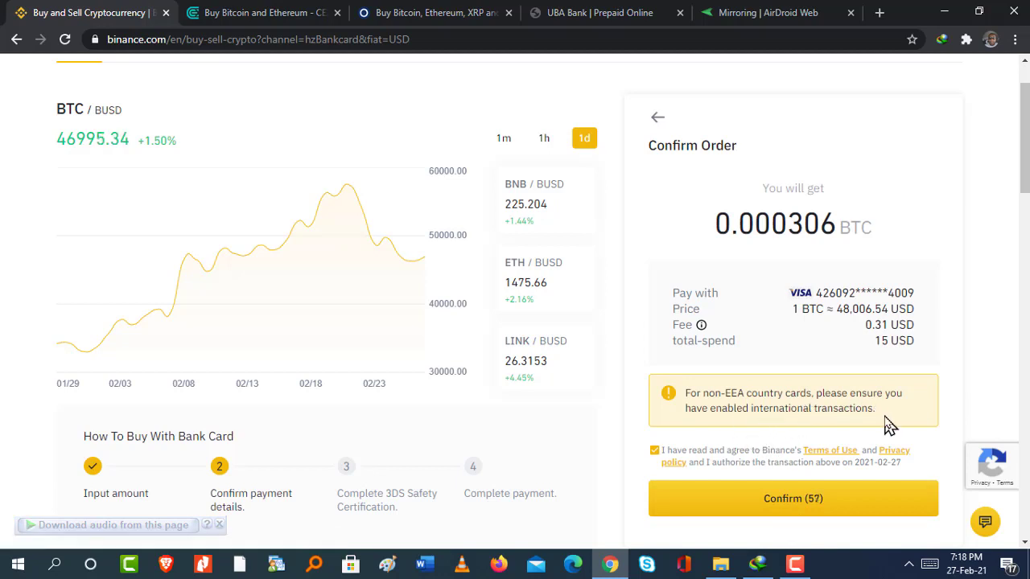
{"action": "mouse_move", "coordinate": [785, 427]}
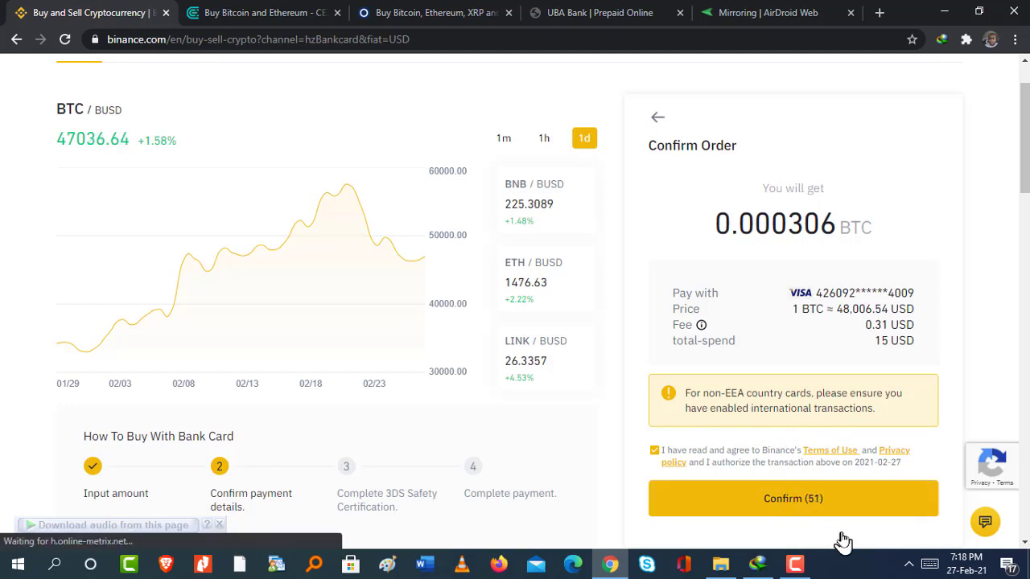
{"action": "left_click", "coordinate": [791, 499]}
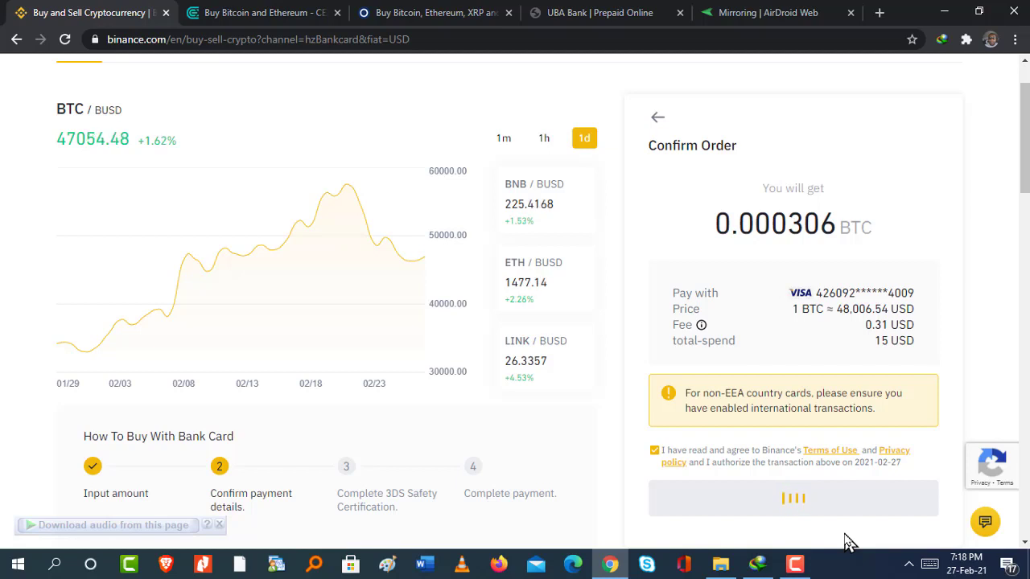
{"action": "left_click", "coordinate": [792, 498]}
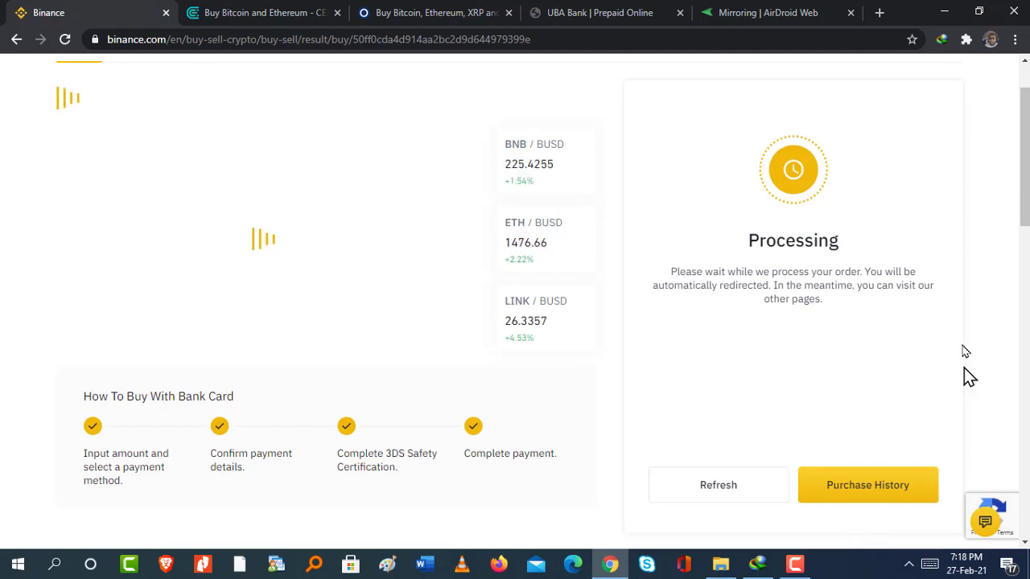
{"action": "mouse_move", "coordinate": [845, 383]}
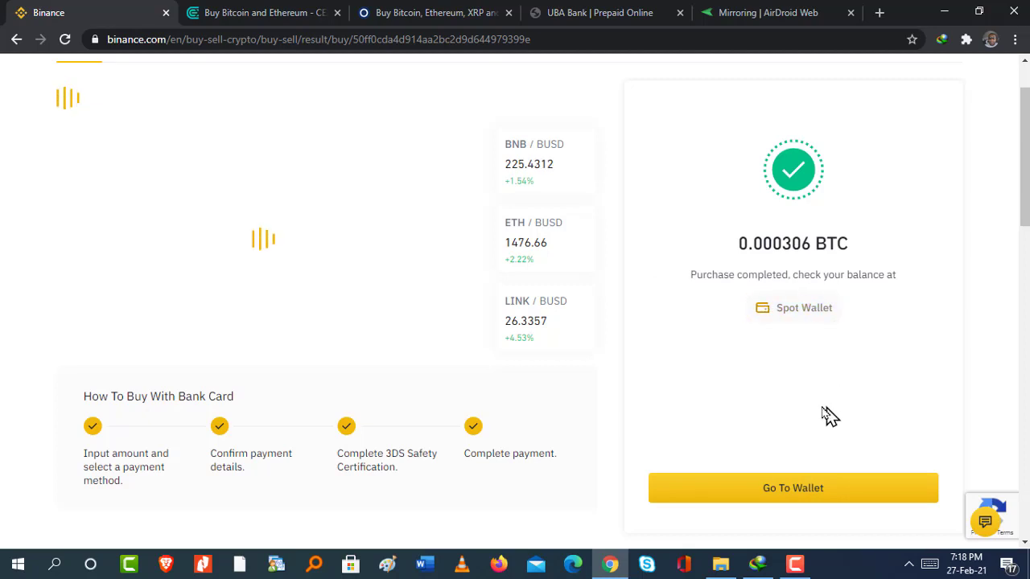
Go to Trade > Convert to reach the Convert & OTC Portal
{"action": "left_click", "coordinate": [189, 77]}
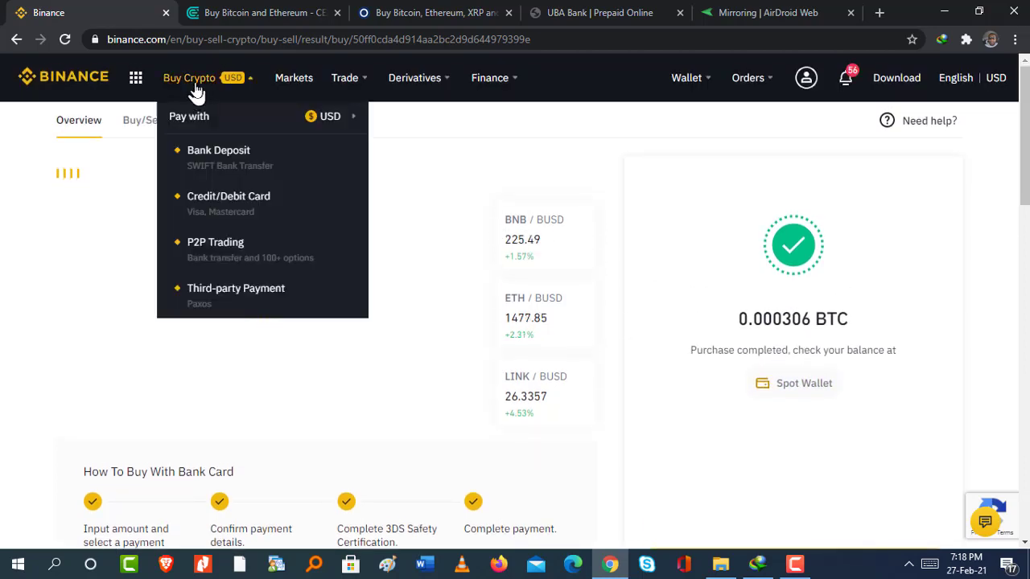
{"action": "left_click", "coordinate": [228, 196]}
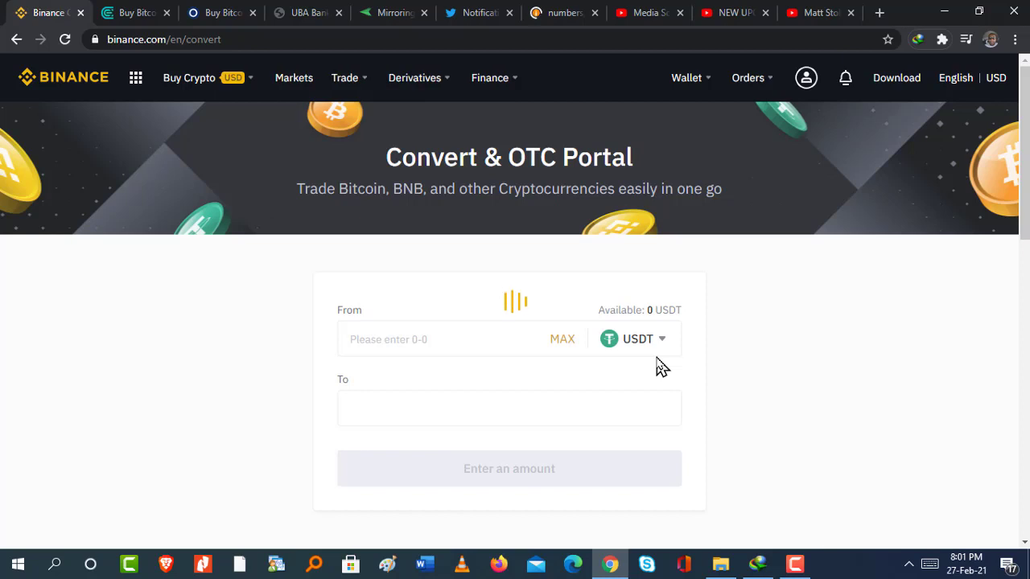
{"action": "left_click", "coordinate": [438, 338]}
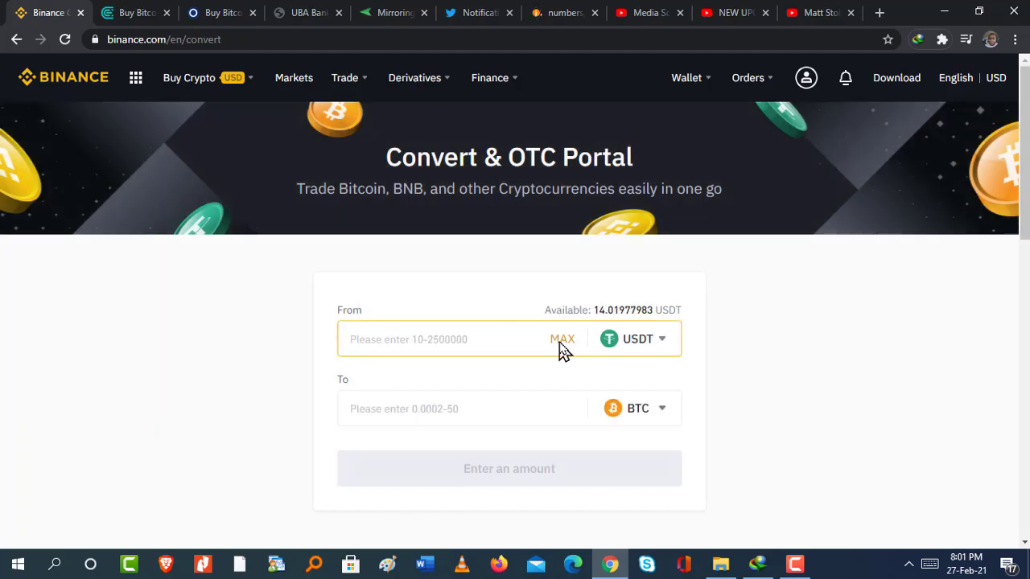
{"action": "left_click", "coordinate": [562, 338]}
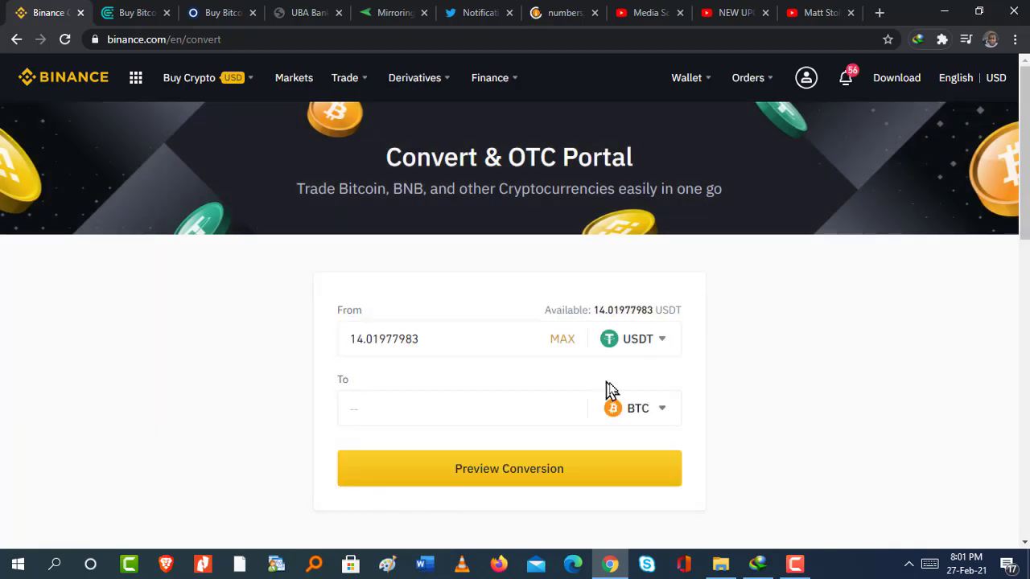
{"action": "left_click", "coordinate": [637, 409]}
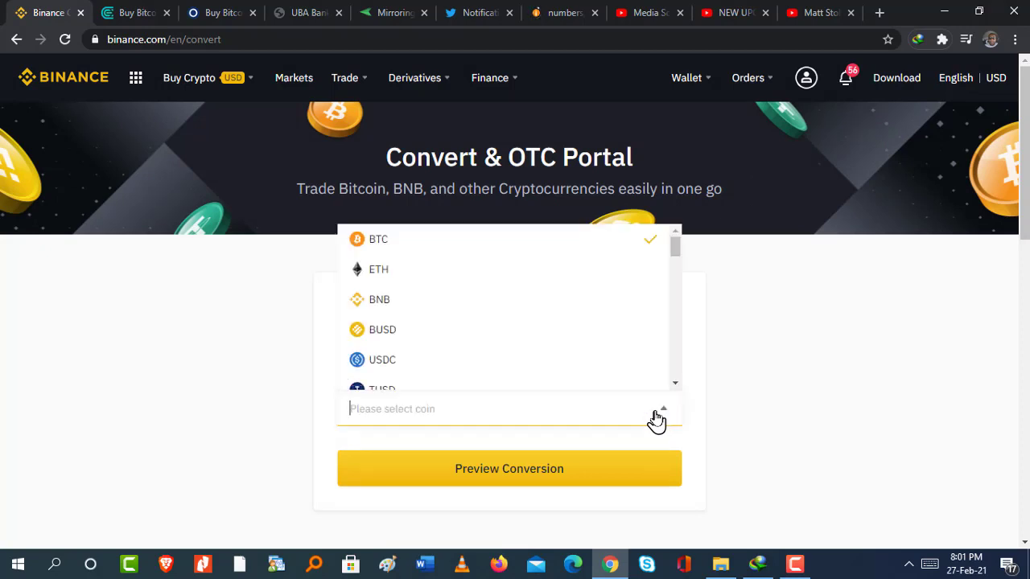
{"action": "scroll", "scroll_direction": "down", "scroll_amount": 3}
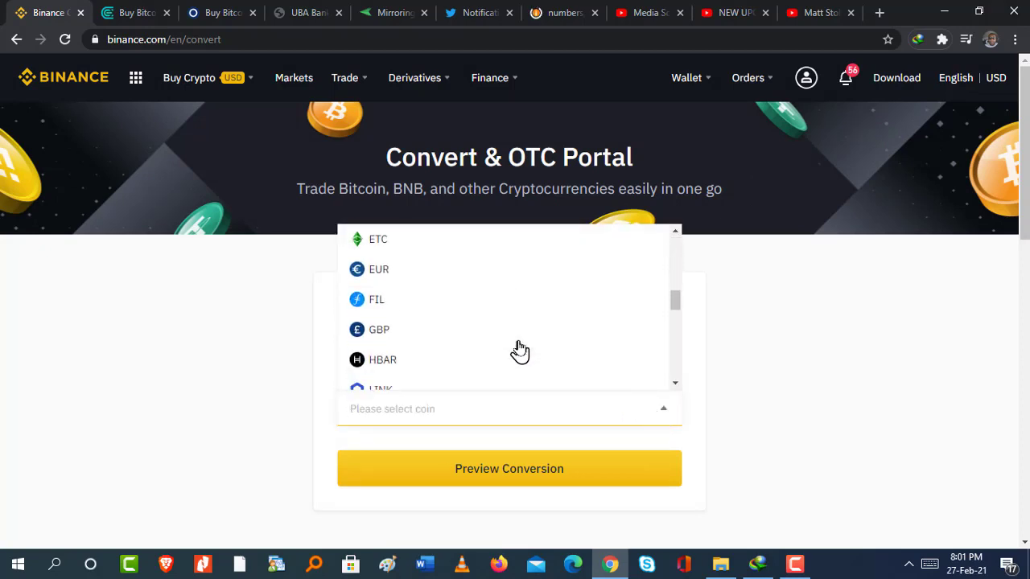
{"action": "scroll", "scroll_direction": "down", "scroll_amount": 3}
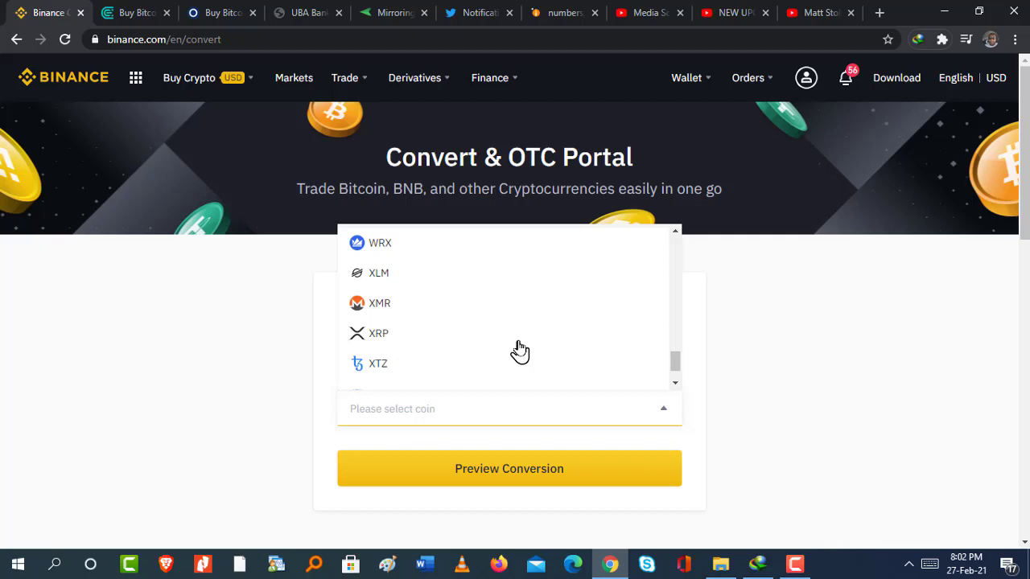
{"action": "scroll", "scroll_direction": "down", "scroll_amount": 3}
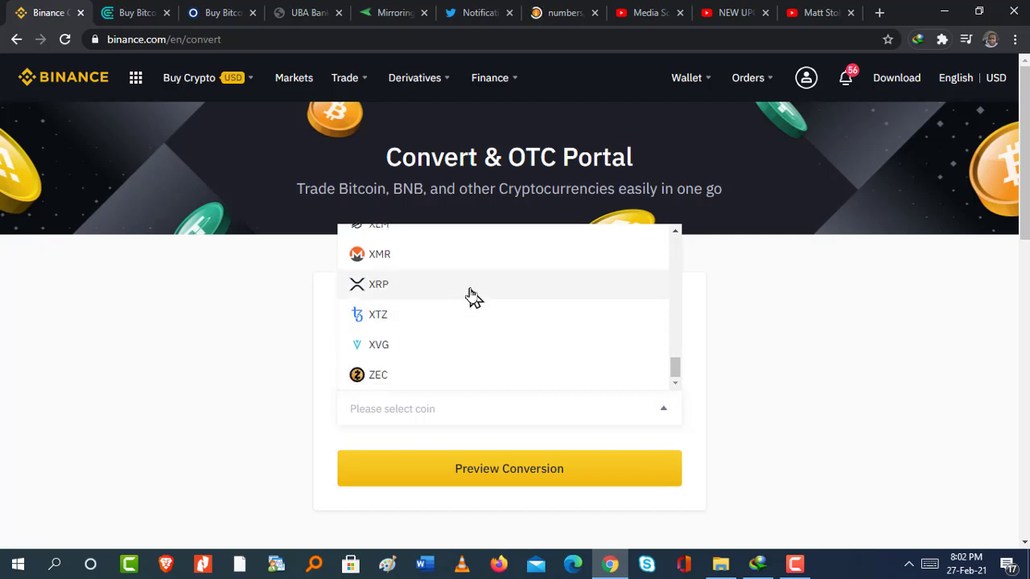
{"action": "left_click", "coordinate": [378, 283]}
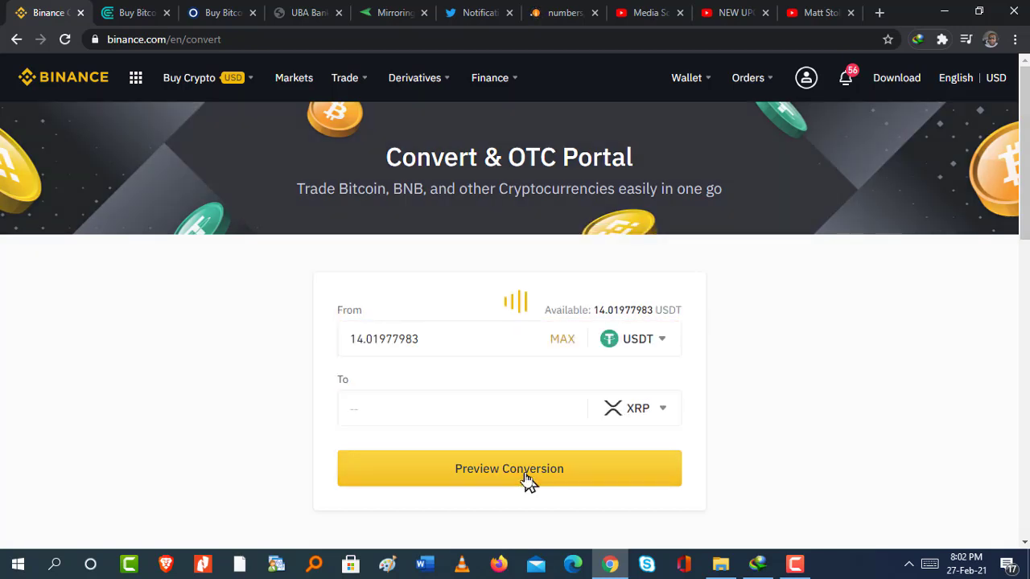
{"action": "left_click", "coordinate": [509, 469]}
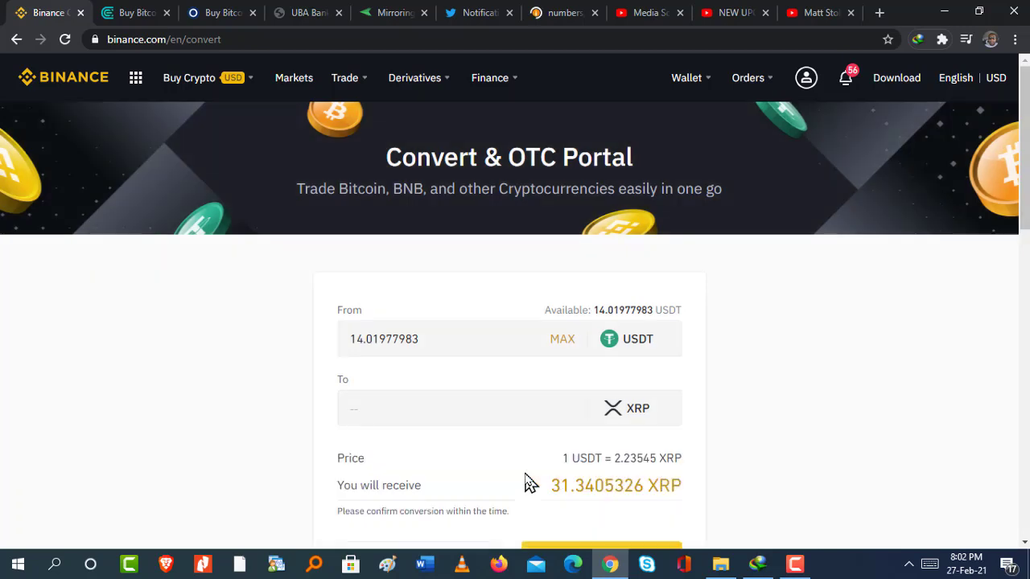
{"action": "scroll", "scroll_direction": "down", "scroll_amount": 3}
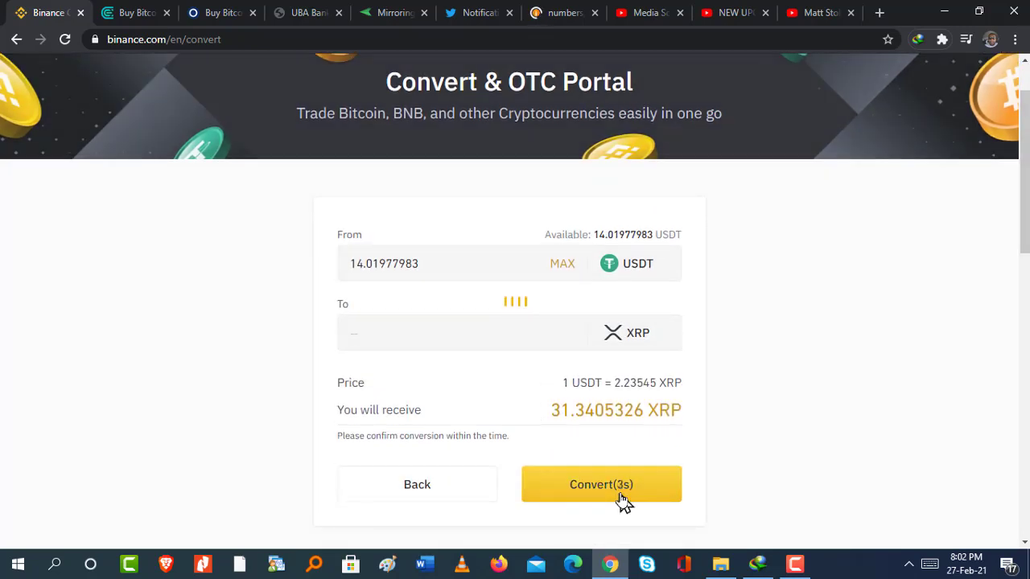
{"action": "left_click", "coordinate": [602, 484]}
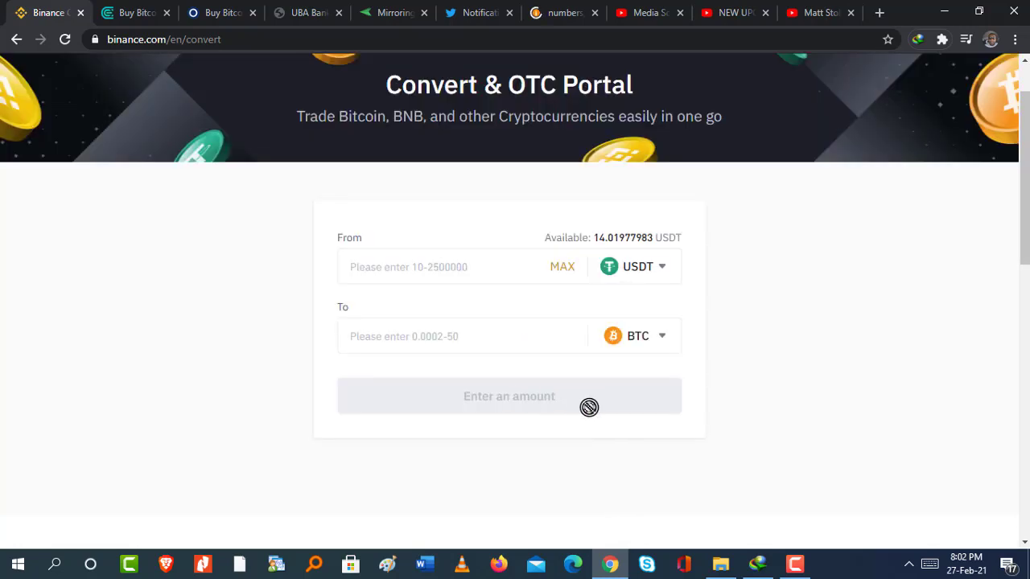
Set From to BTC and To to XRP and convert 0.000306 BTC into 31.90823775 XRP
{"action": "left_click", "coordinate": [634, 267]}
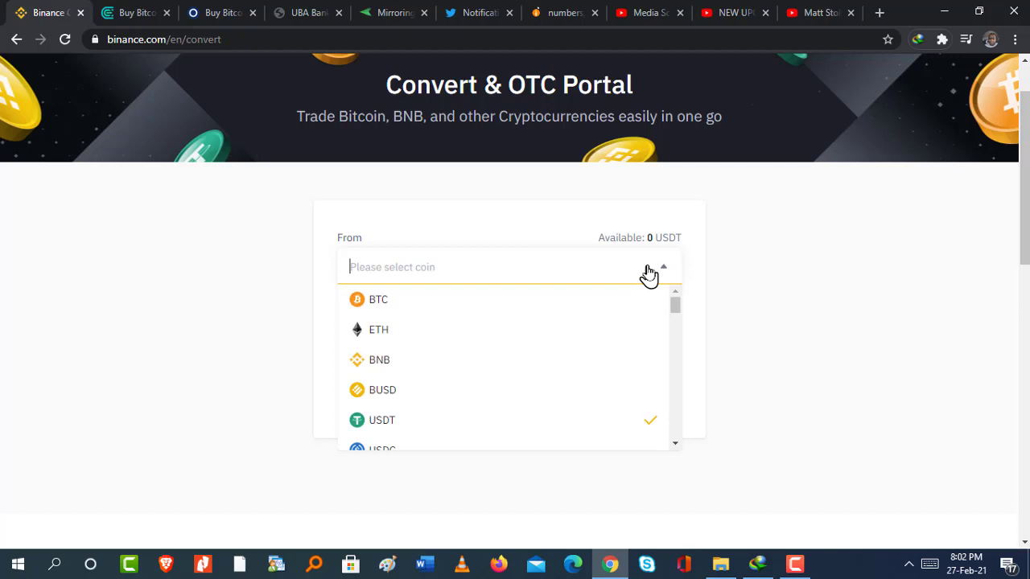
{"action": "left_click", "coordinate": [378, 300]}
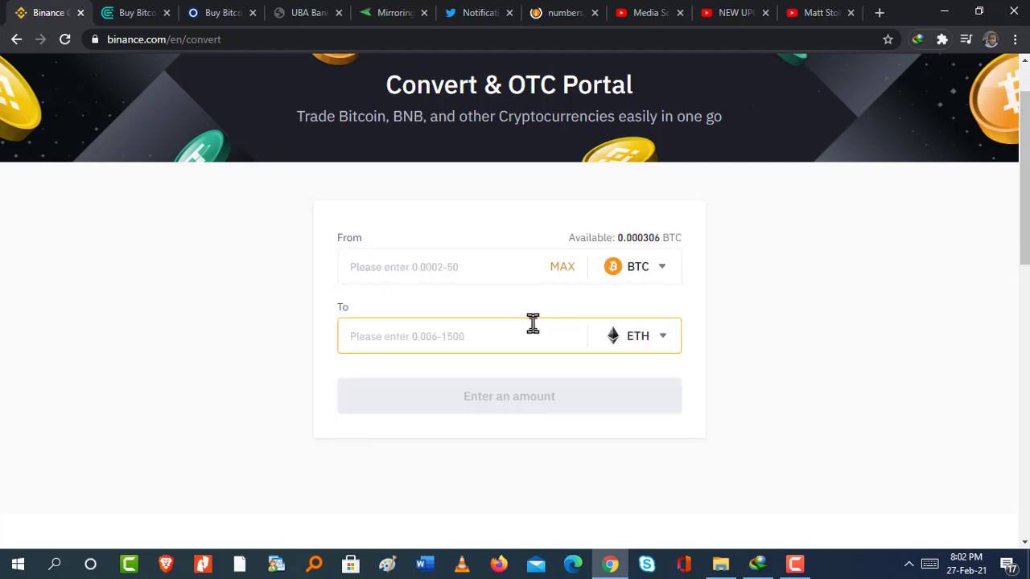
{"action": "left_click", "coordinate": [483, 336]}
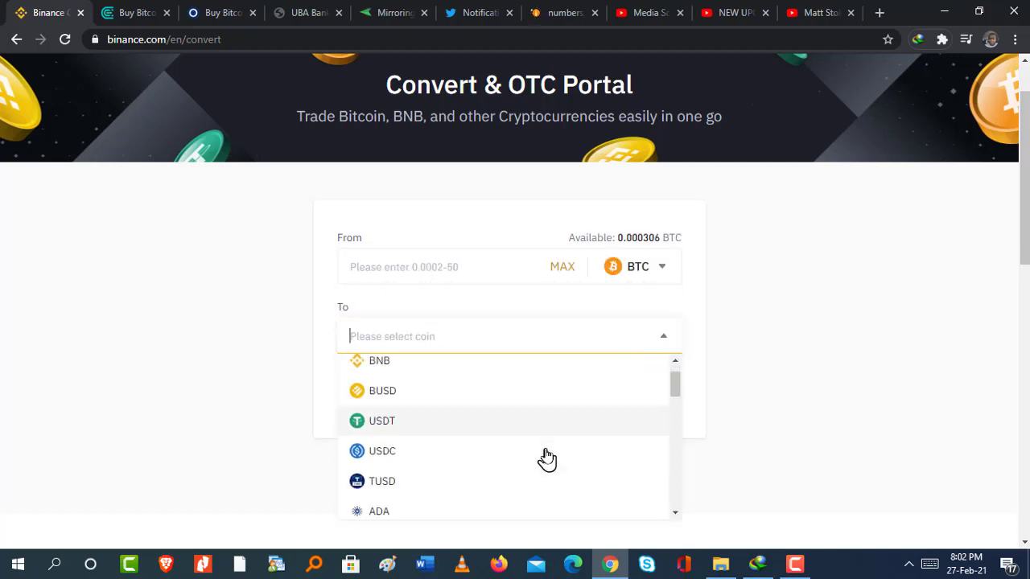
{"action": "scroll", "scroll_direction": "down", "scroll_amount": 3}
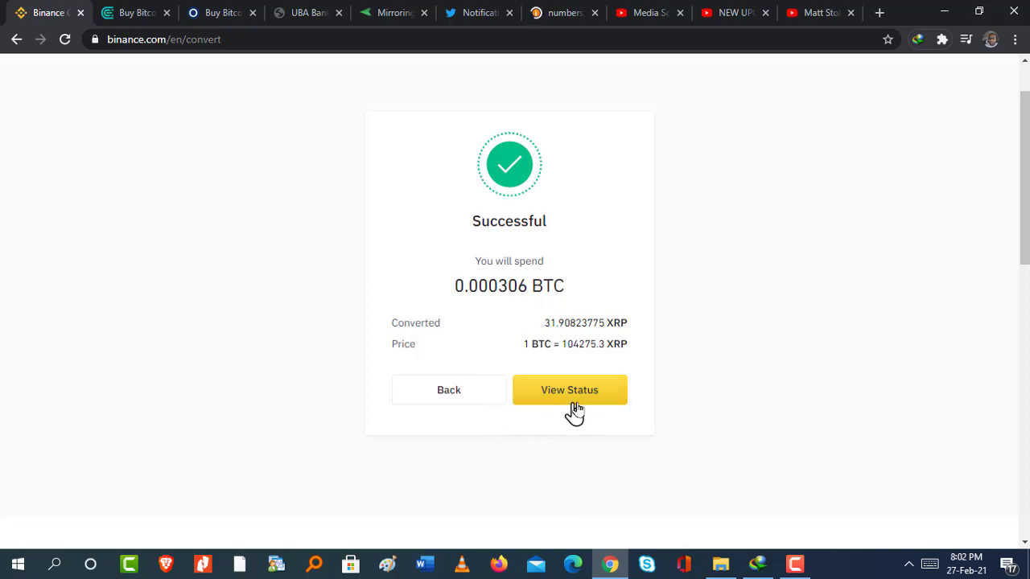
{"action": "left_click", "coordinate": [569, 391]}
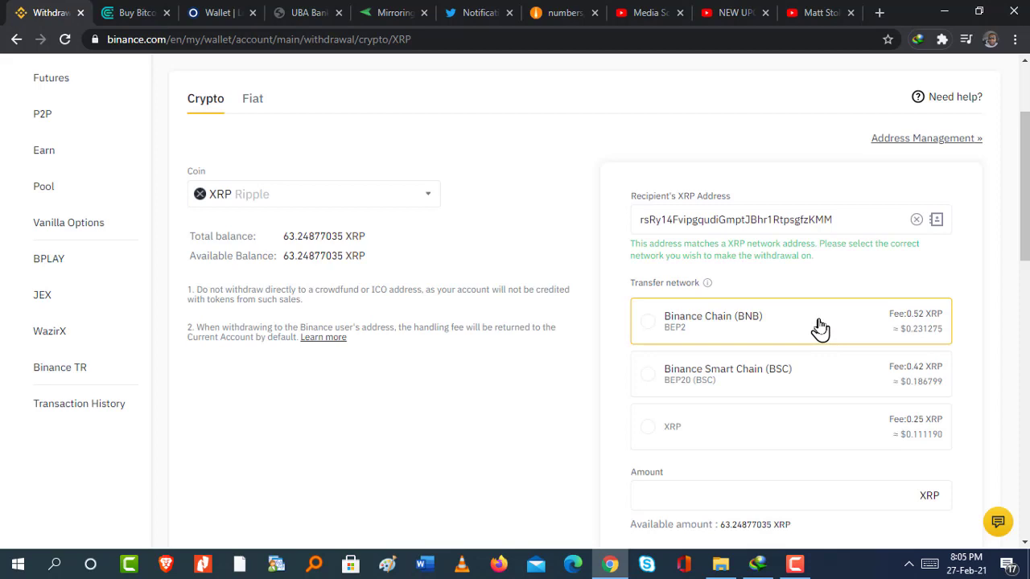
Select the XRP network, set the Max amount of 63.248770 XRP and submit the withdrawal
{"action": "left_click", "coordinate": [673, 426]}
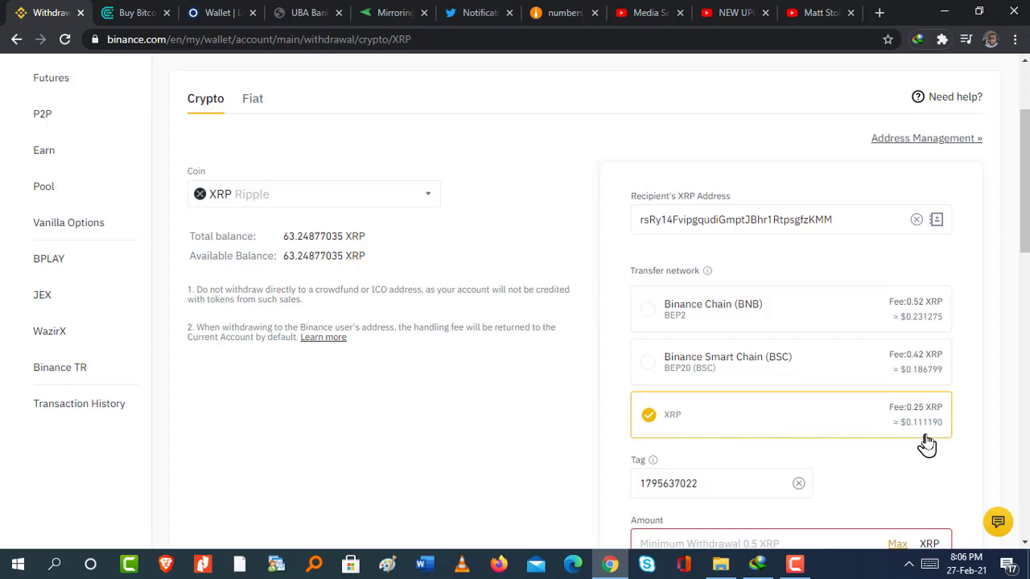
{"action": "mouse_move", "coordinate": [927, 444]}
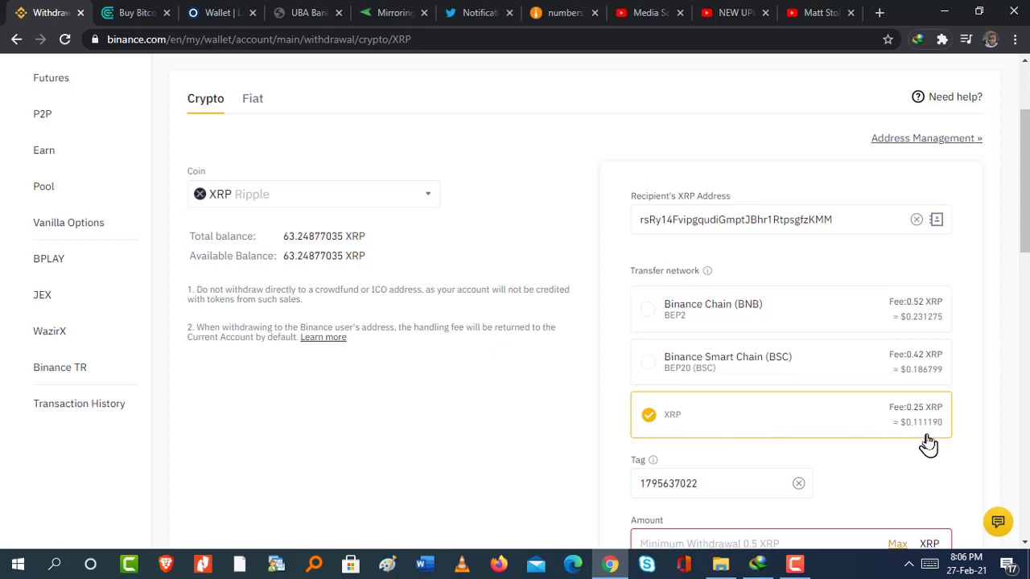
{"action": "mouse_move", "coordinate": [748, 267]}
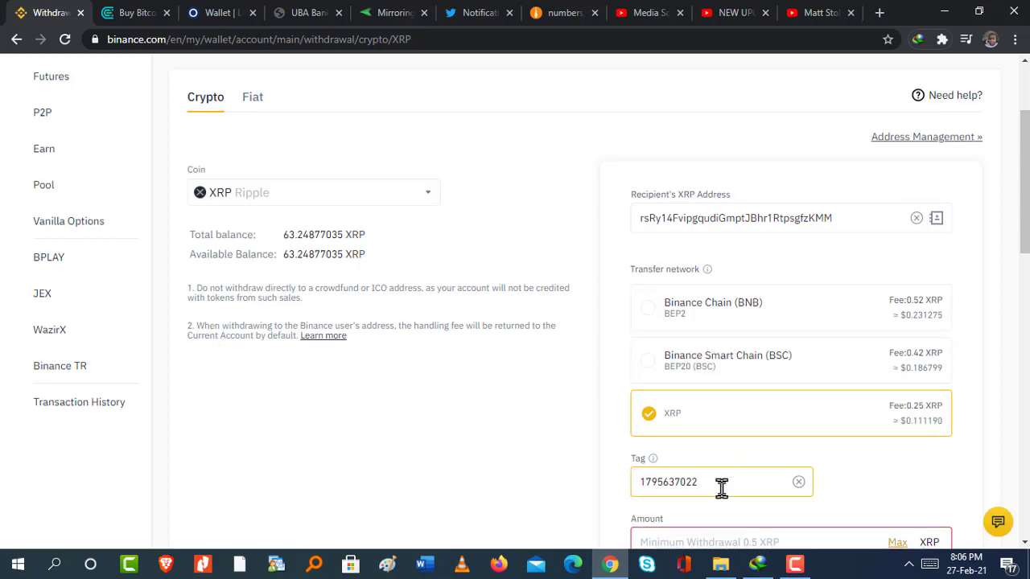
{"action": "scroll", "scroll_direction": "down", "scroll_amount": 3}
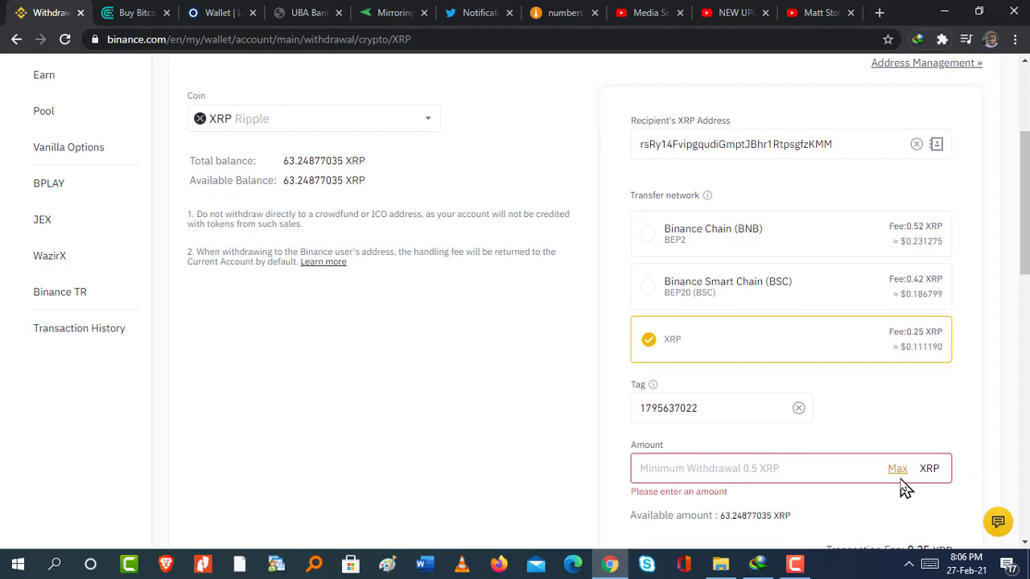
{"action": "left_click", "coordinate": [898, 468]}
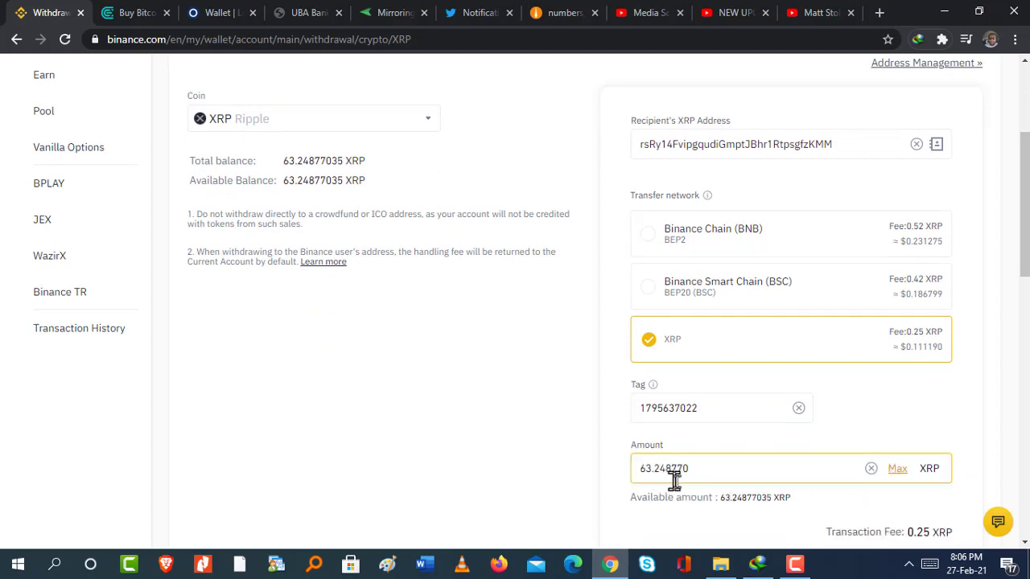
{"action": "scroll", "scroll_direction": "down", "scroll_amount": 3}
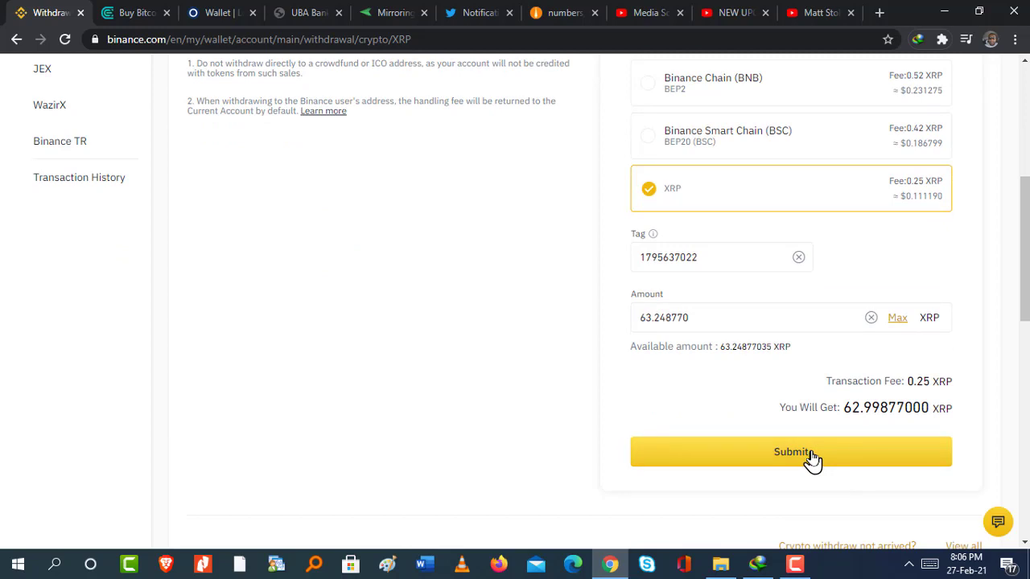
{"action": "left_click", "coordinate": [790, 450]}
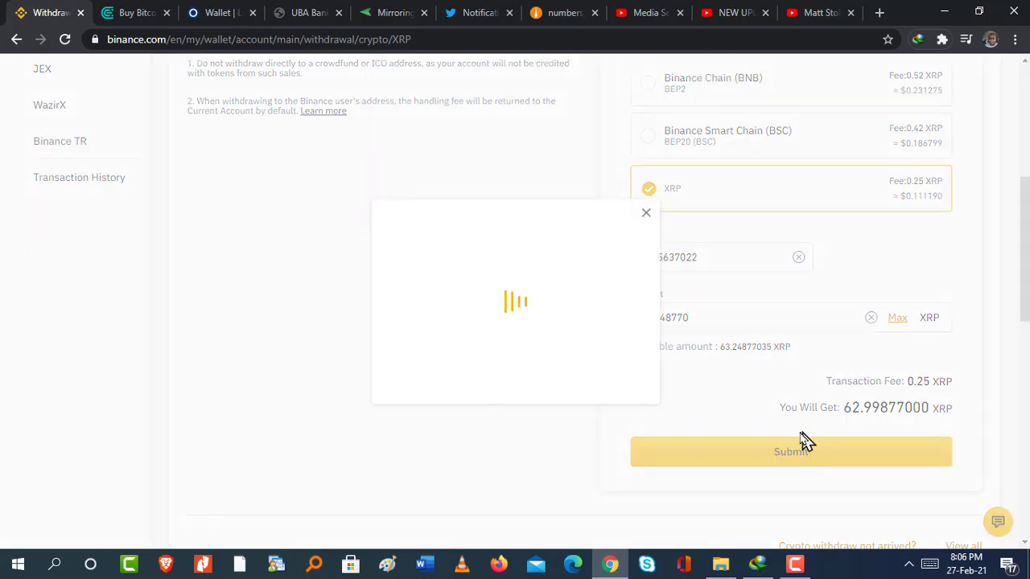
Submit the 63.24877 XRP withdrawal with the security verification codes, then view the Luno wallets
{"action": "left_click", "coordinate": [790, 451]}
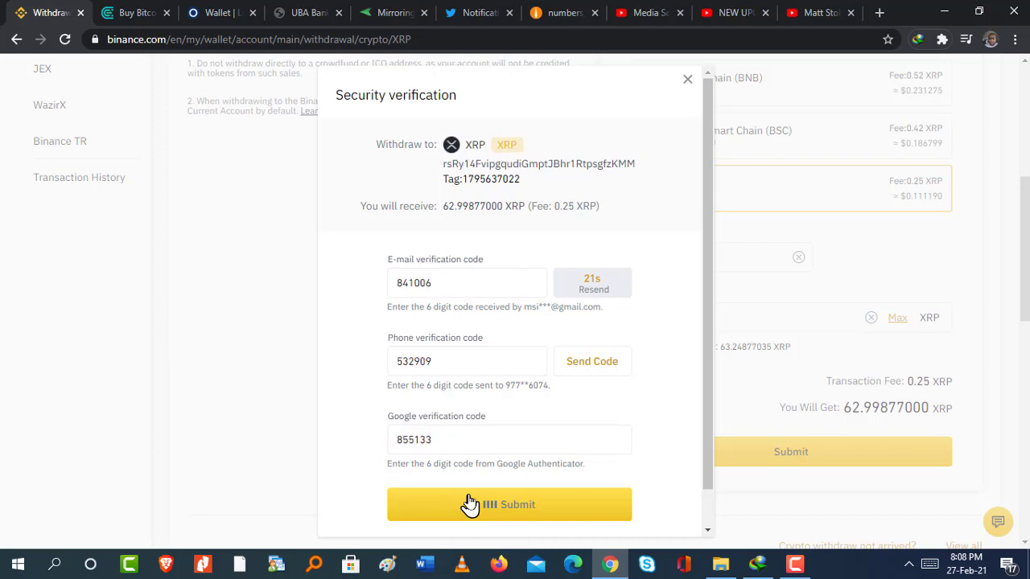
{"action": "left_click", "coordinate": [509, 505]}
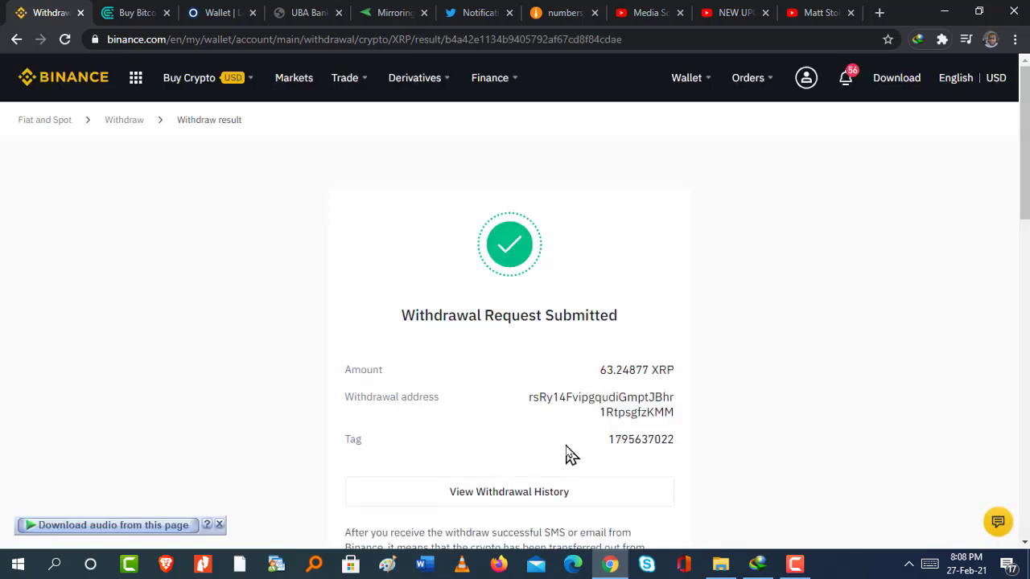
{"action": "scroll", "scroll_direction": "down", "scroll_amount": 3}
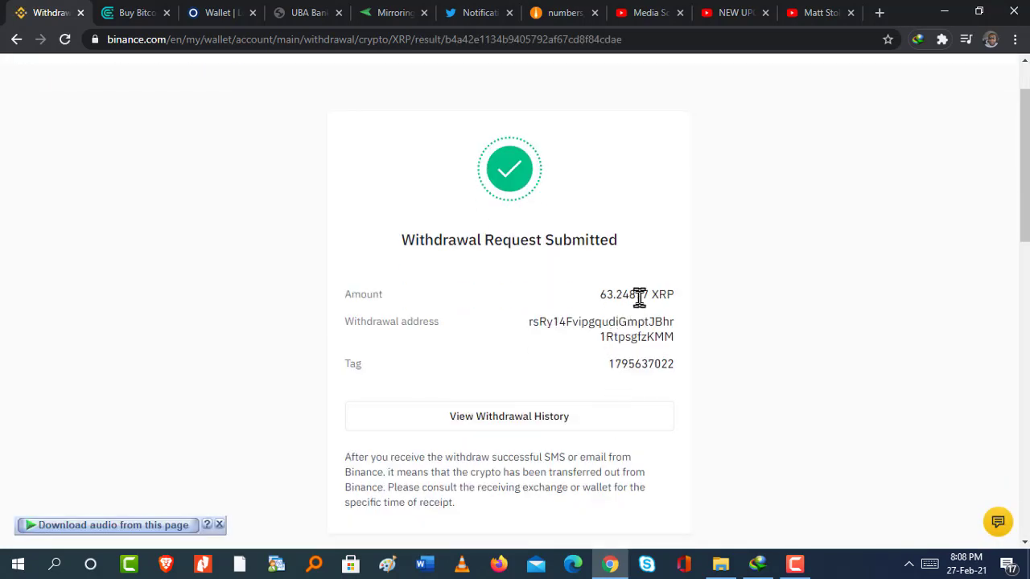
{"action": "mouse_move", "coordinate": [410, 199]}
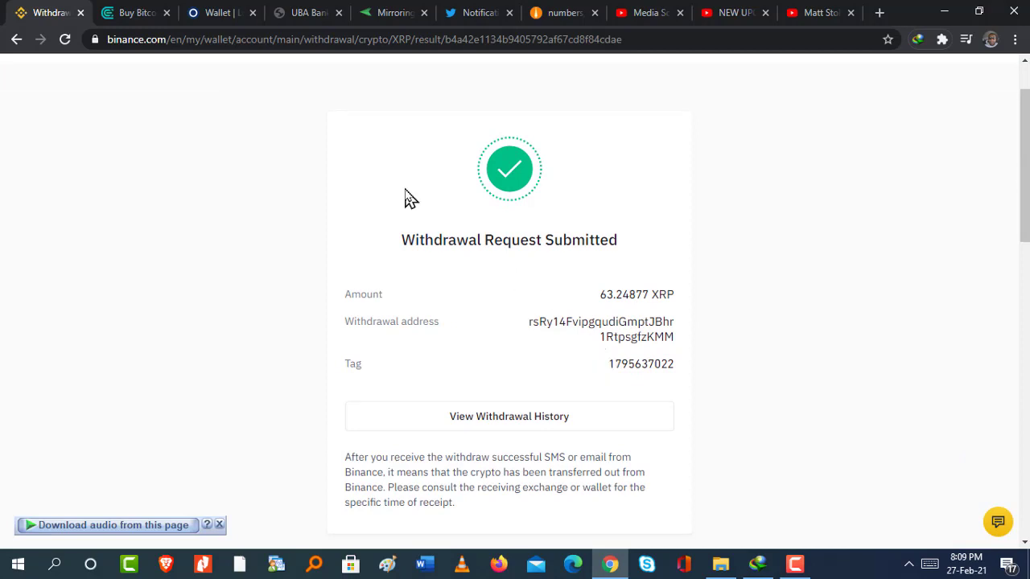
{"action": "left_click", "coordinate": [222, 13]}
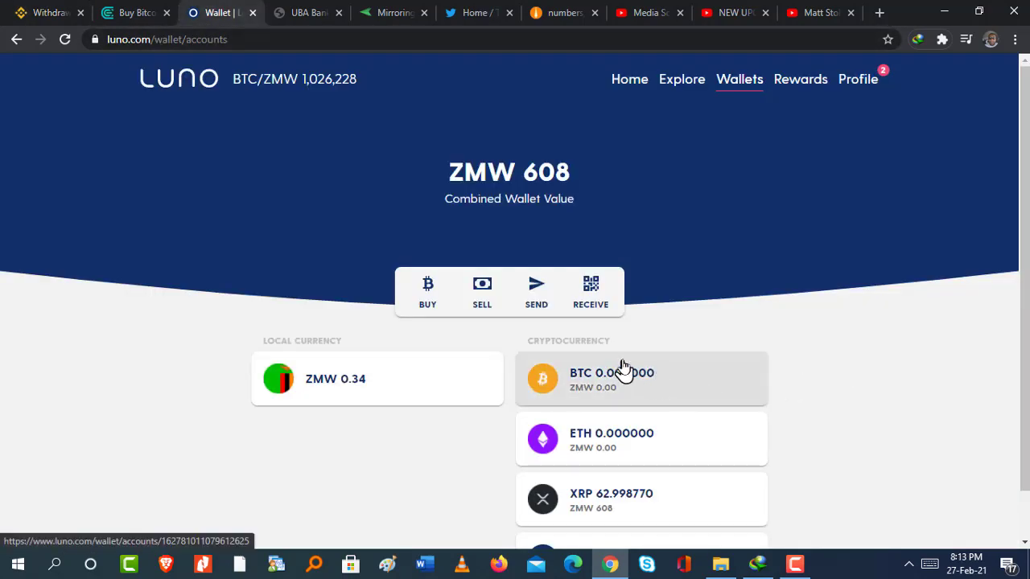
{"action": "mouse_move", "coordinate": [666, 328]}
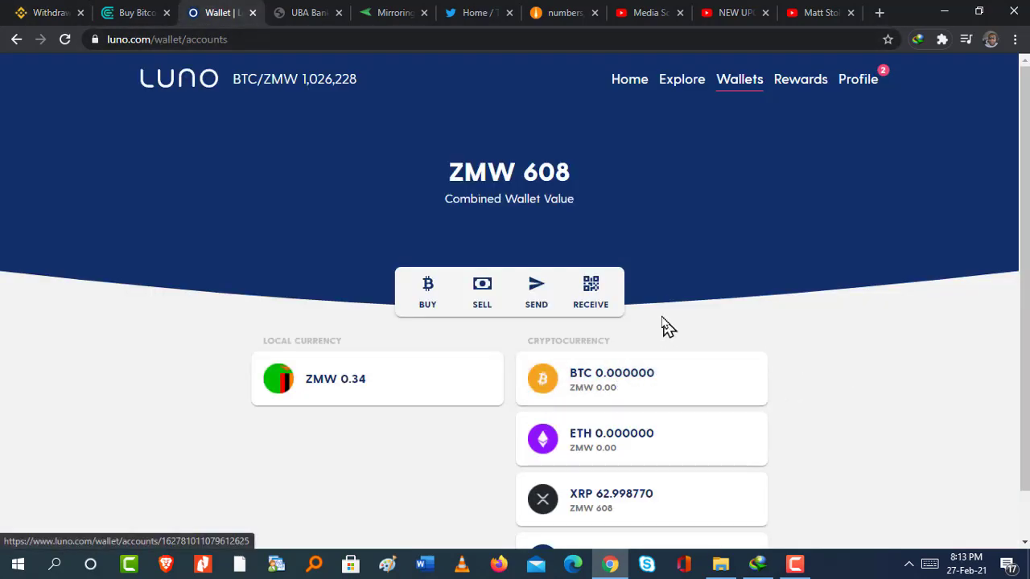
{"action": "mouse_move", "coordinate": [475, 180]}
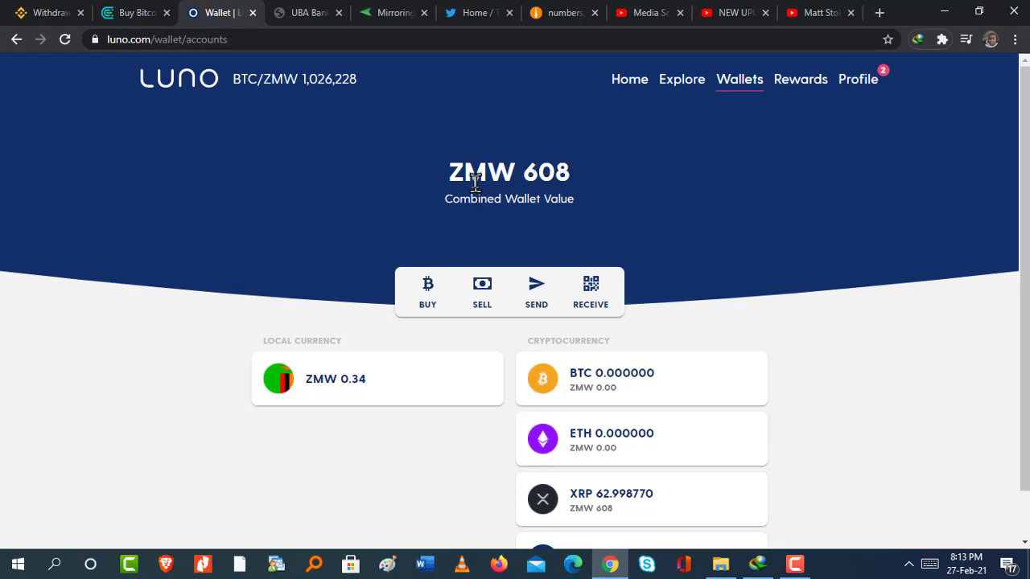
{"action": "mouse_move", "coordinate": [441, 177]}
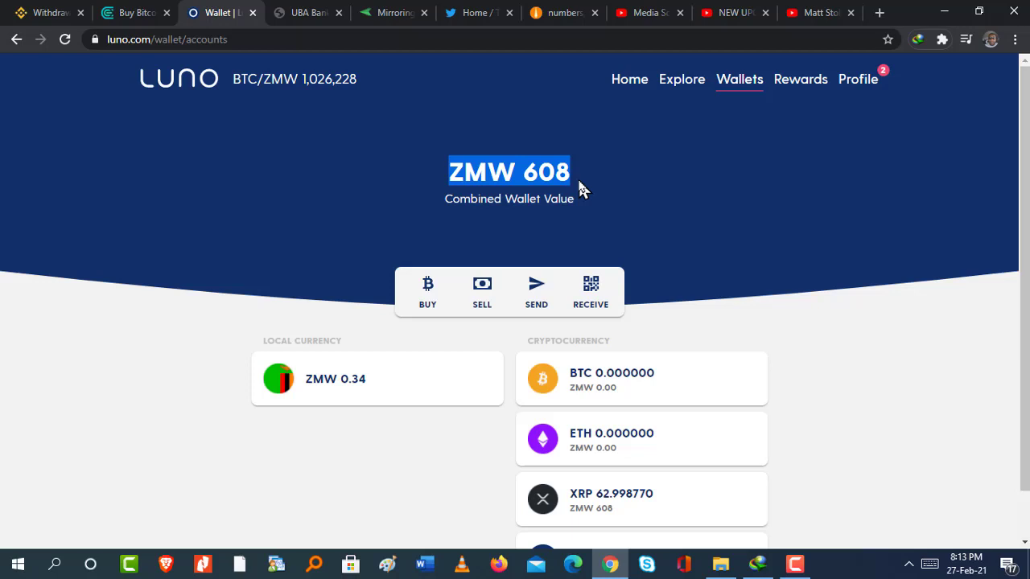
{"action": "mouse_move", "coordinate": [595, 247]}
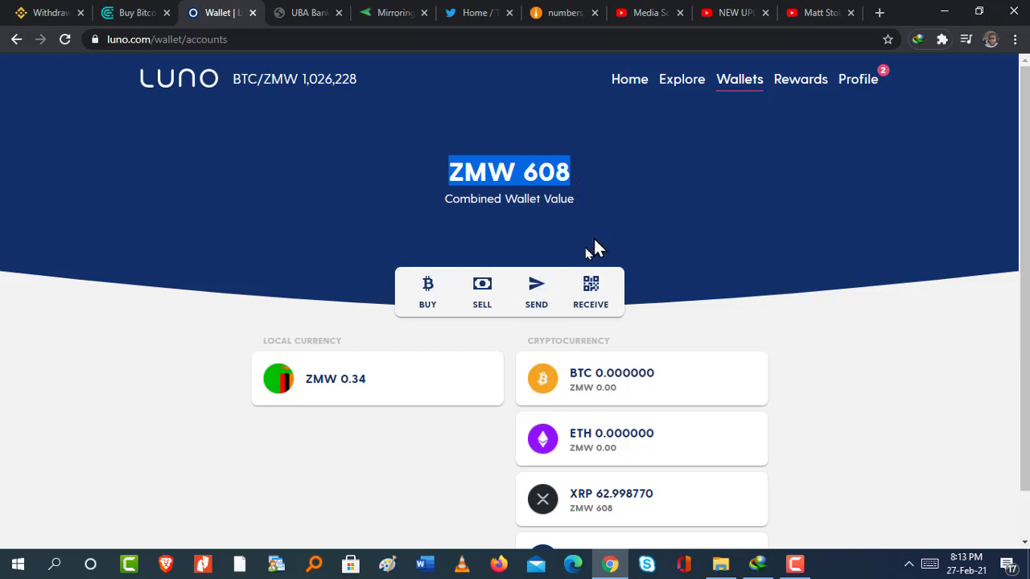
{"action": "mouse_move", "coordinate": [635, 538]}
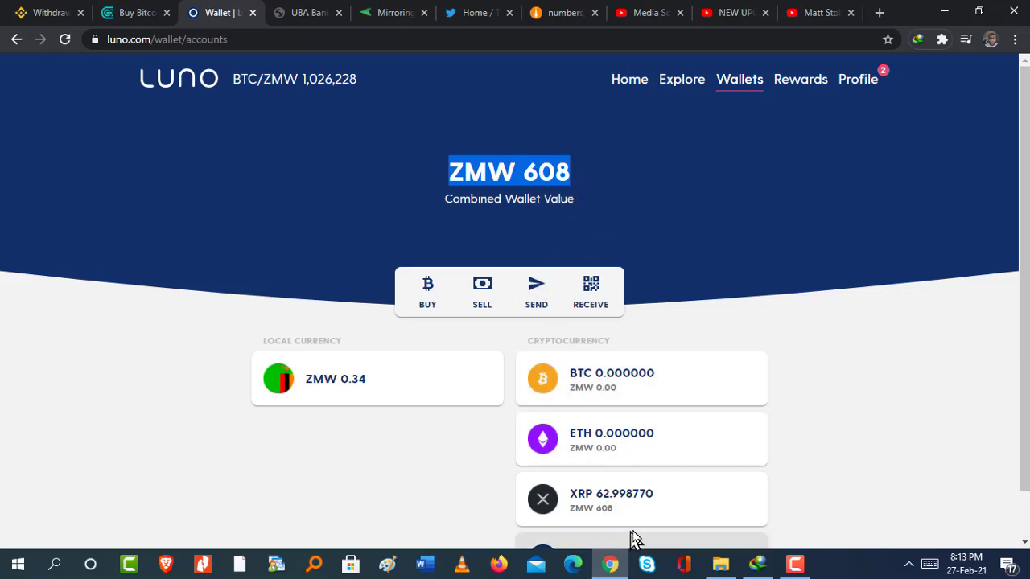
{"action": "mouse_move", "coordinate": [624, 512]}
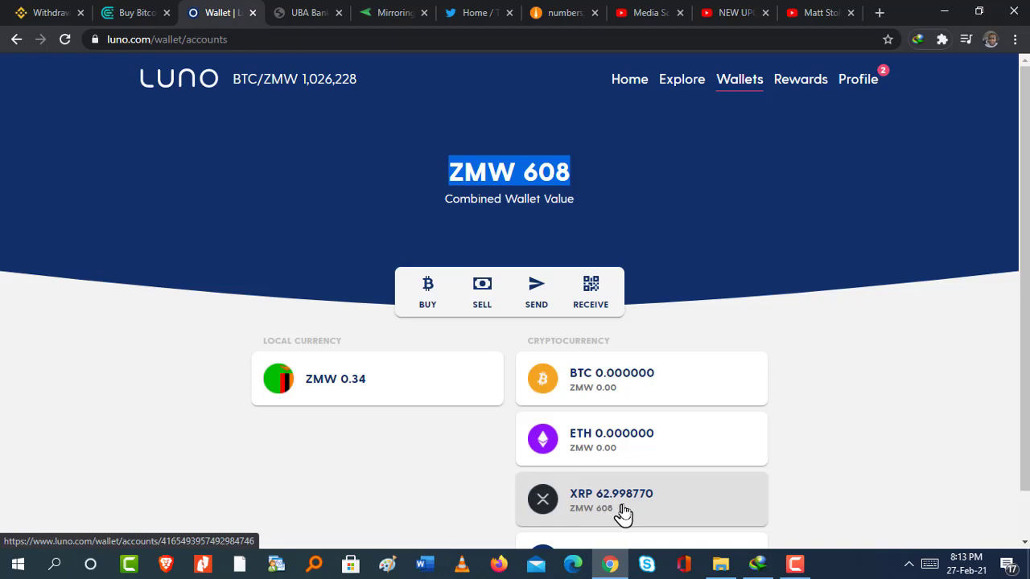
{"action": "mouse_move", "coordinate": [660, 514]}
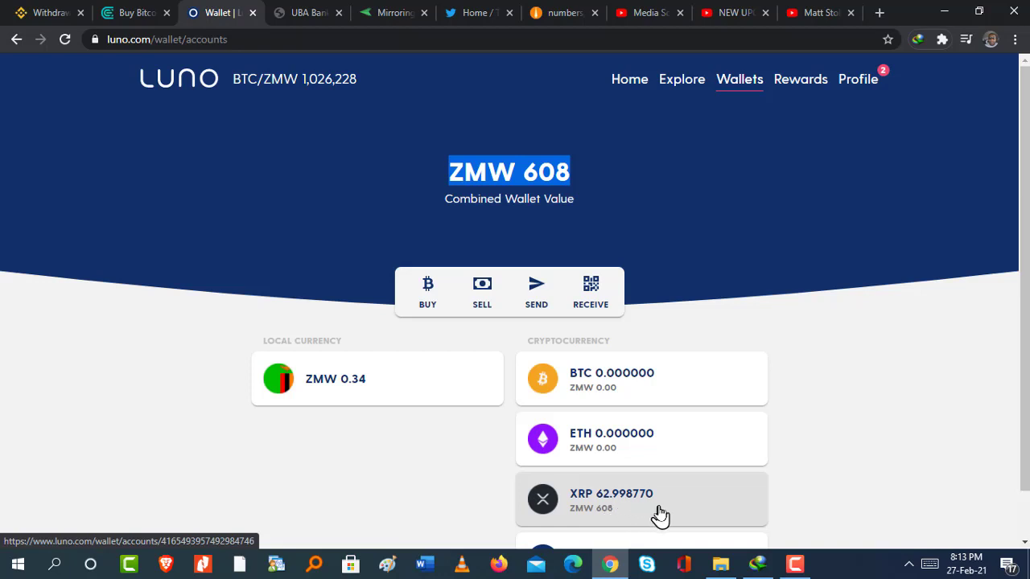
Review the Luno balances and enter the XRP wallet holding 62.998770 XRP
{"action": "scroll", "scroll_direction": "down", "scroll_amount": 3}
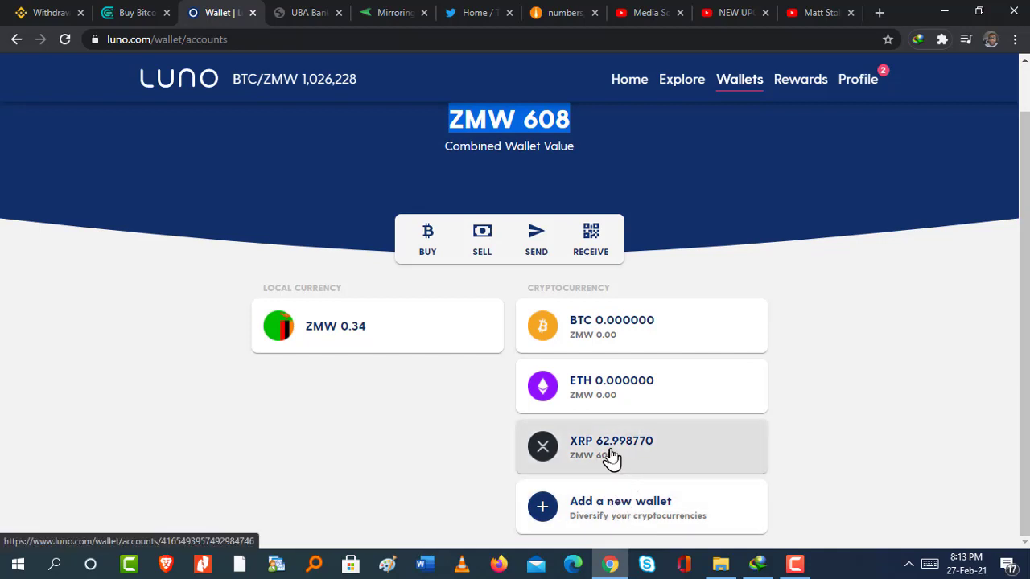
{"action": "mouse_move", "coordinate": [629, 464]}
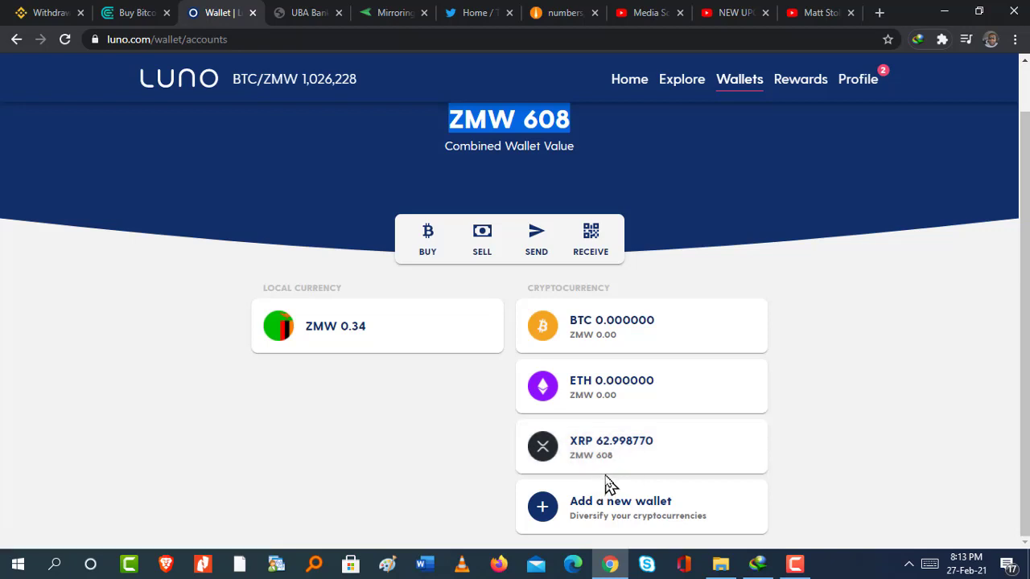
{"action": "mouse_move", "coordinate": [611, 479]}
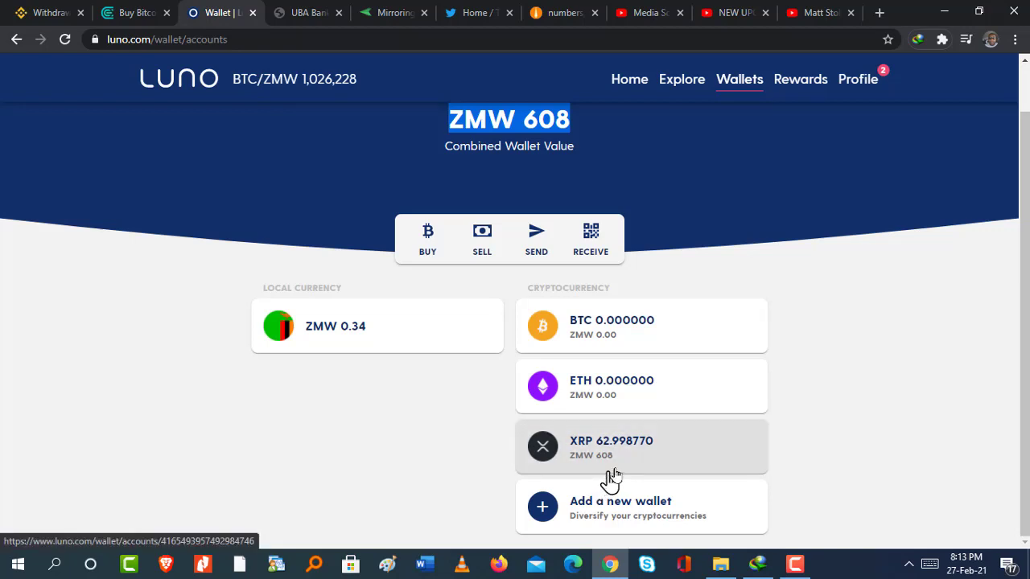
{"action": "mouse_move", "coordinate": [658, 459]}
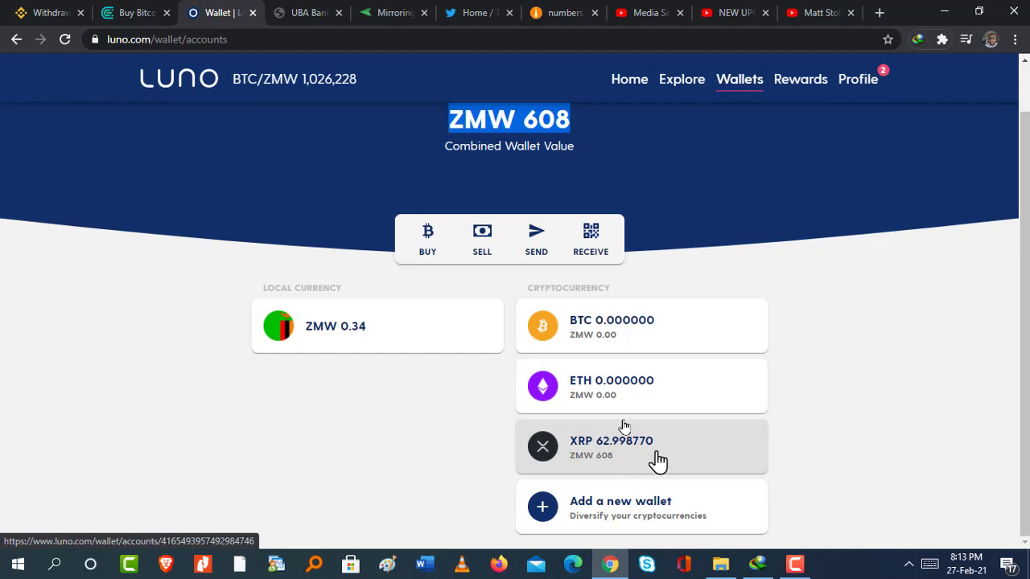
{"action": "mouse_move", "coordinate": [538, 385]}
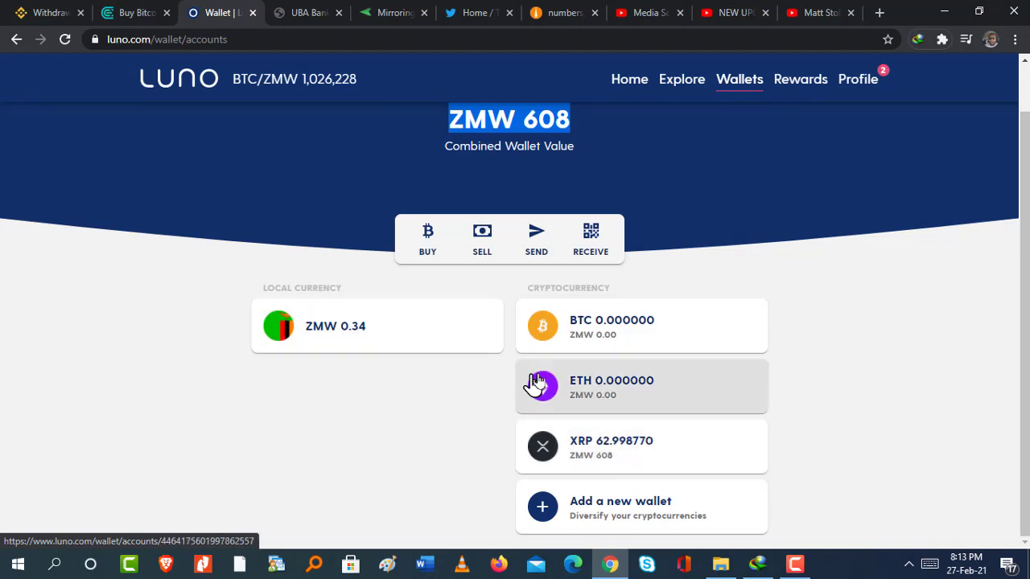
{"action": "mouse_move", "coordinate": [646, 450]}
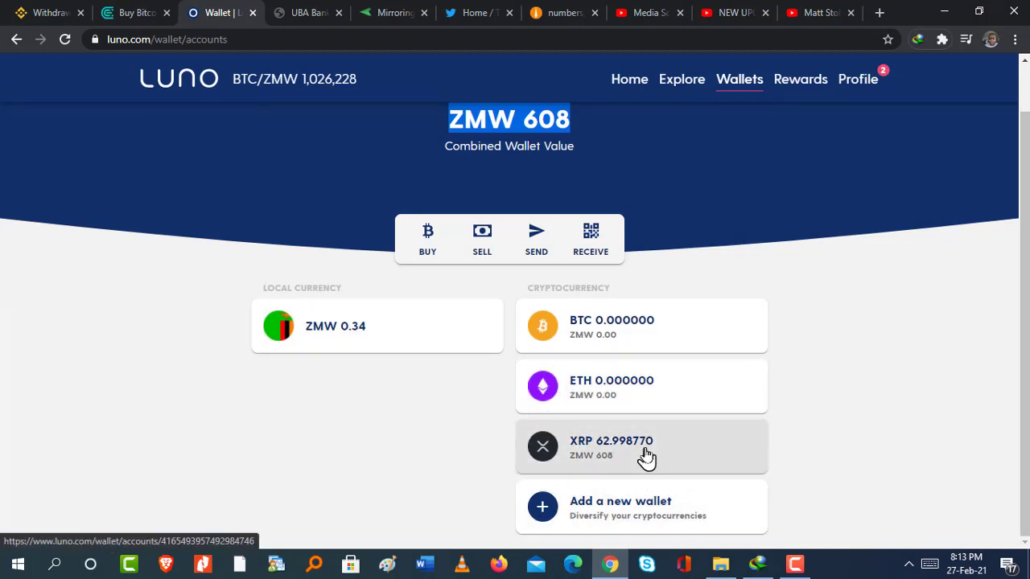
{"action": "left_click", "coordinate": [640, 447]}
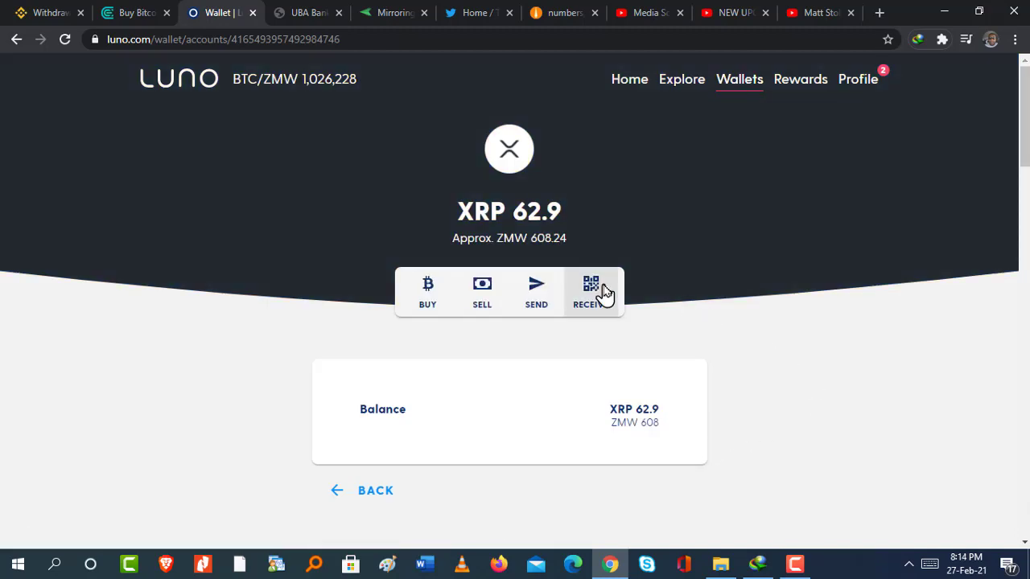
{"action": "mouse_move", "coordinate": [312, 245]}
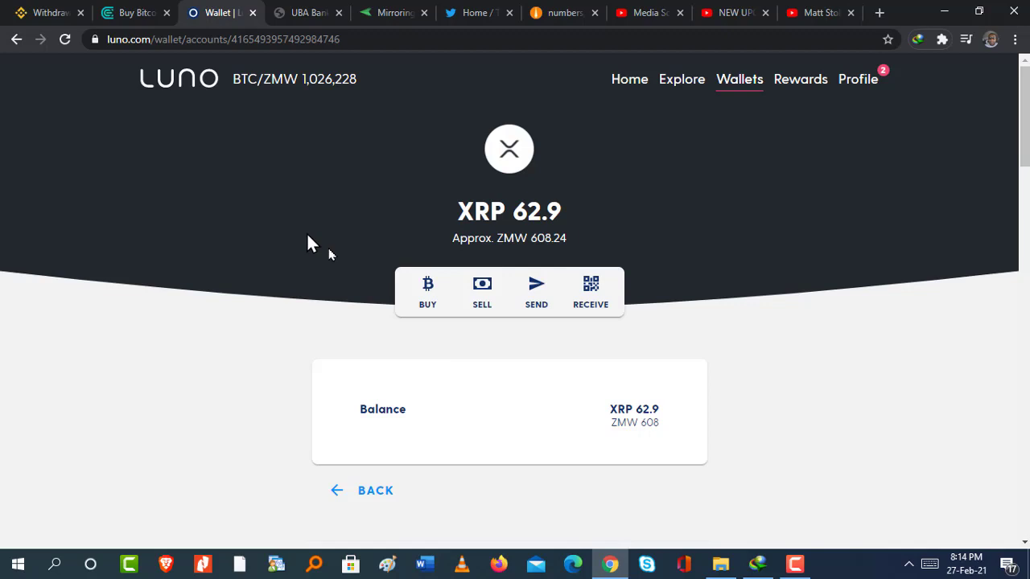
{"action": "mouse_move", "coordinate": [535, 304]}
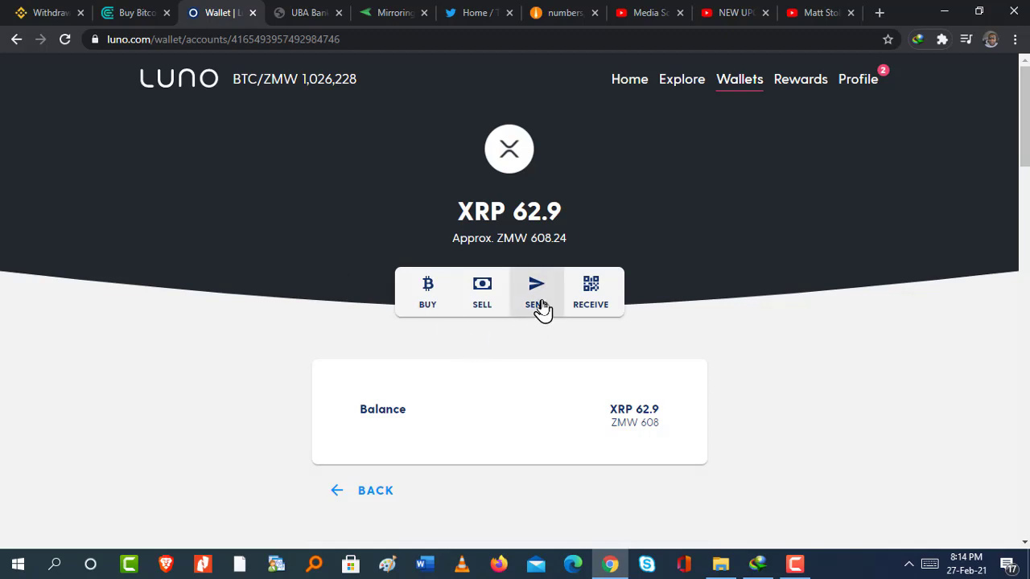
Fill the Luno send form with the Ripple address, XRP tag and an amount of 62.90 XRP
{"action": "left_click", "coordinate": [535, 291]}
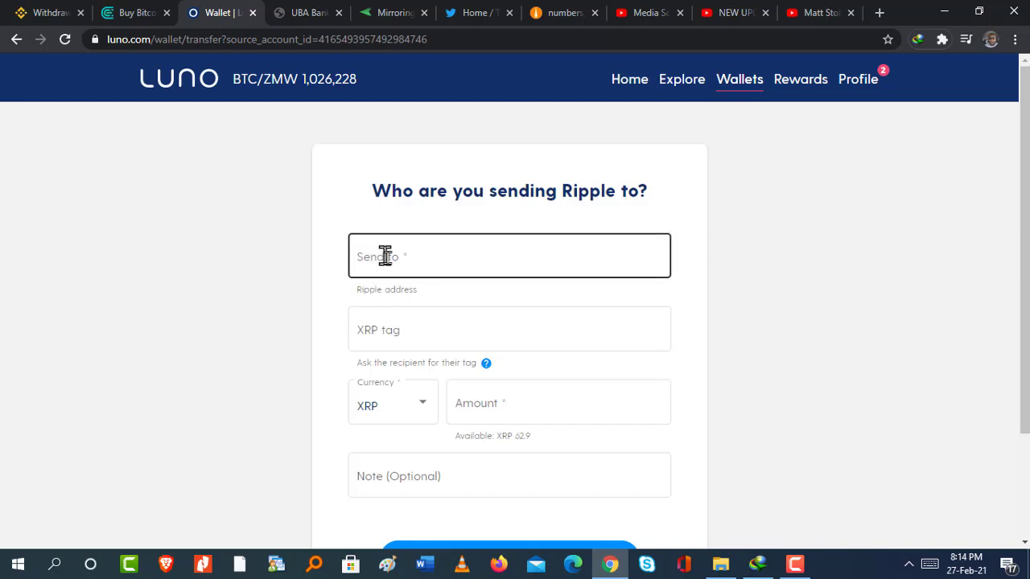
{"action": "left_click", "coordinate": [509, 256]}
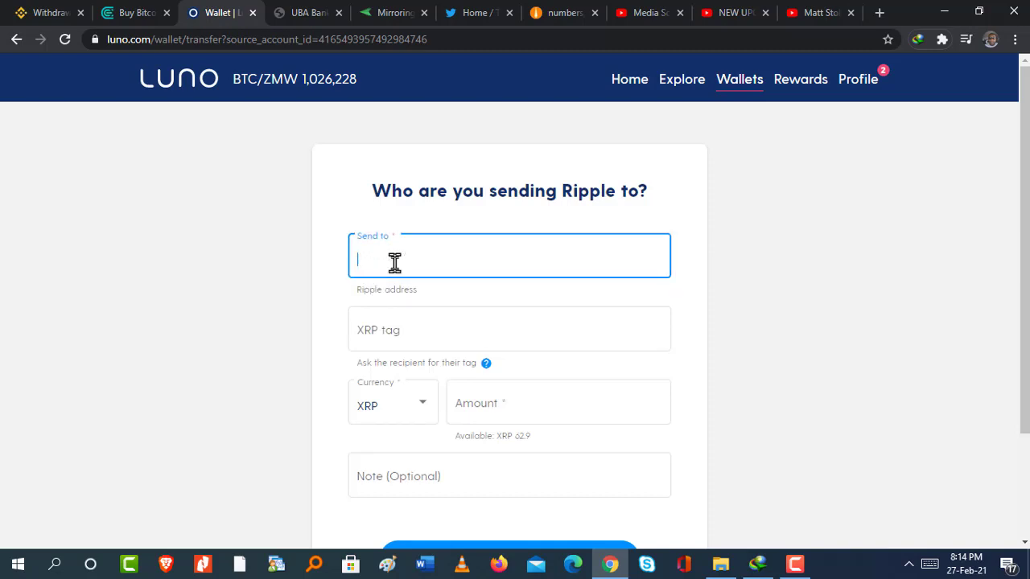
{"action": "left_click", "coordinate": [508, 328]}
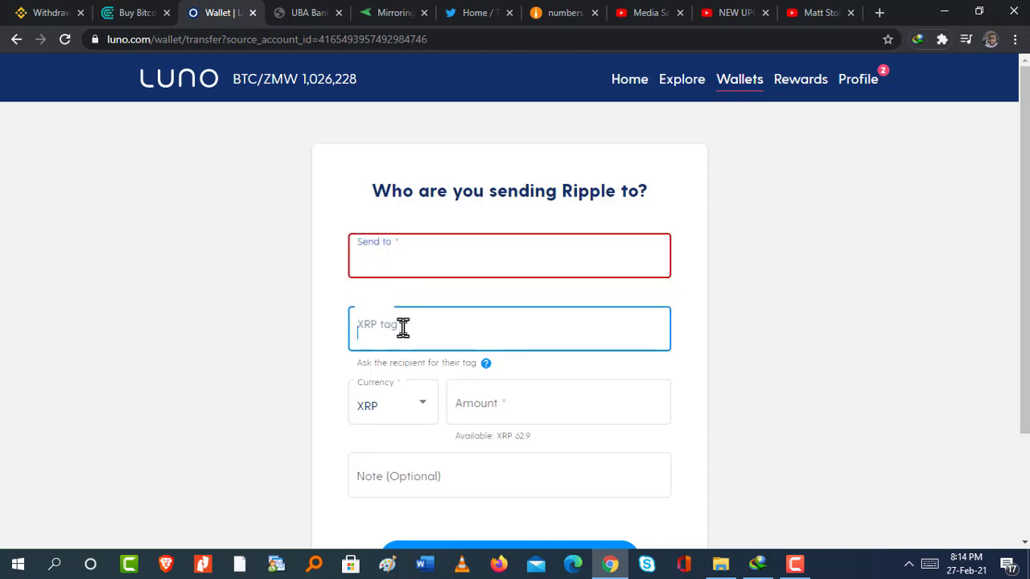
{"action": "left_click", "coordinate": [438, 426]}
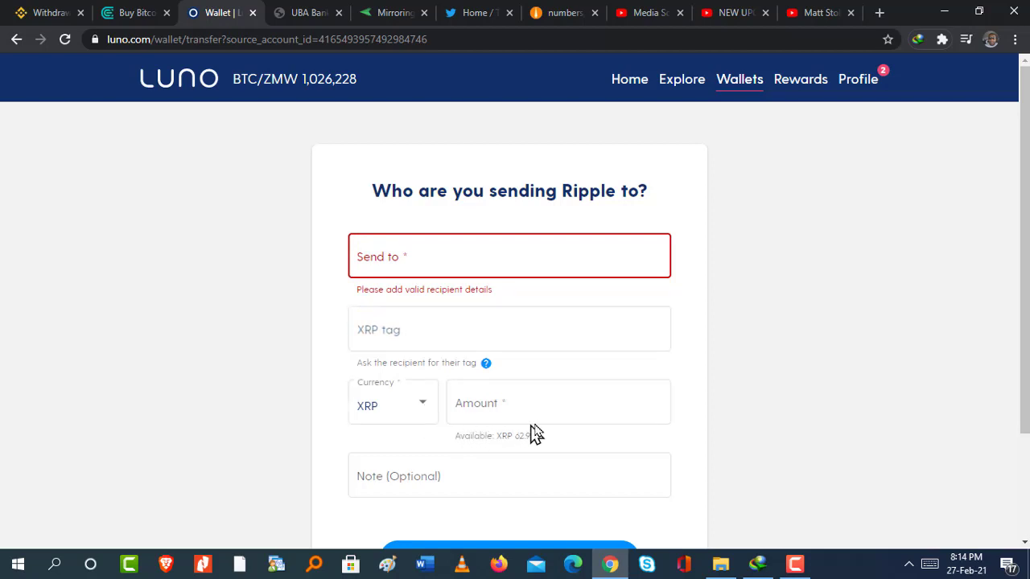
{"action": "left_click", "coordinate": [558, 403]}
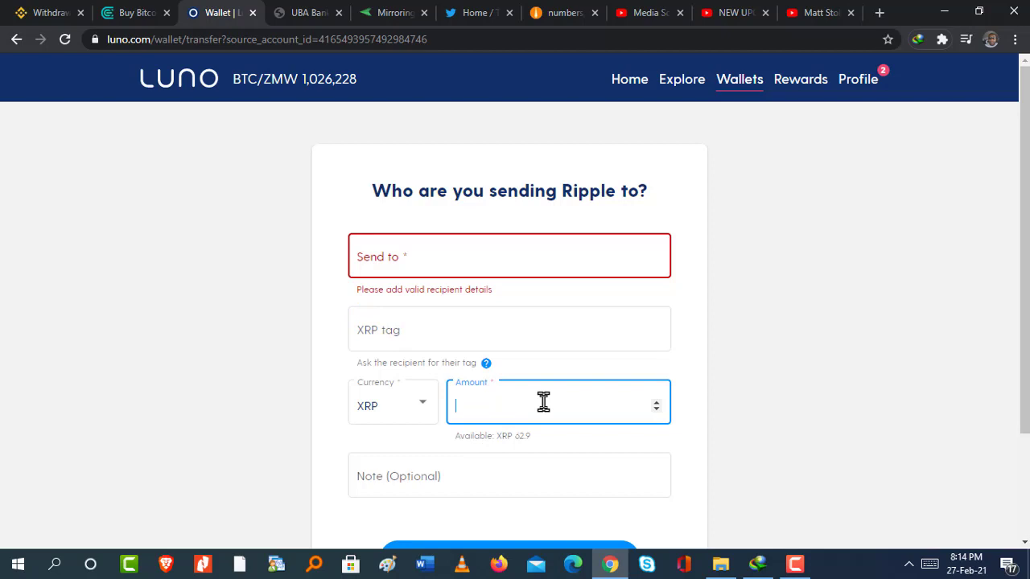
{"action": "type", "text": "62"}
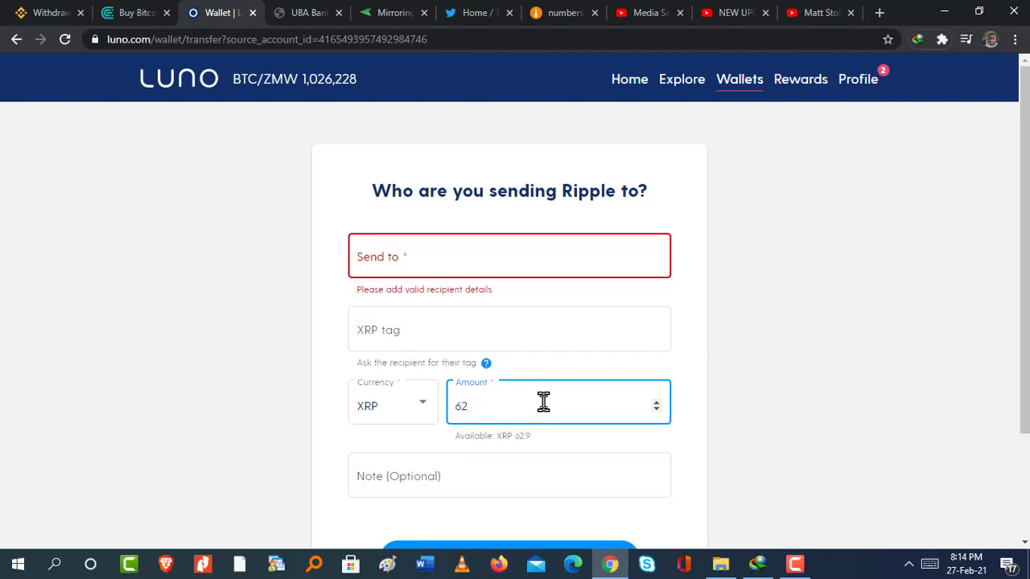
{"action": "type", "text": ".0"}
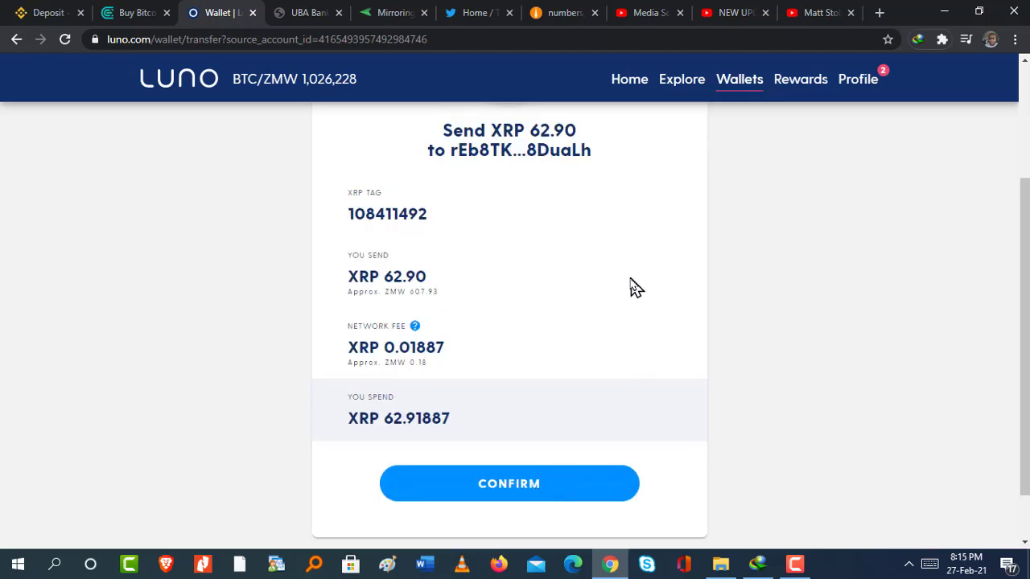
{"action": "mouse_move", "coordinate": [418, 264]}
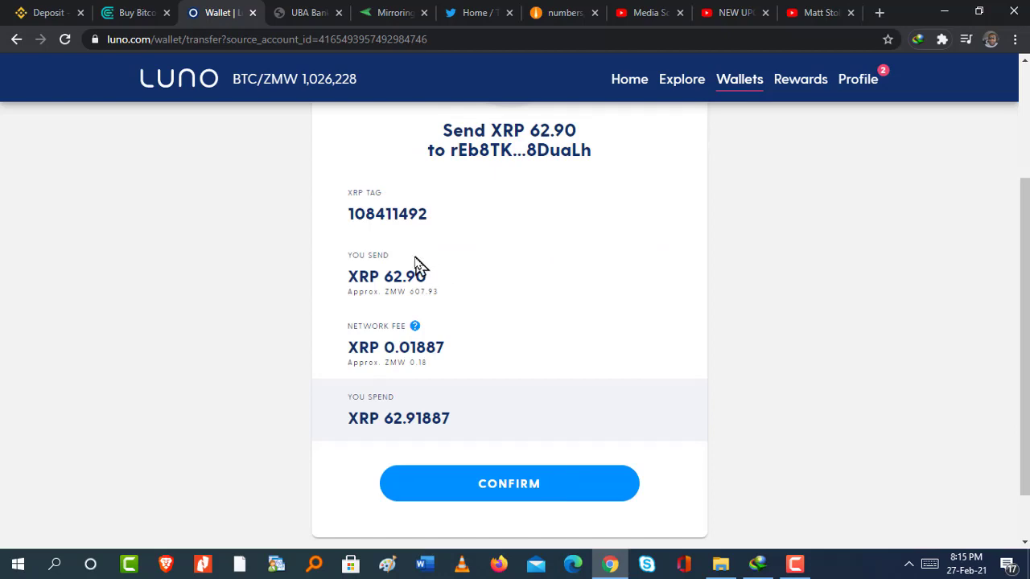
{"action": "mouse_move", "coordinate": [392, 293]}
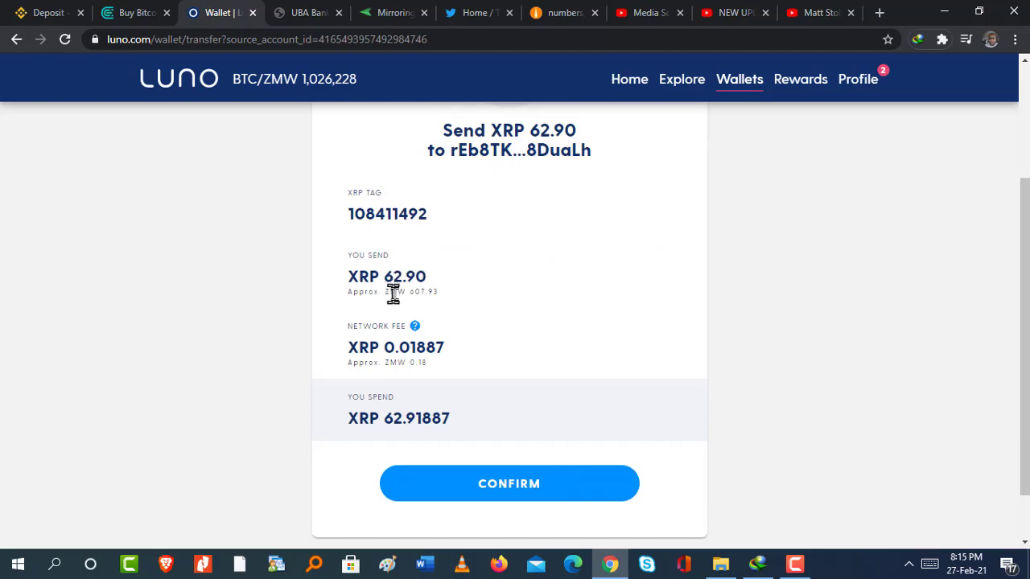
{"action": "mouse_move", "coordinate": [454, 304]}
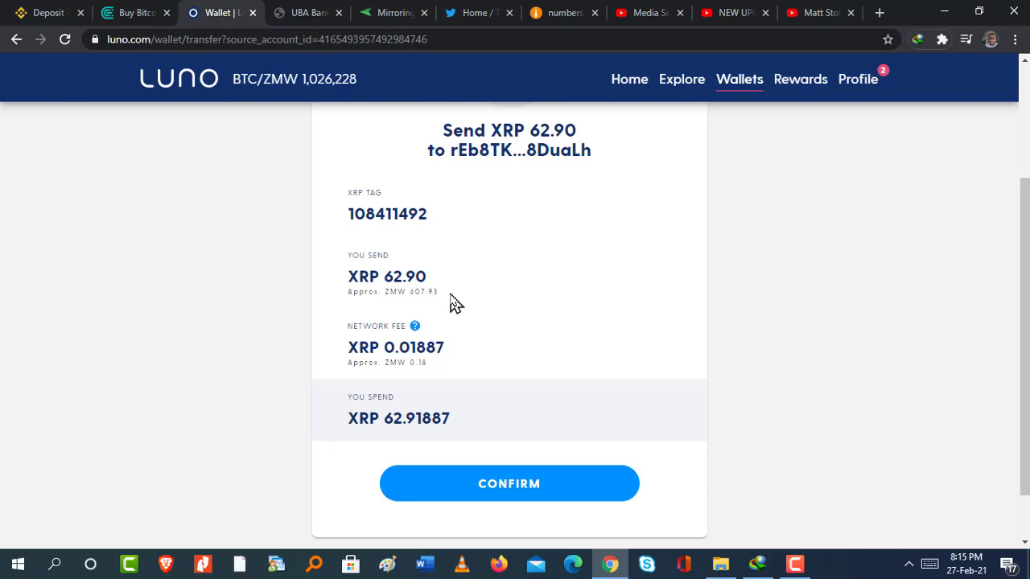
{"action": "mouse_move", "coordinate": [412, 297]}
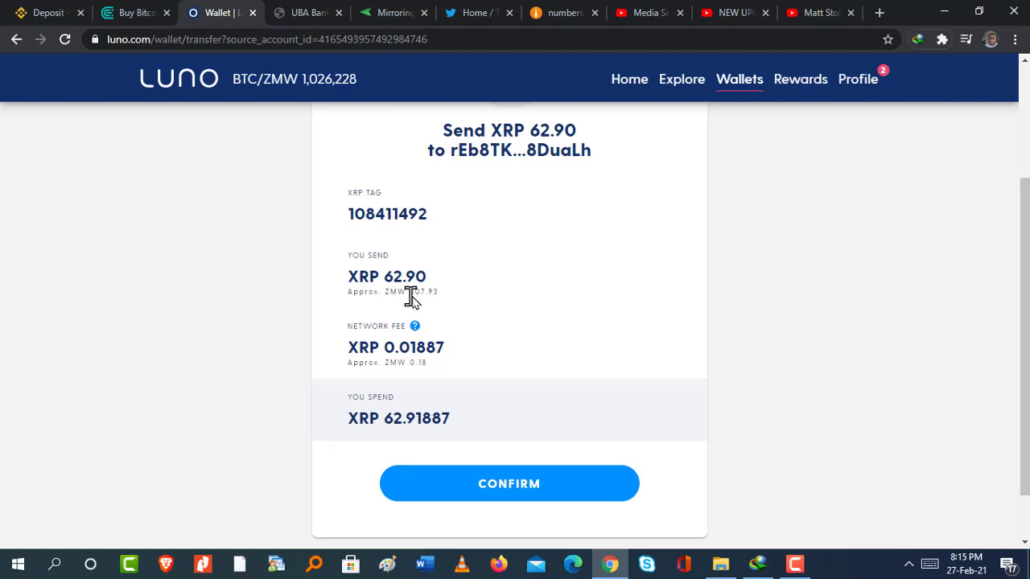
{"action": "mouse_move", "coordinate": [444, 312]}
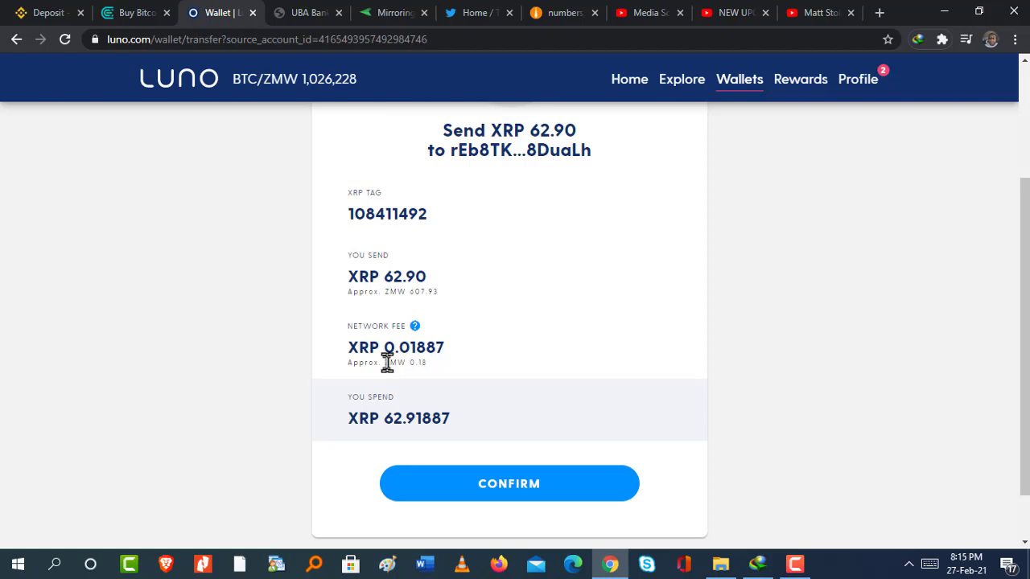
{"action": "mouse_move", "coordinate": [404, 362]}
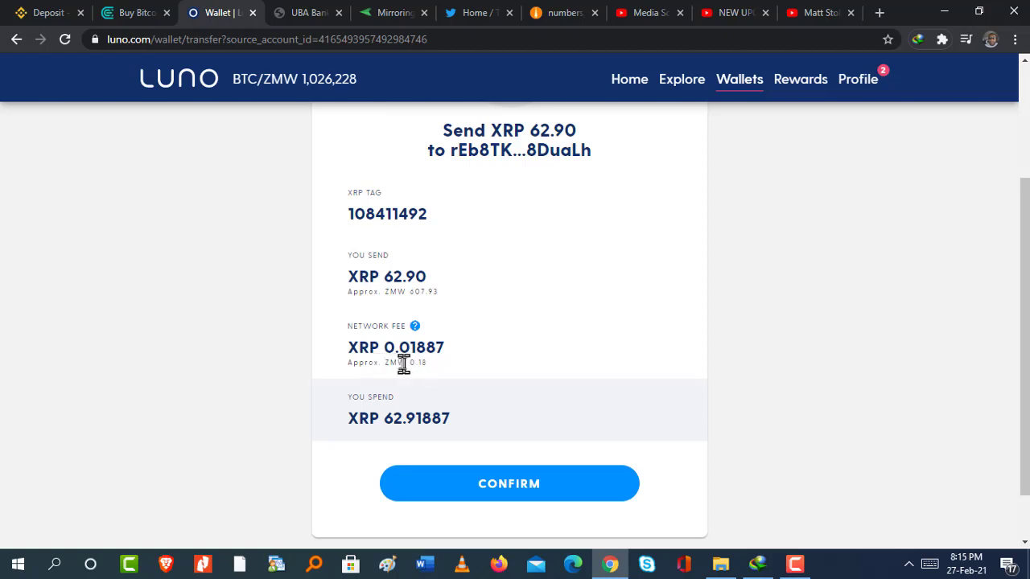
{"action": "mouse_move", "coordinate": [440, 371]}
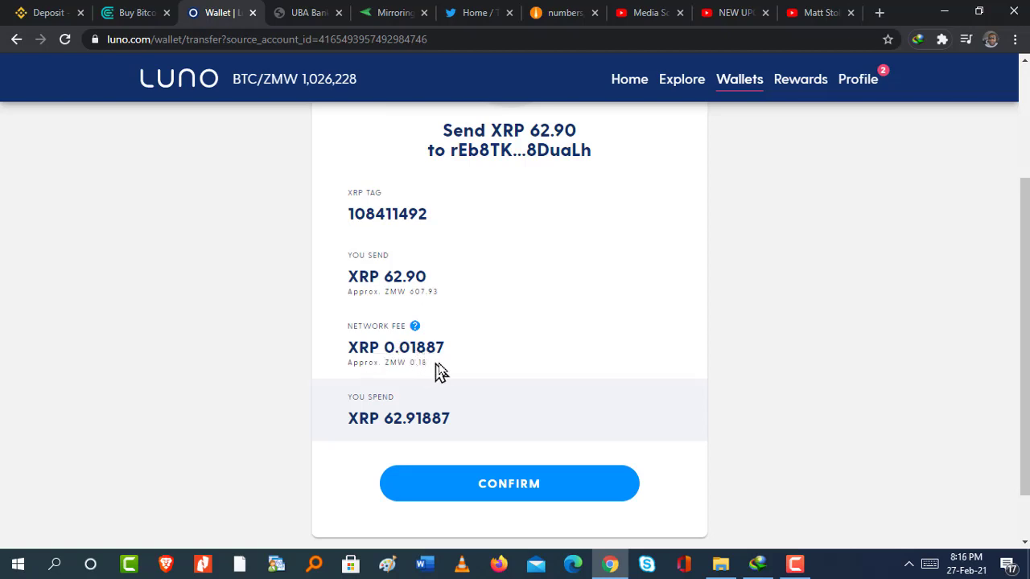
{"action": "mouse_move", "coordinate": [399, 383]}
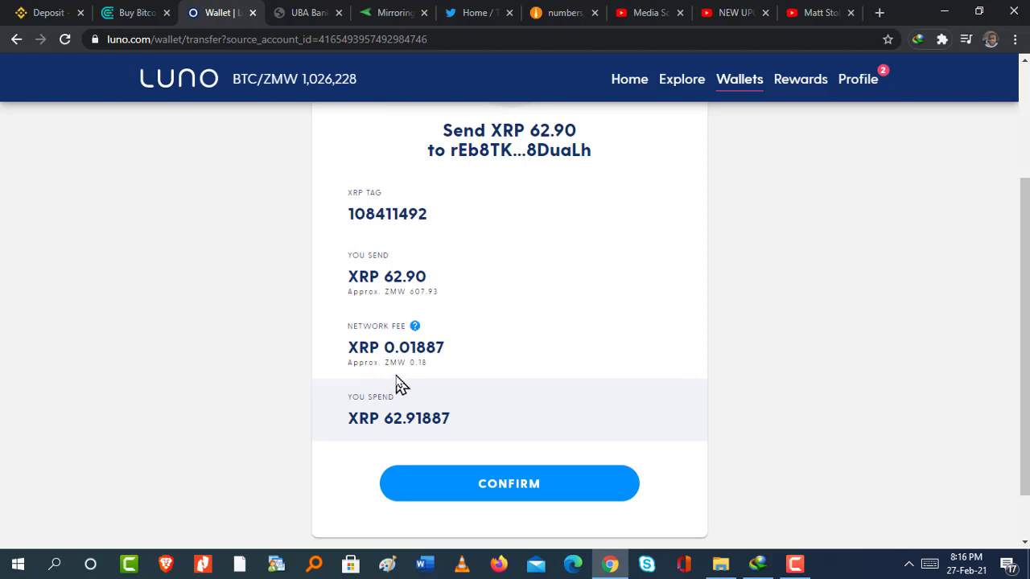
{"action": "mouse_move", "coordinate": [450, 401]}
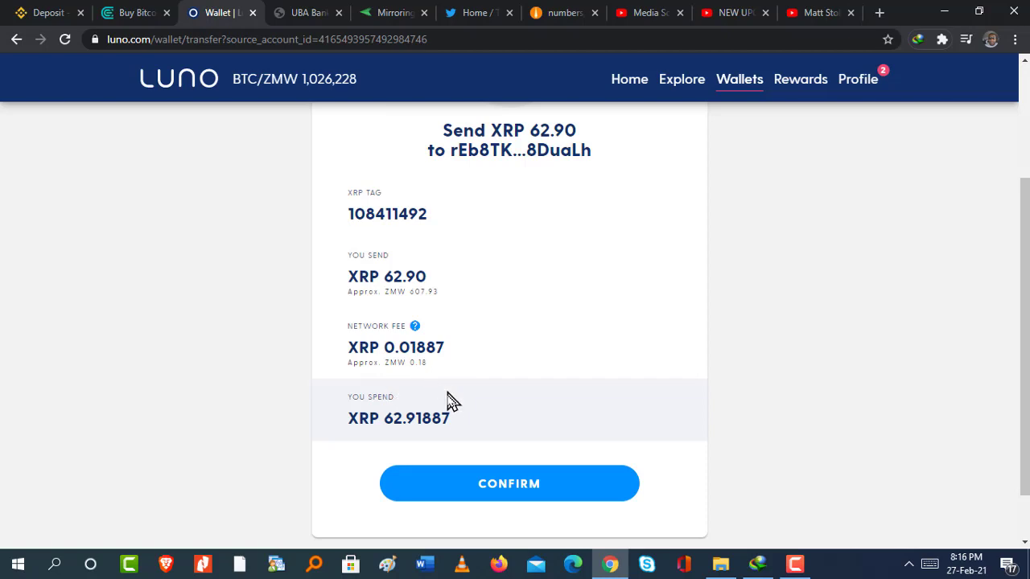
{"action": "mouse_move", "coordinate": [419, 422]}
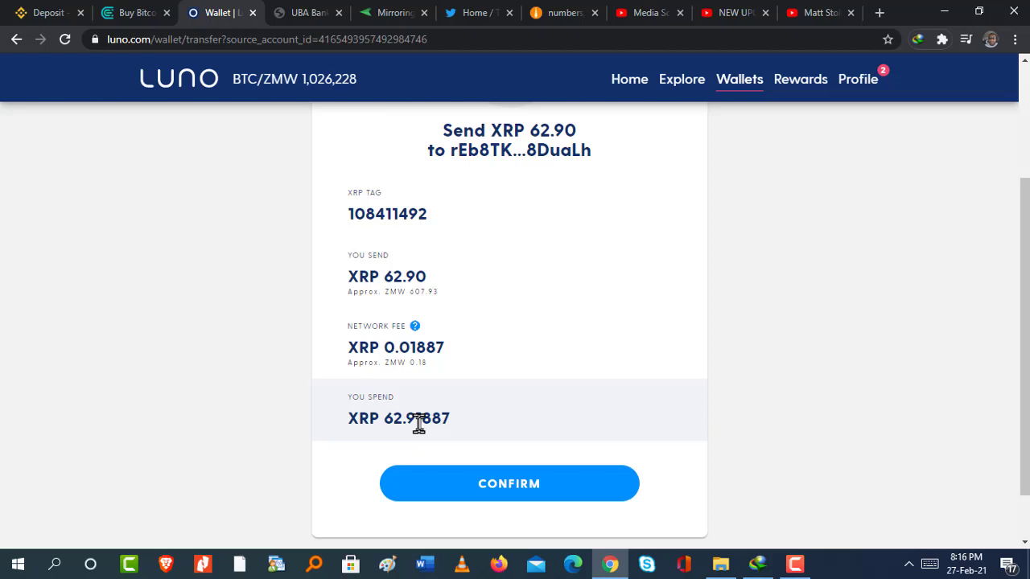
{"action": "mouse_move", "coordinate": [553, 465]}
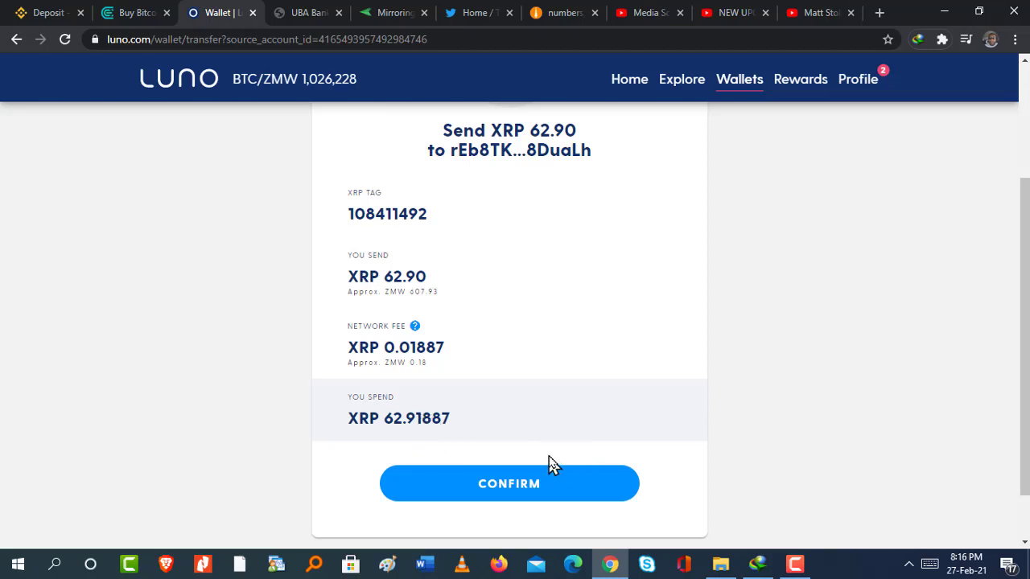
{"action": "mouse_move", "coordinate": [515, 475]}
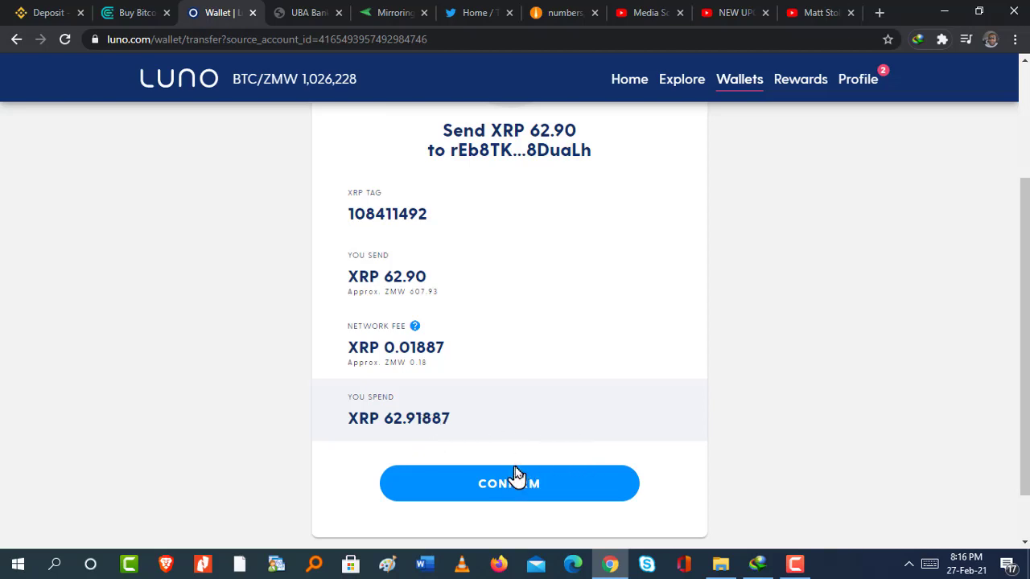
{"action": "mouse_move", "coordinate": [514, 486]}
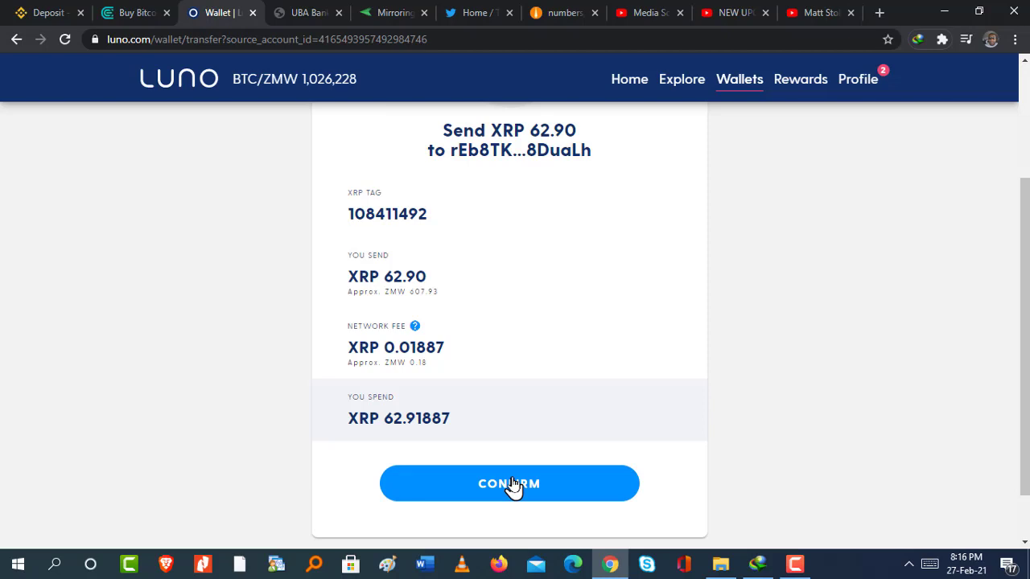
Confirm sending 62.90 XRP from Luno, then begin a USD withdrawal on CEX.IO
{"action": "left_click", "coordinate": [132, 13]}
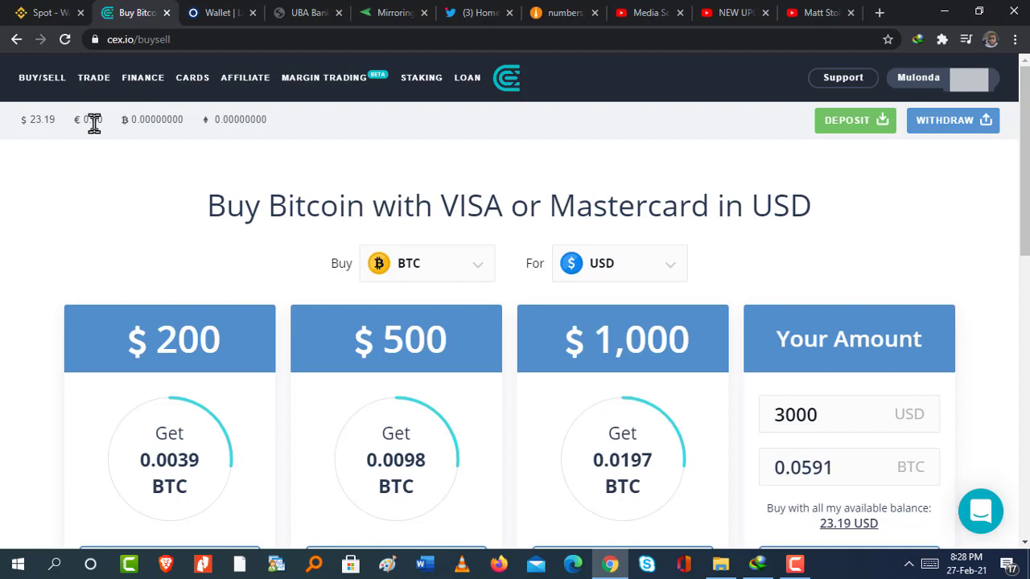
{"action": "mouse_move", "coordinate": [47, 137]}
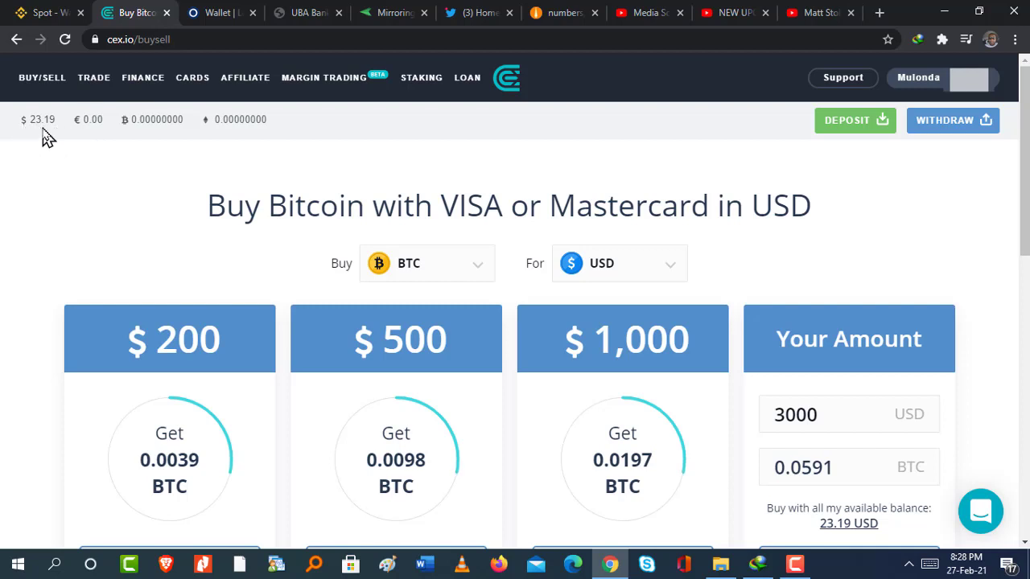
{"action": "left_click", "coordinate": [952, 119]}
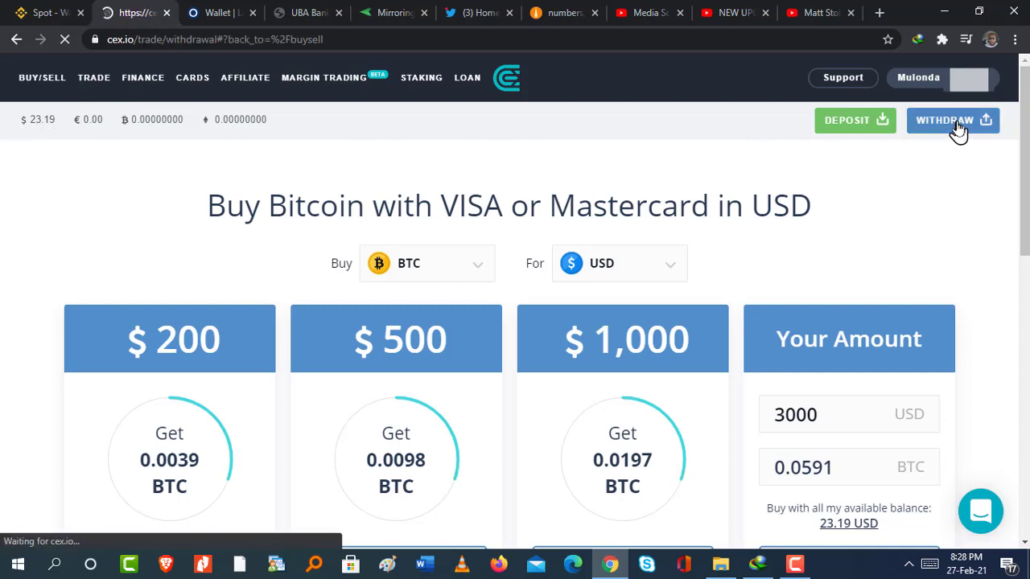
Set up a 23.19 USD payment-card withdrawal on CEX.IO and review the 17.55 USD total after fees
{"action": "left_click", "coordinate": [952, 119]}
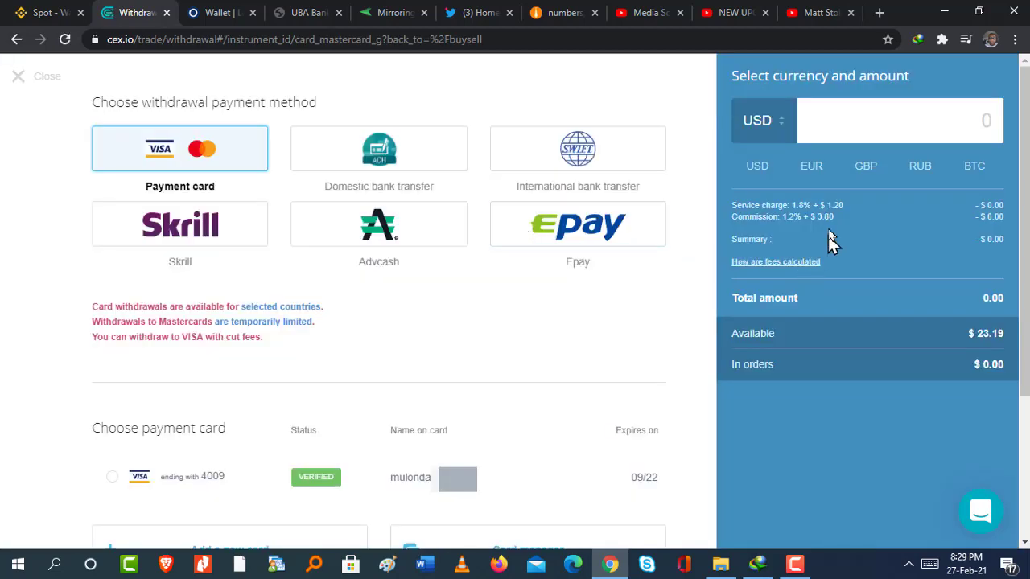
{"action": "mouse_move", "coordinate": [843, 228]}
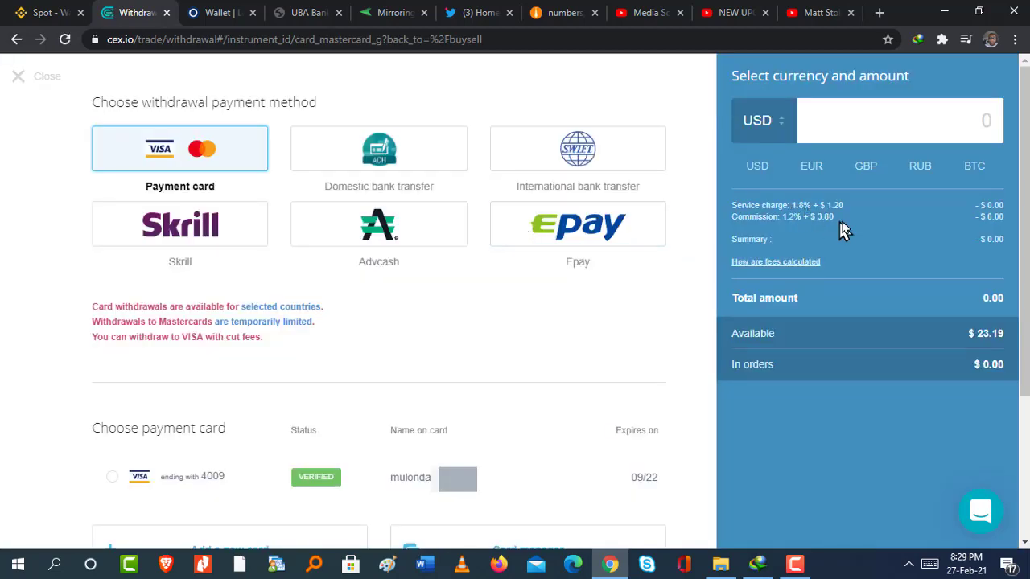
{"action": "mouse_move", "coordinate": [849, 223]}
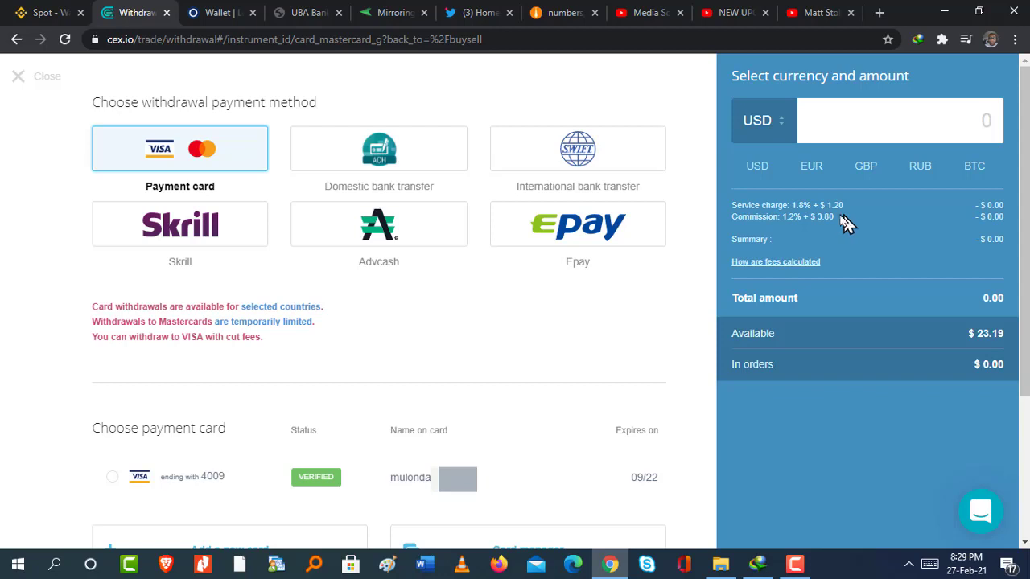
{"action": "mouse_move", "coordinate": [804, 234]}
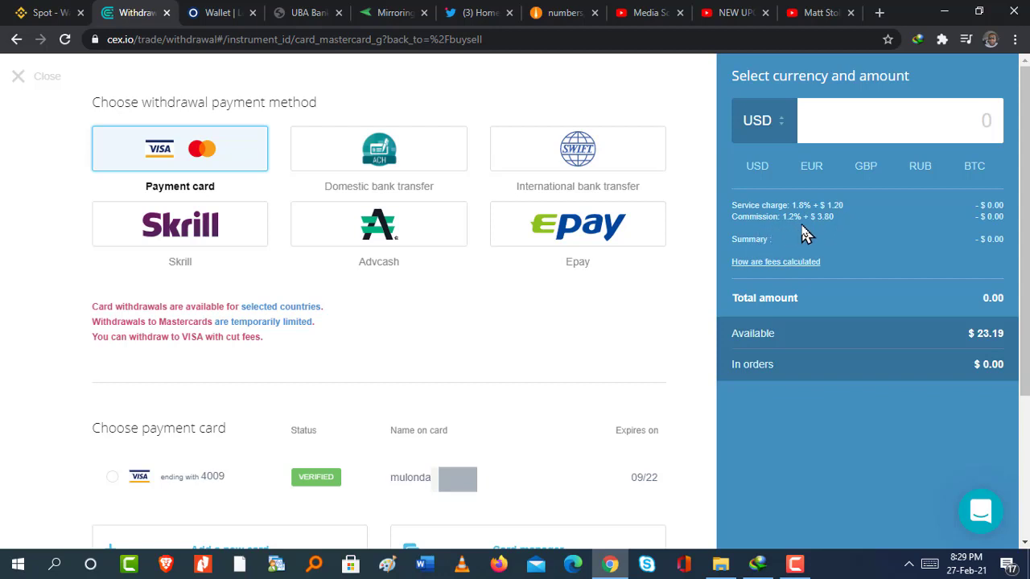
{"action": "mouse_move", "coordinate": [840, 235]}
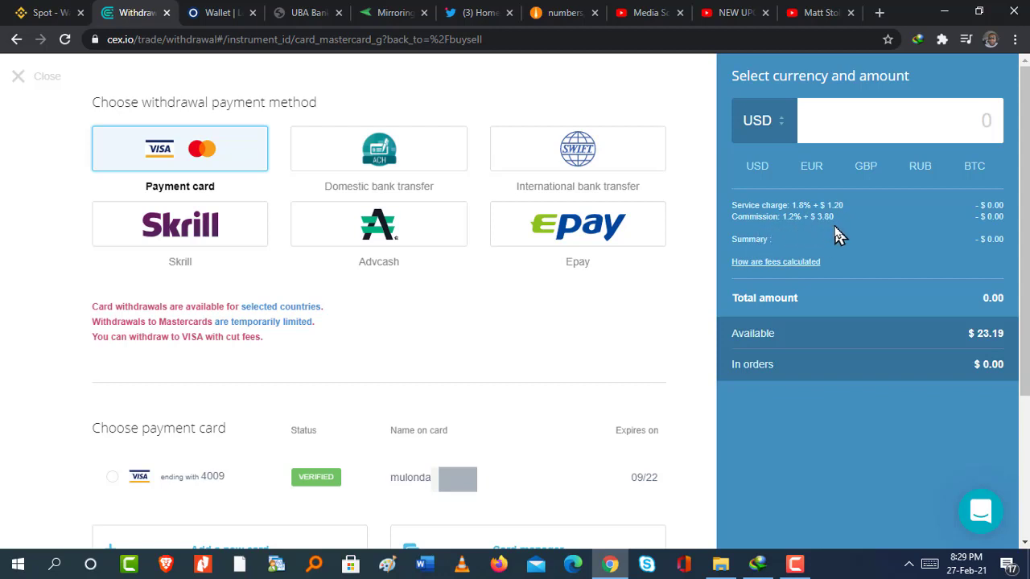
{"action": "mouse_move", "coordinate": [811, 341]}
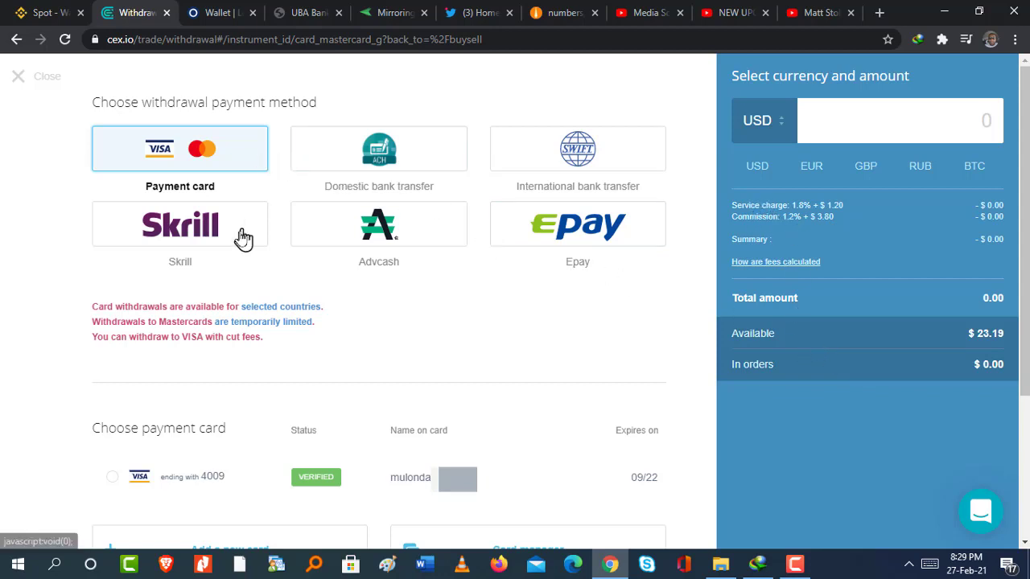
{"action": "left_click", "coordinate": [180, 224]}
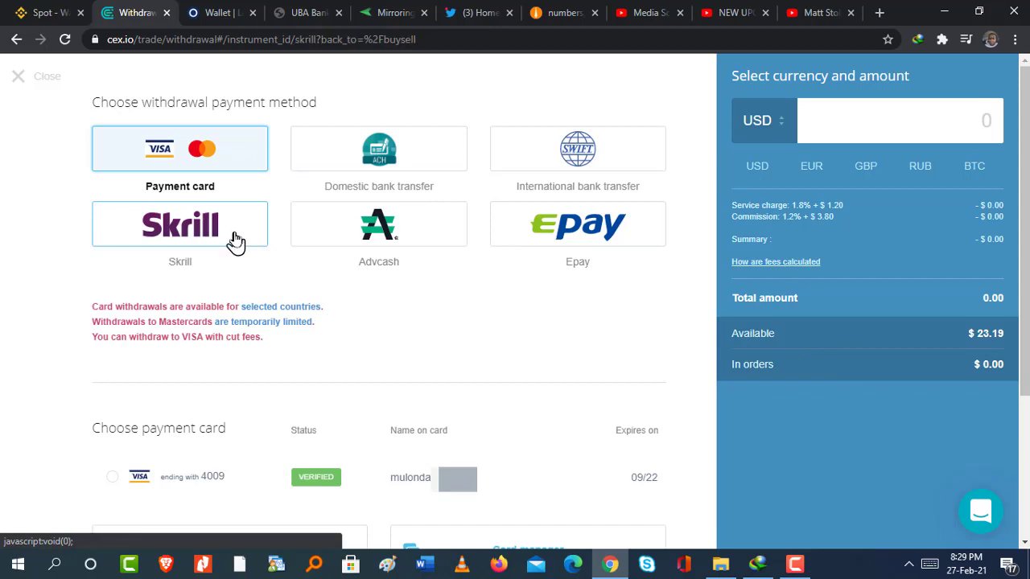
{"action": "left_click", "coordinate": [180, 223]}
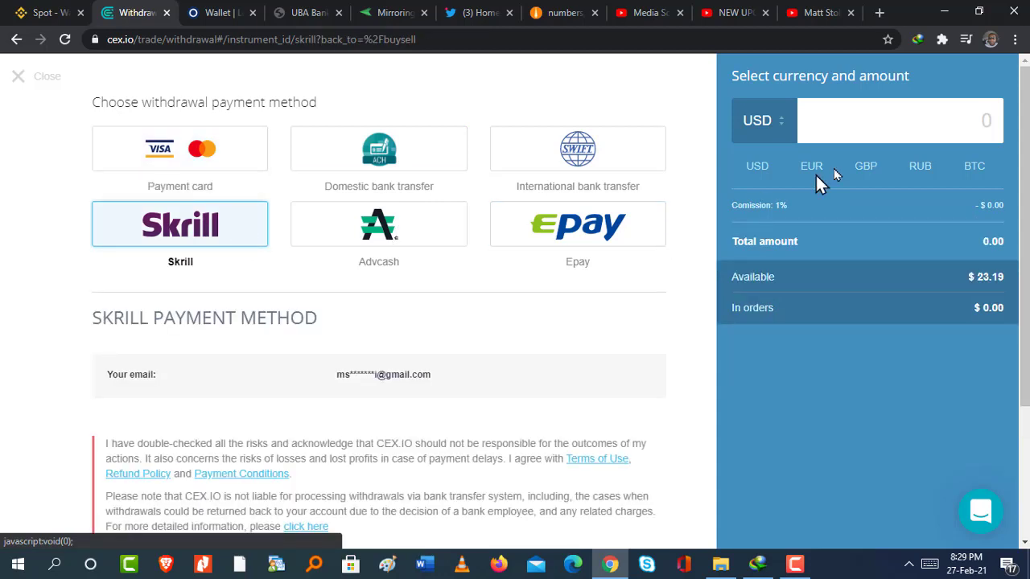
{"action": "left_click", "coordinate": [180, 148]}
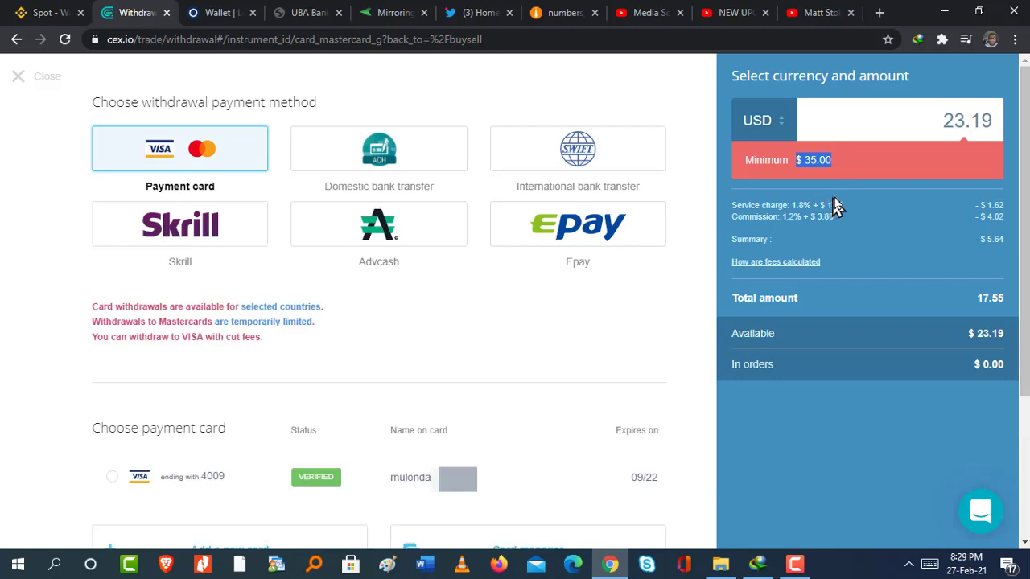
{"action": "left_click", "coordinate": [756, 119]}
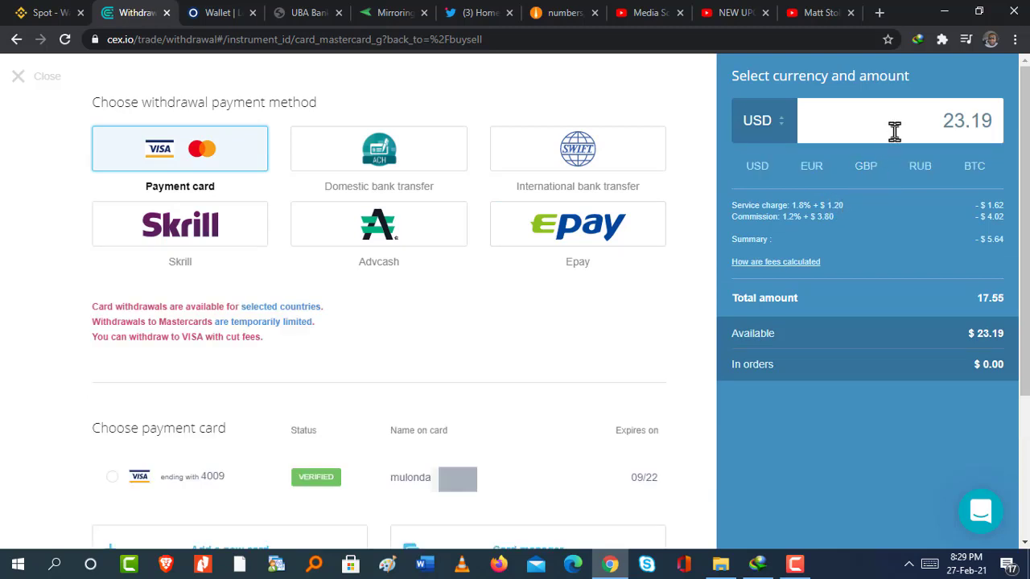
{"action": "mouse_move", "coordinate": [875, 296]}
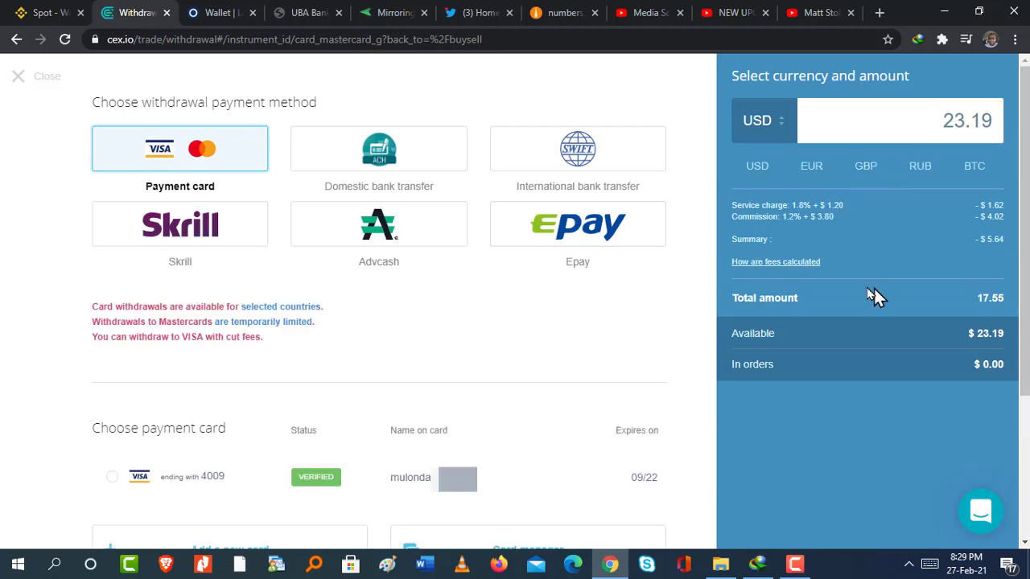
{"action": "mouse_move", "coordinate": [796, 234]}
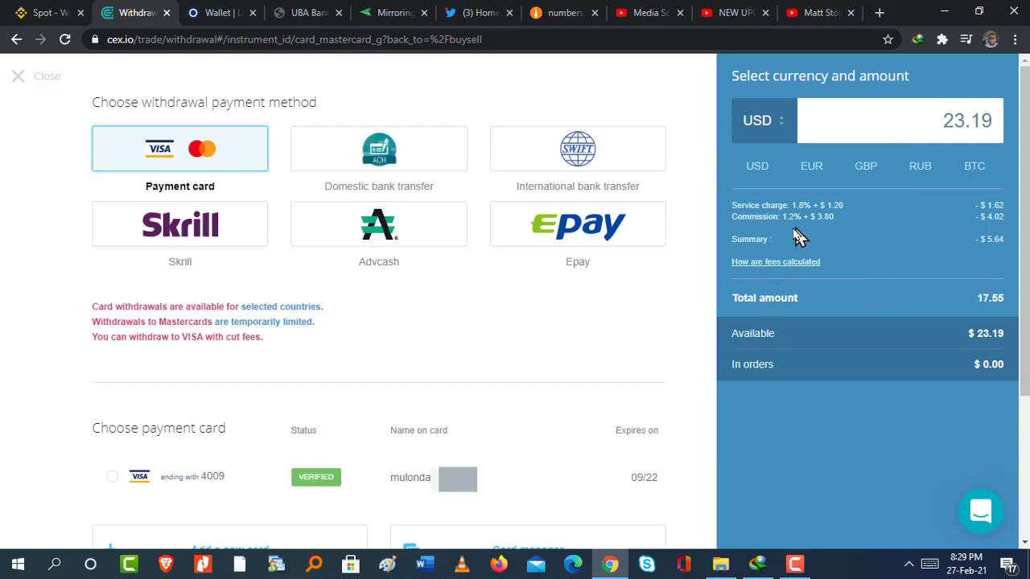
{"action": "mouse_move", "coordinate": [888, 219]}
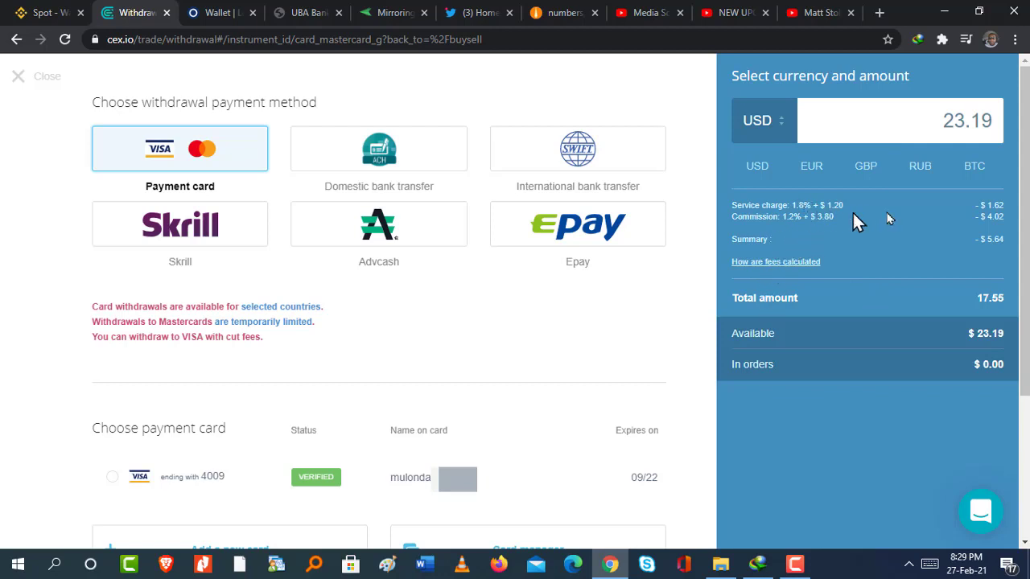
{"action": "mouse_move", "coordinate": [728, 217]}
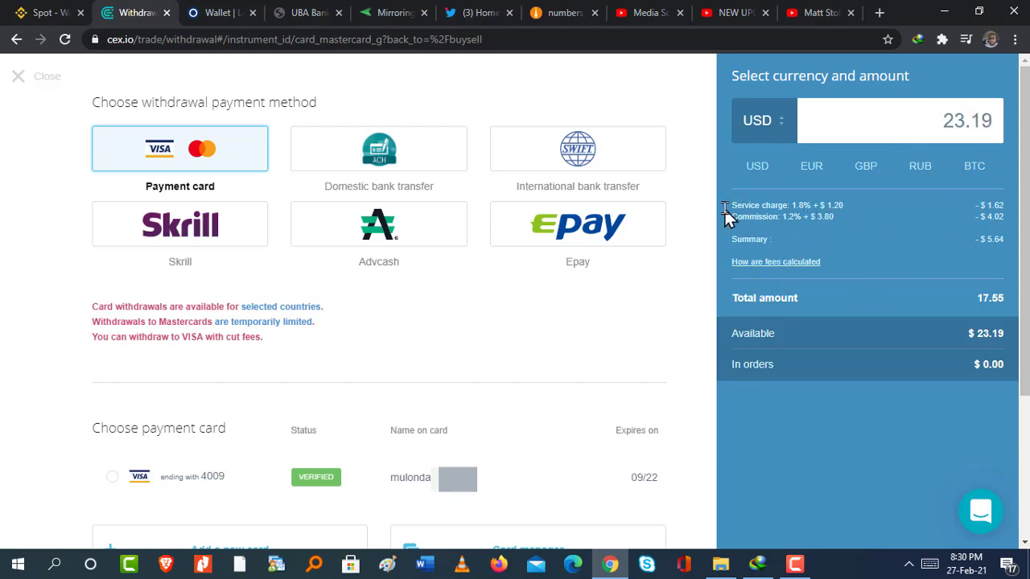
{"action": "mouse_move", "coordinate": [814, 211]}
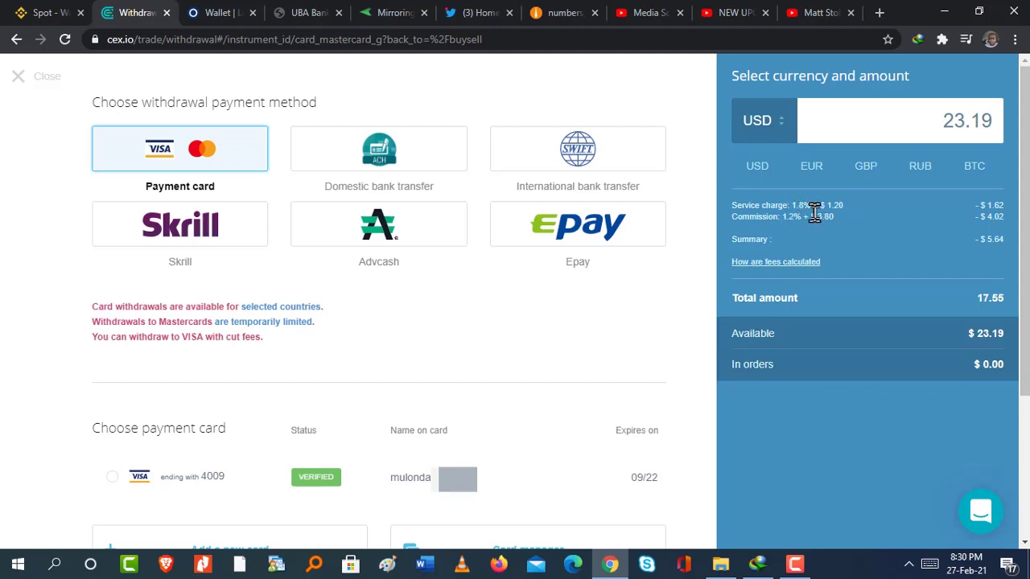
{"action": "mouse_move", "coordinate": [982, 208]}
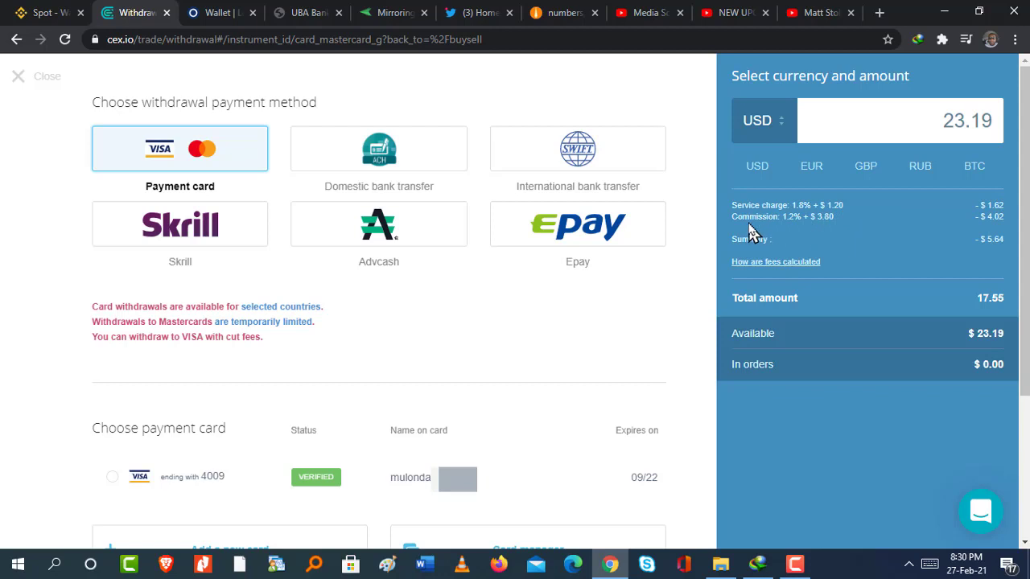
{"action": "mouse_move", "coordinate": [834, 232]}
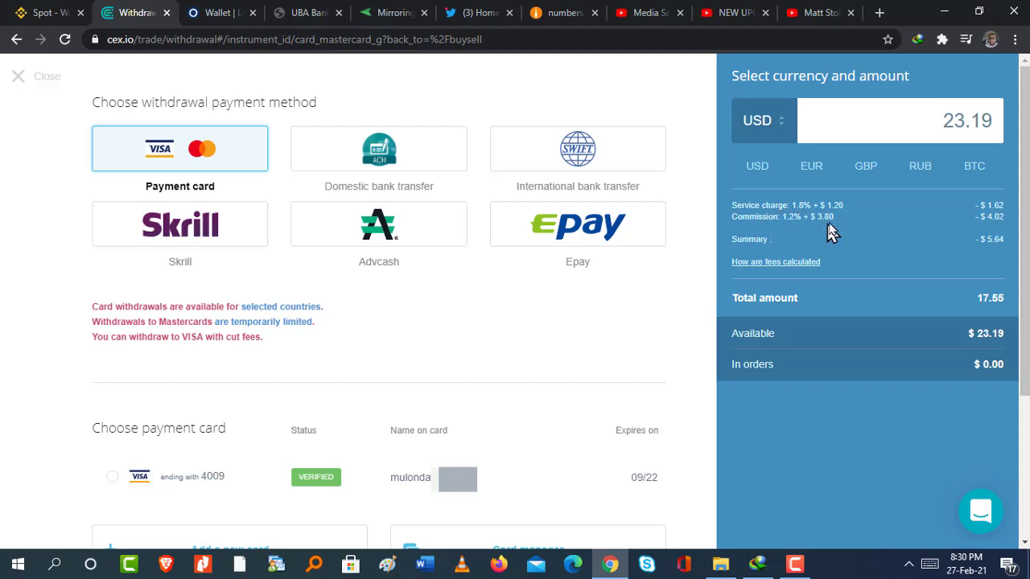
{"action": "mouse_move", "coordinate": [1012, 217]}
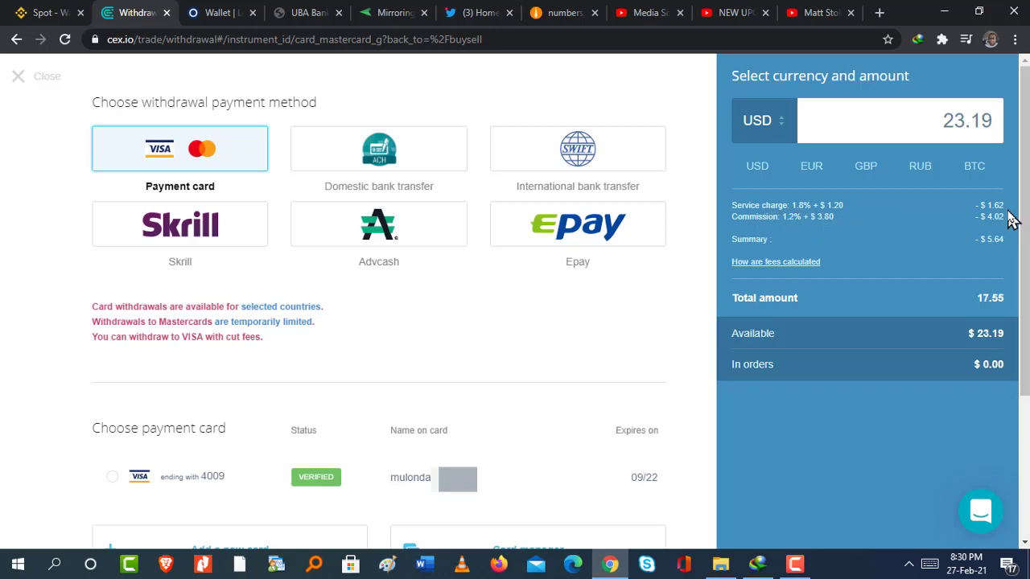
{"action": "mouse_move", "coordinate": [1007, 256]}
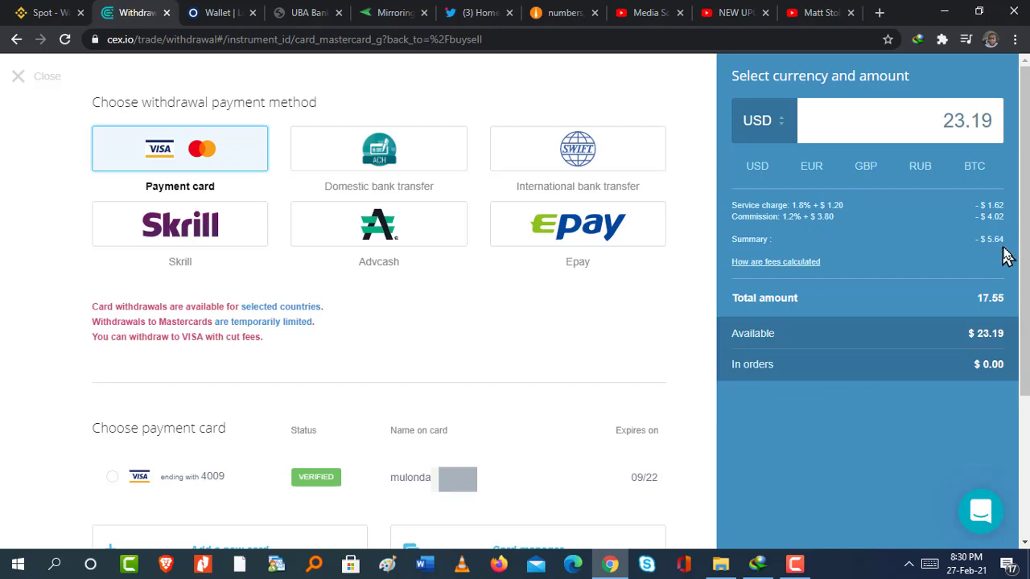
{"action": "mouse_move", "coordinate": [991, 319]}
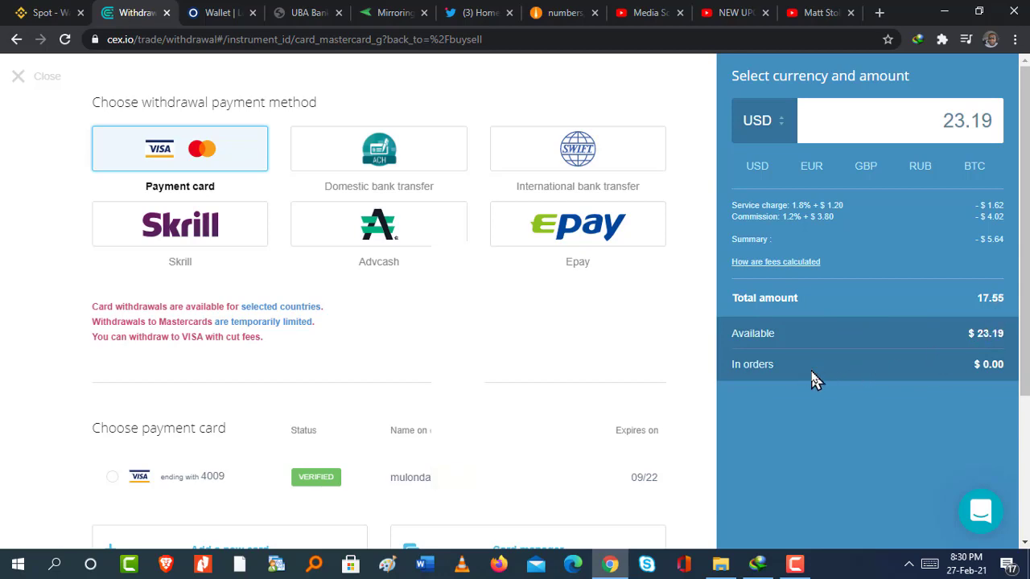
Select the Visa card ending 4009, accept the terms and submit the 23.19 USD withdrawal
{"action": "scroll", "scroll_direction": "down", "scroll_amount": 3}
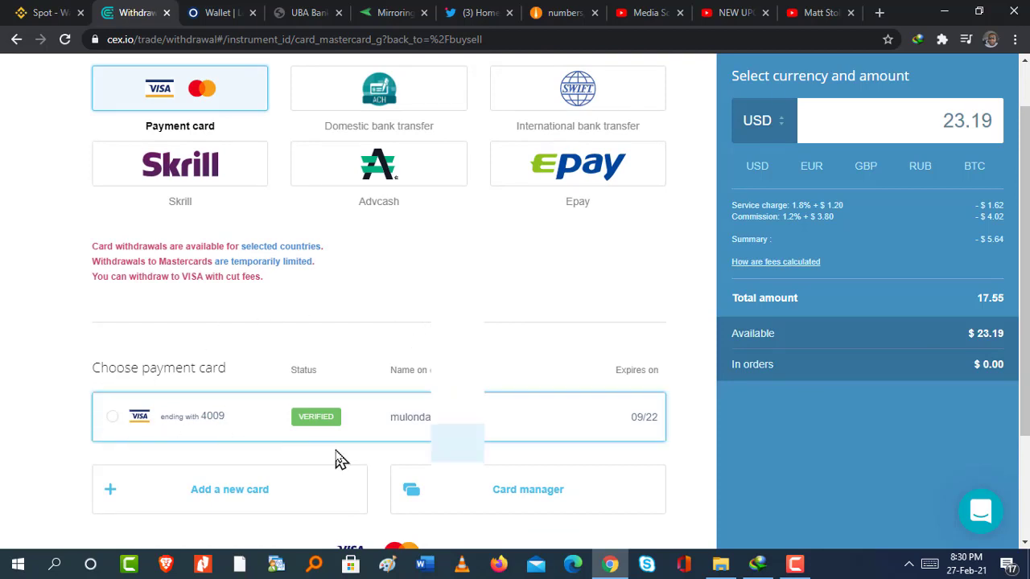
{"action": "left_click", "coordinate": [113, 416]}
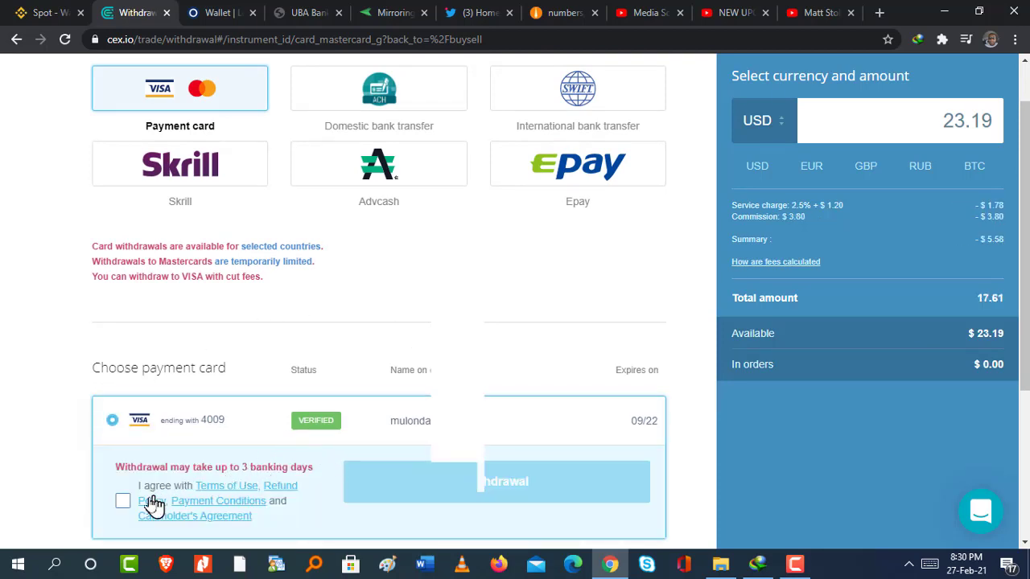
{"action": "left_click", "coordinate": [122, 500]}
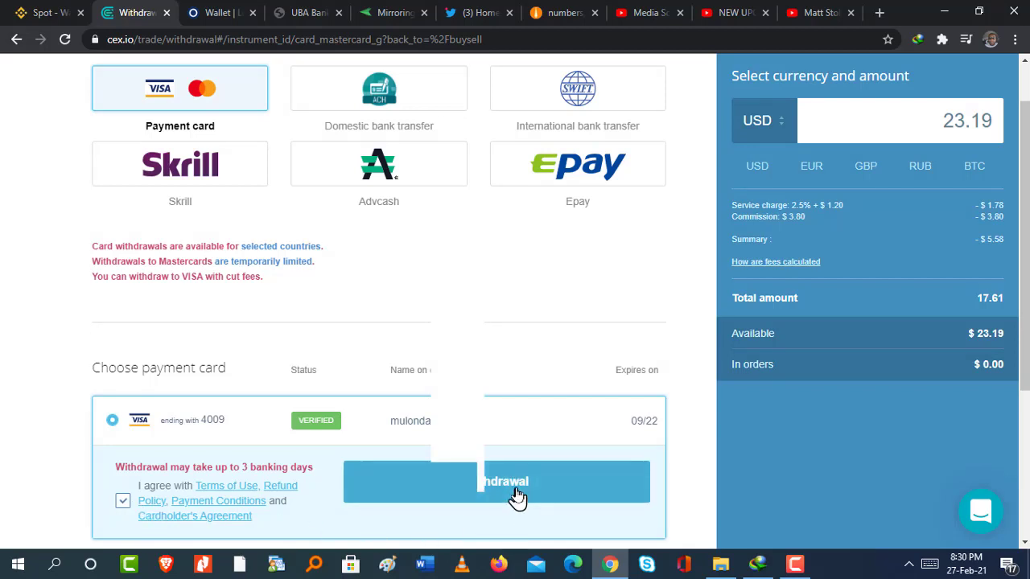
{"action": "left_click", "coordinate": [495, 481]}
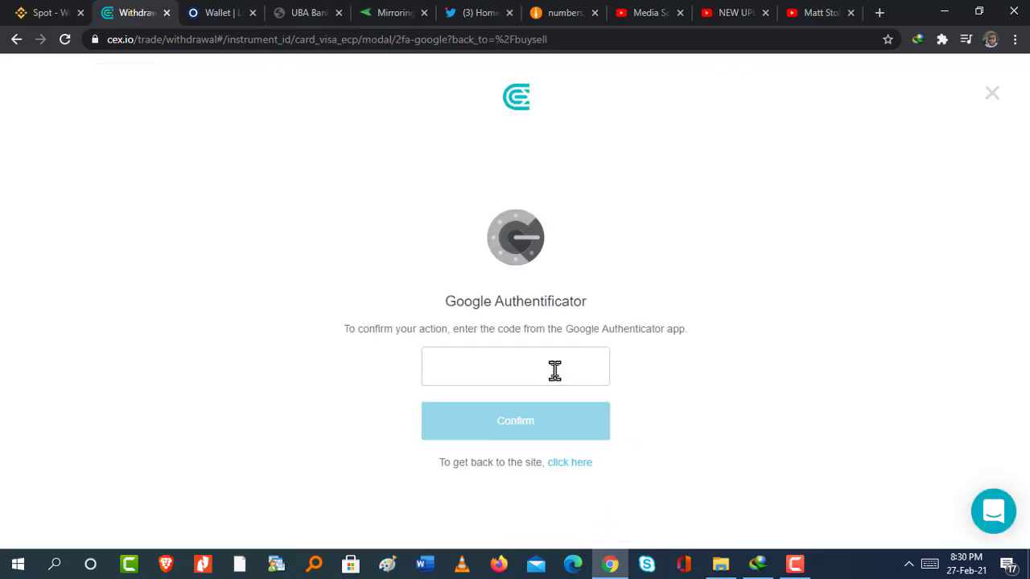
Confirm the 23.19 USD withdrawal with the Google Authenticator code and dismiss the confirmation
{"action": "left_click", "coordinate": [515, 367]}
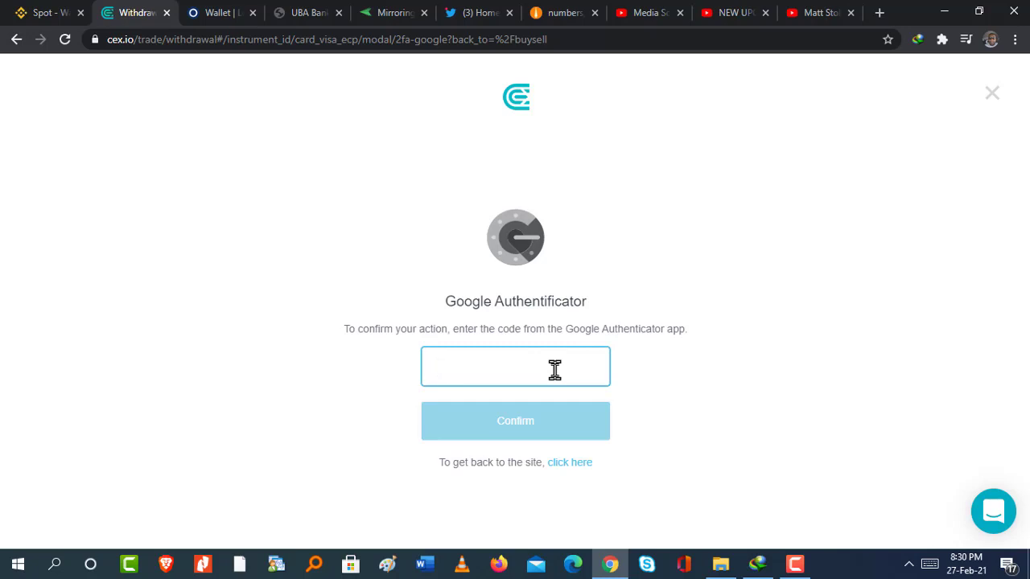
{"action": "left_click", "coordinate": [515, 422]}
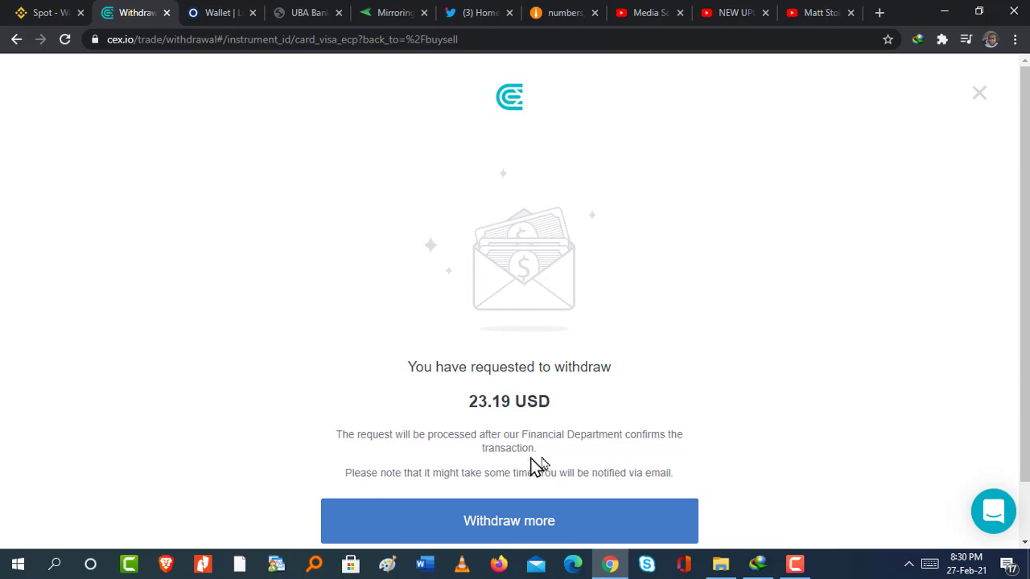
{"action": "mouse_move", "coordinate": [656, 464]}
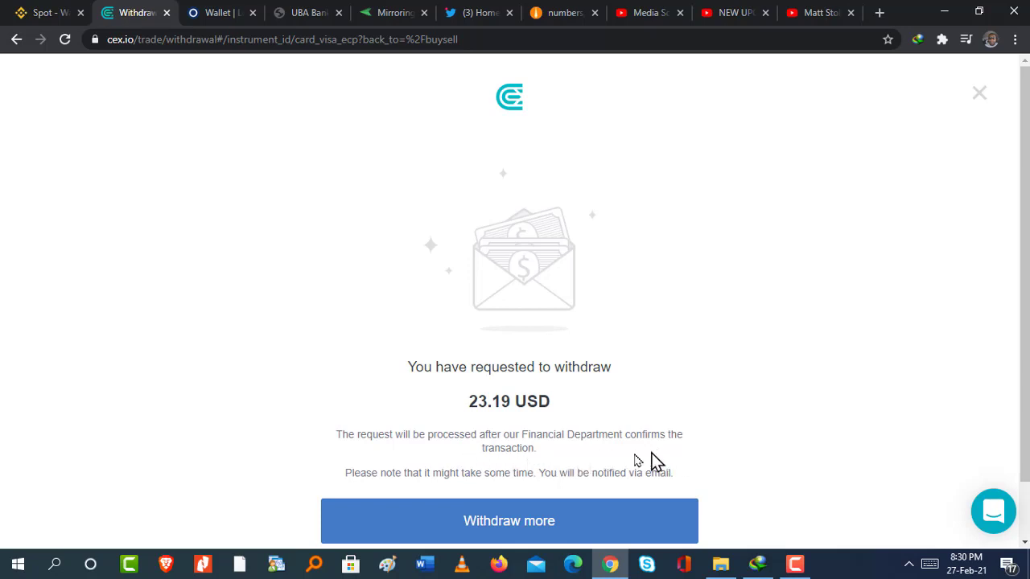
{"action": "mouse_move", "coordinate": [464, 489]}
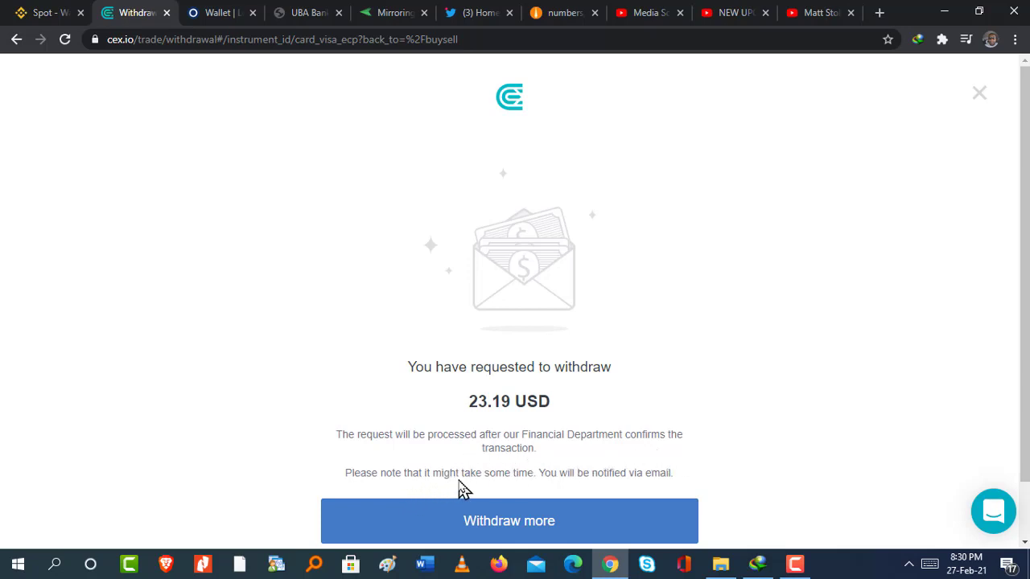
{"action": "mouse_move", "coordinate": [605, 491]}
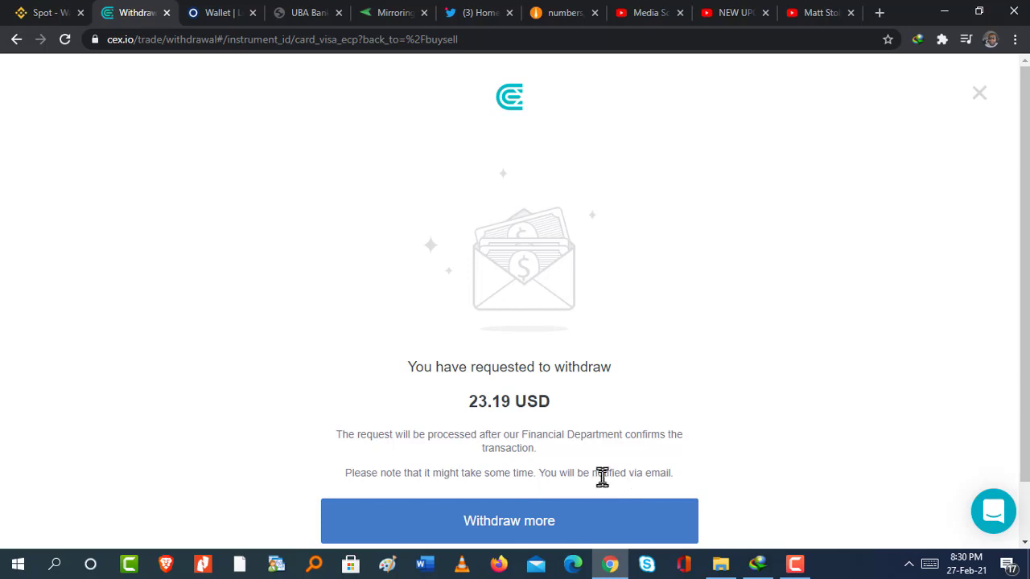
{"action": "scroll", "scroll_direction": "down", "scroll_amount": 3}
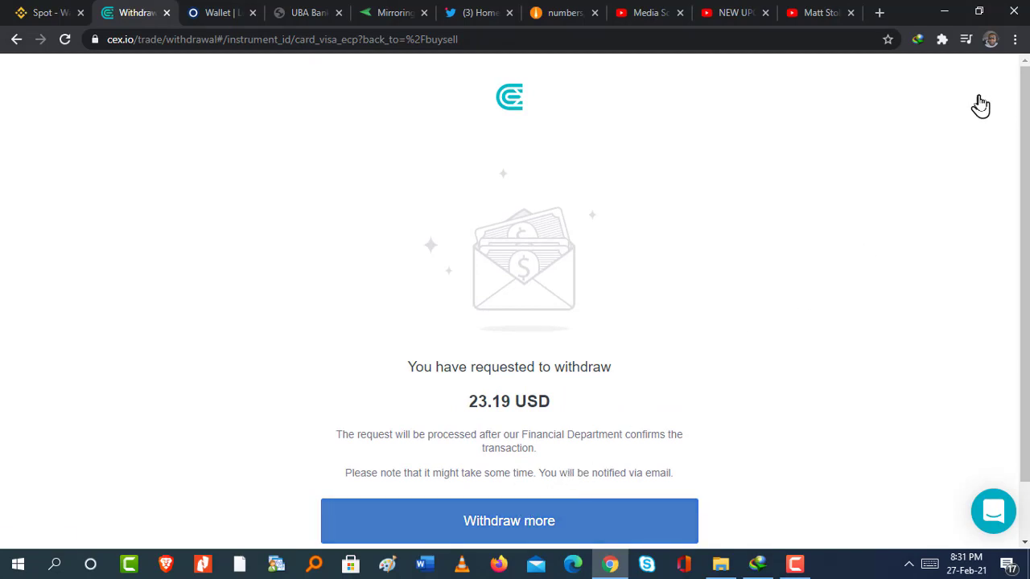
{"action": "left_click", "coordinate": [508, 522]}
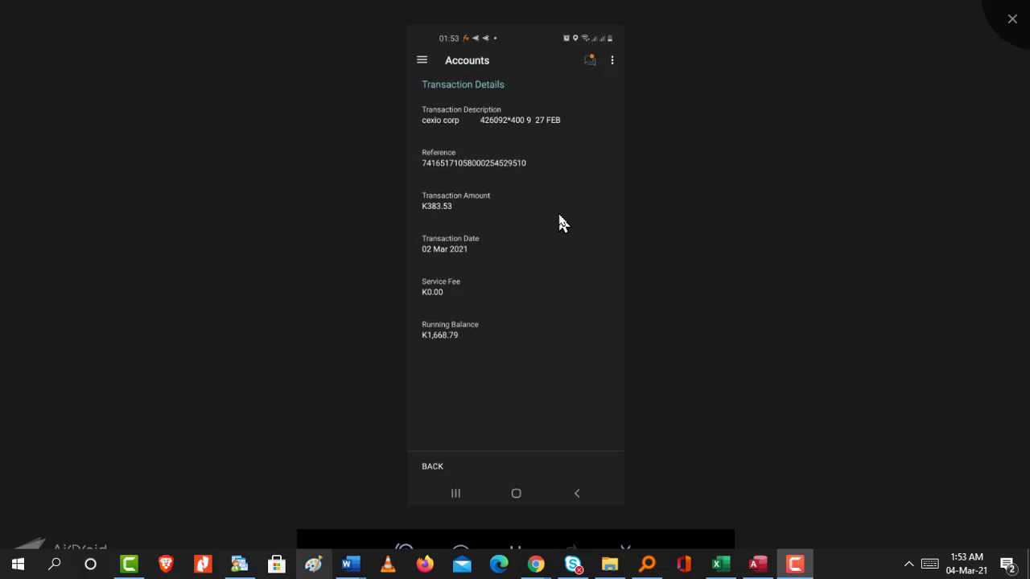
{"action": "mouse_move", "coordinate": [550, 203]}
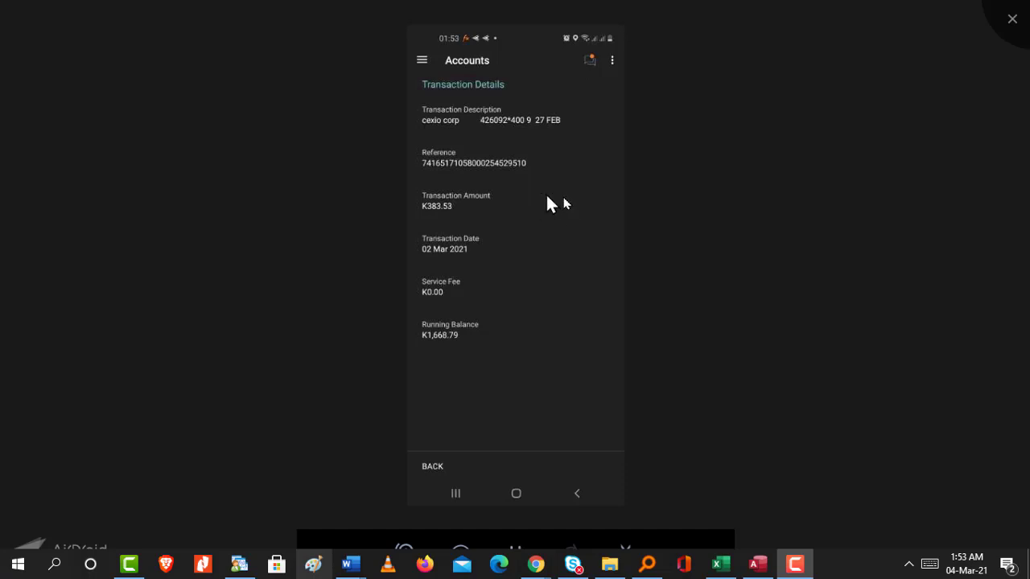
{"action": "mouse_move", "coordinate": [527, 129]}
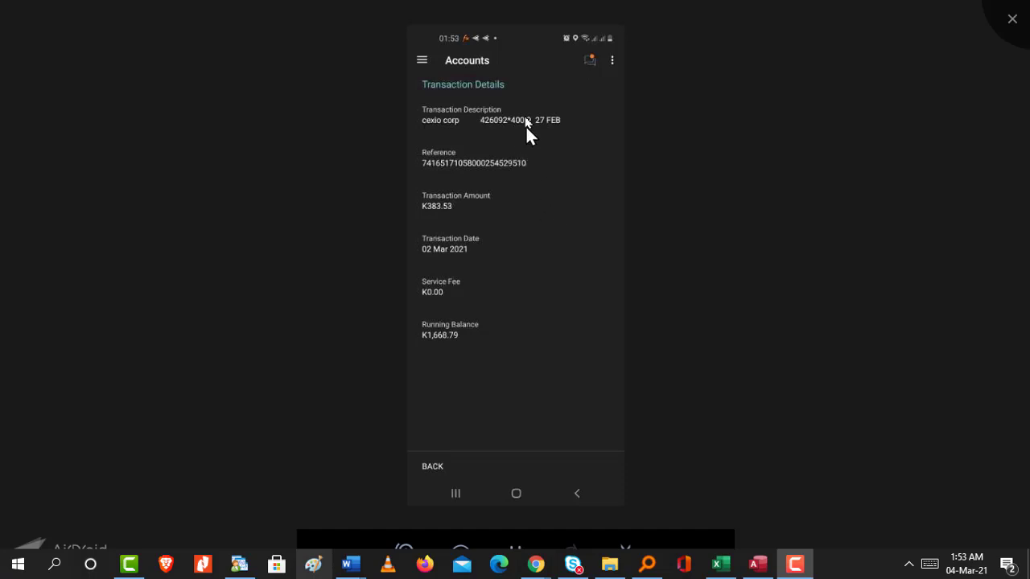
{"action": "mouse_move", "coordinate": [527, 121]}
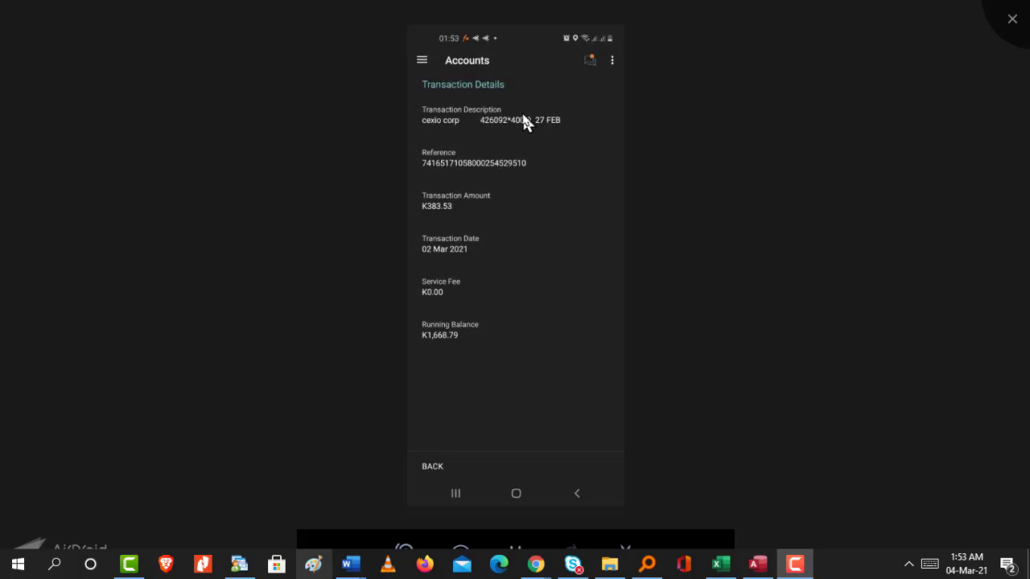
{"action": "mouse_move", "coordinate": [492, 146]}
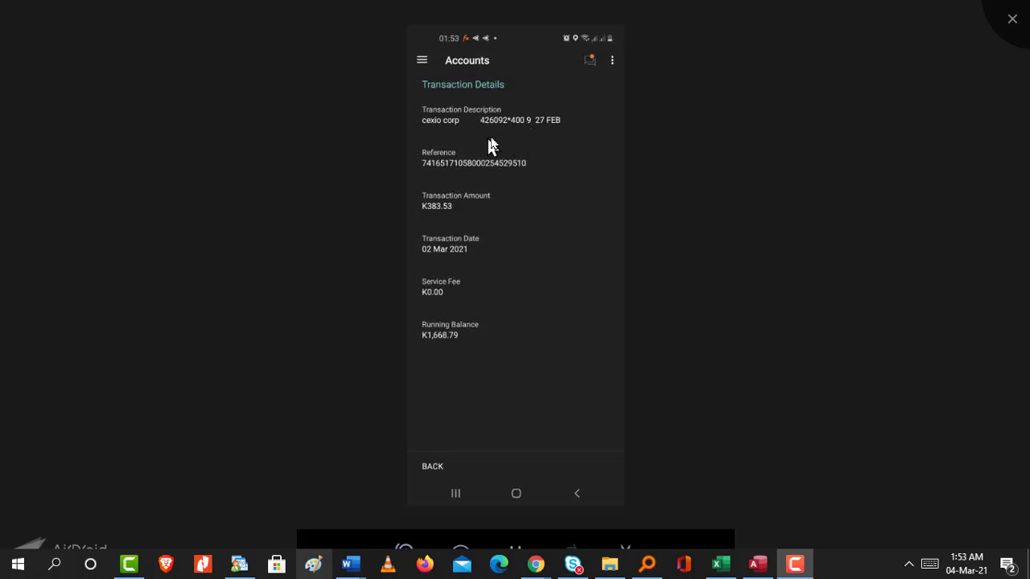
{"action": "mouse_move", "coordinate": [489, 127]}
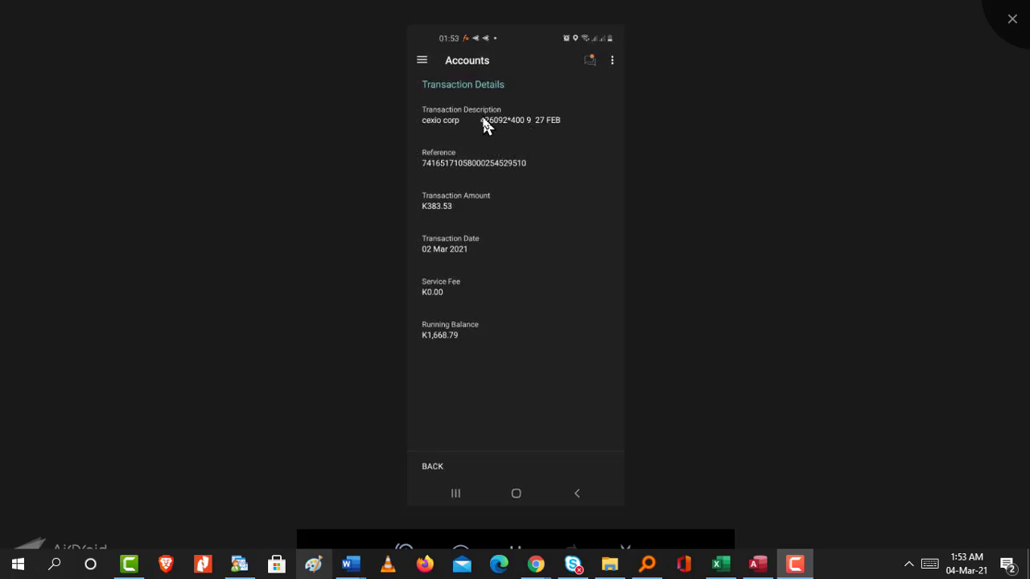
{"action": "mouse_move", "coordinate": [499, 113]}
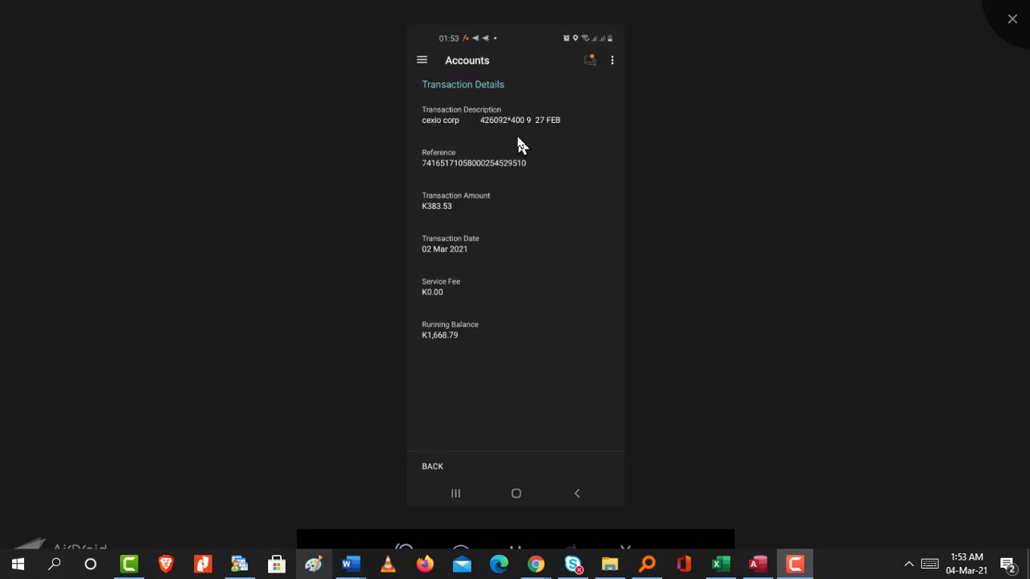
{"action": "mouse_move", "coordinate": [554, 148]}
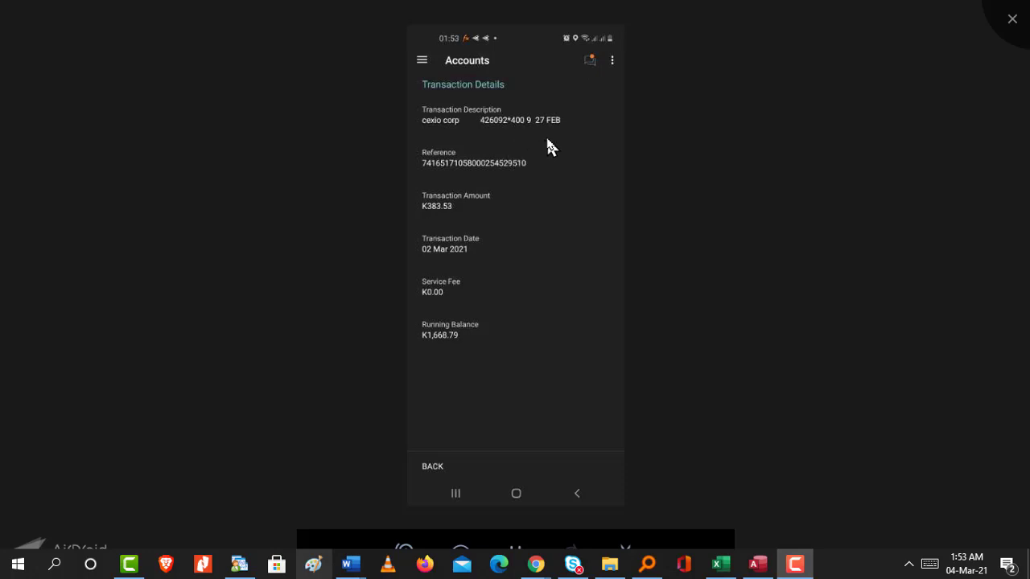
{"action": "mouse_move", "coordinate": [545, 135]}
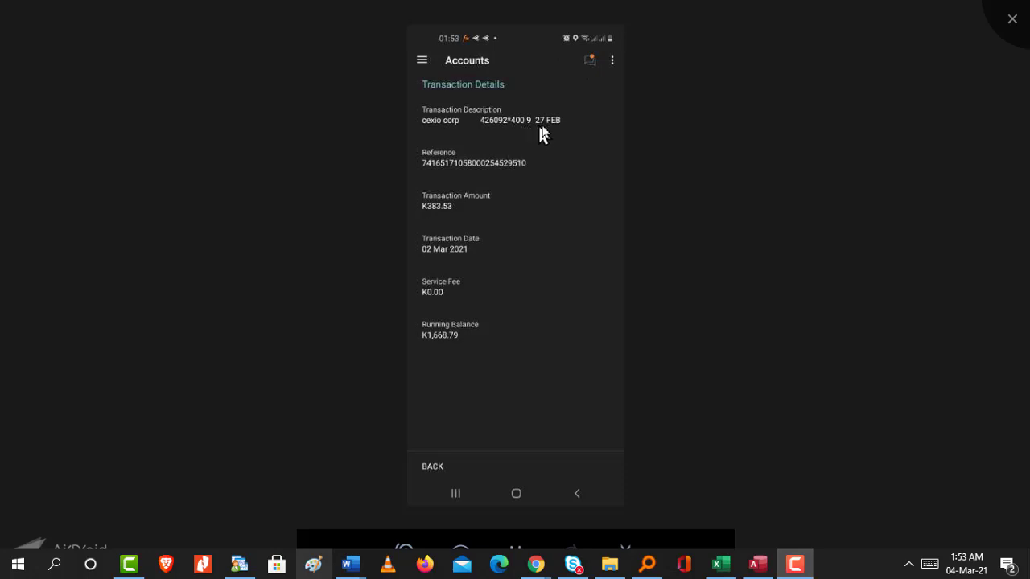
{"action": "mouse_move", "coordinate": [469, 161]}
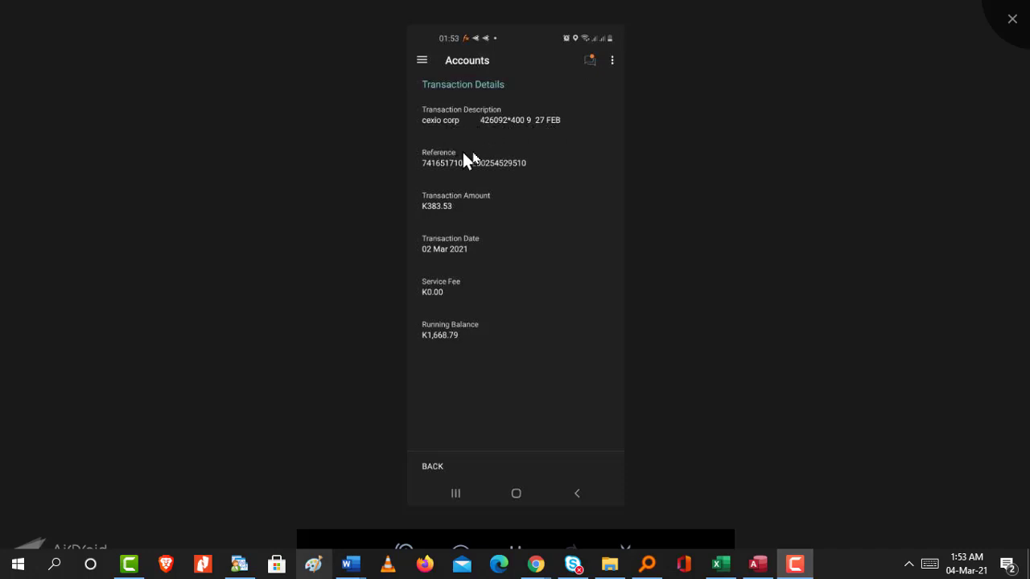
{"action": "mouse_move", "coordinate": [555, 196]}
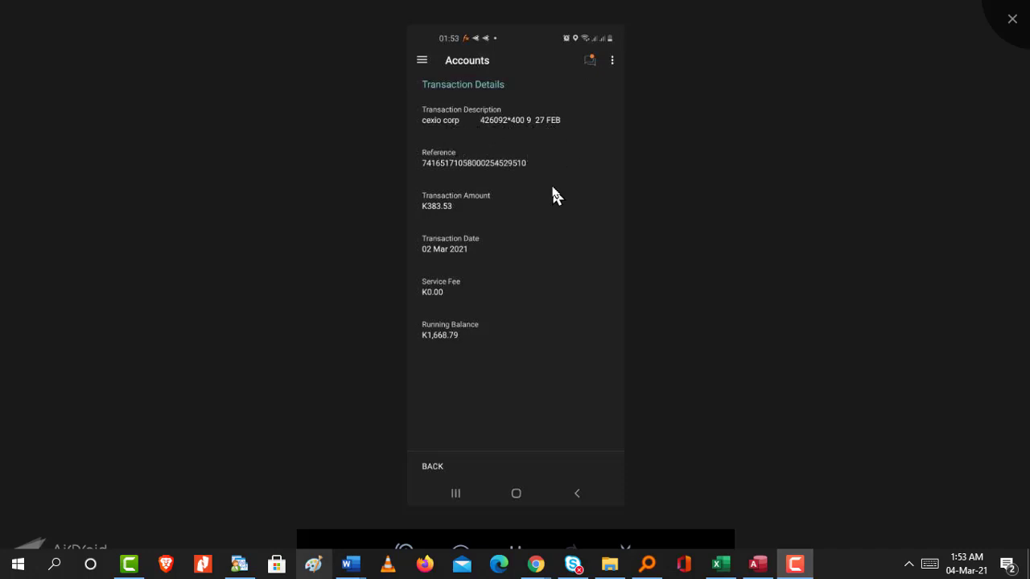
{"action": "mouse_move", "coordinate": [507, 222]}
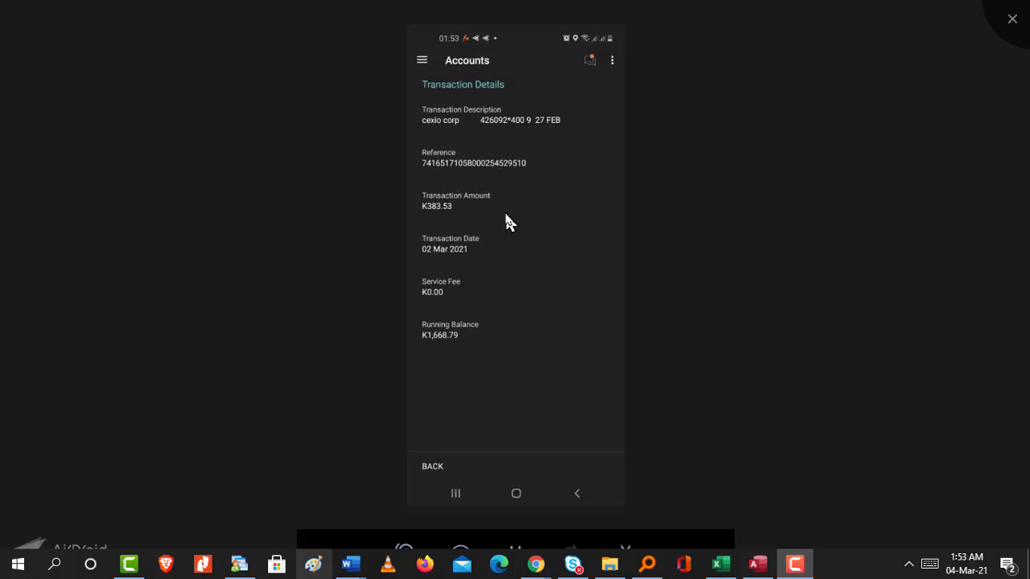
{"action": "mouse_move", "coordinate": [526, 256]}
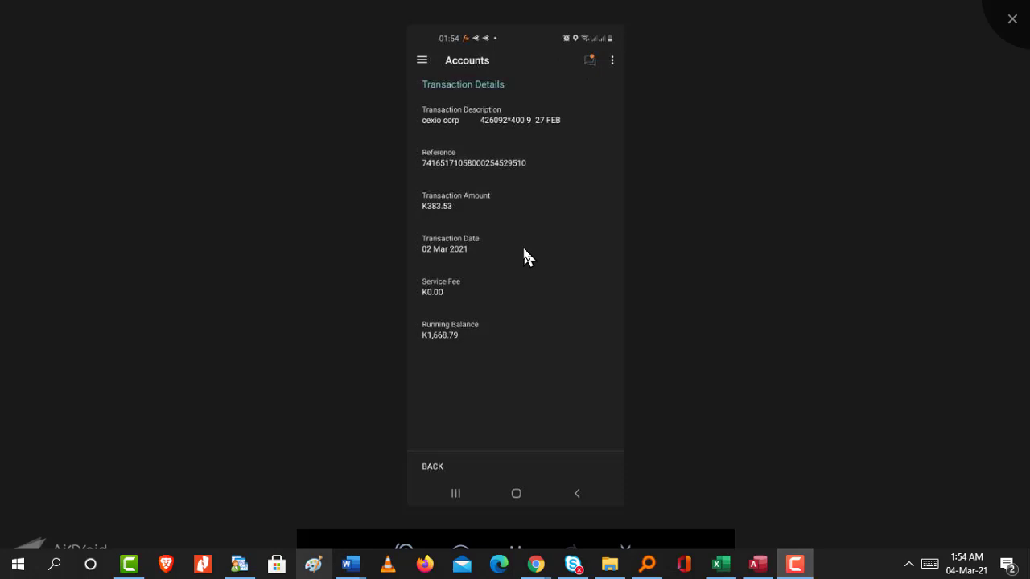
{"action": "mouse_move", "coordinate": [537, 255]}
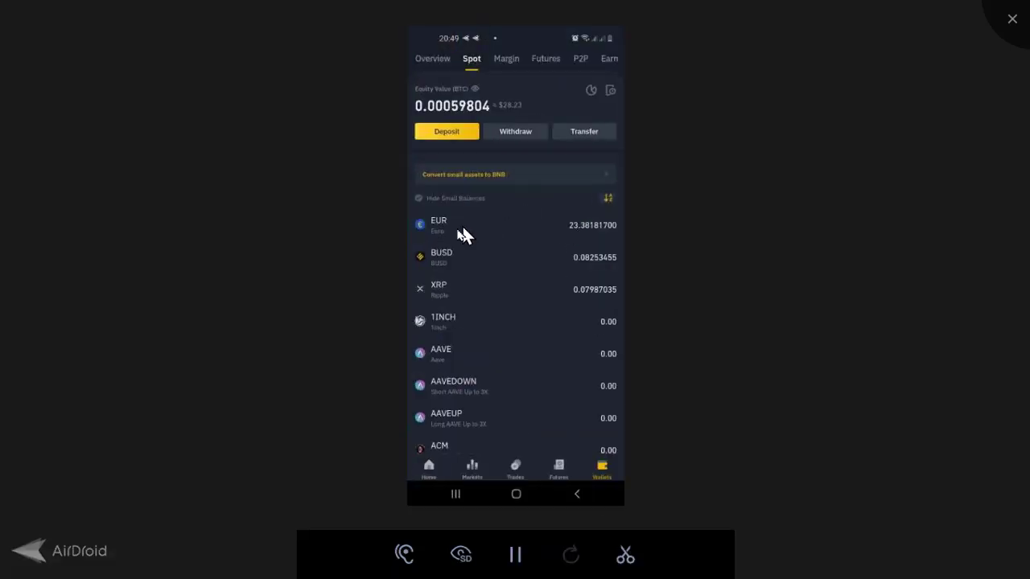
{"action": "mouse_move", "coordinate": [486, 235]}
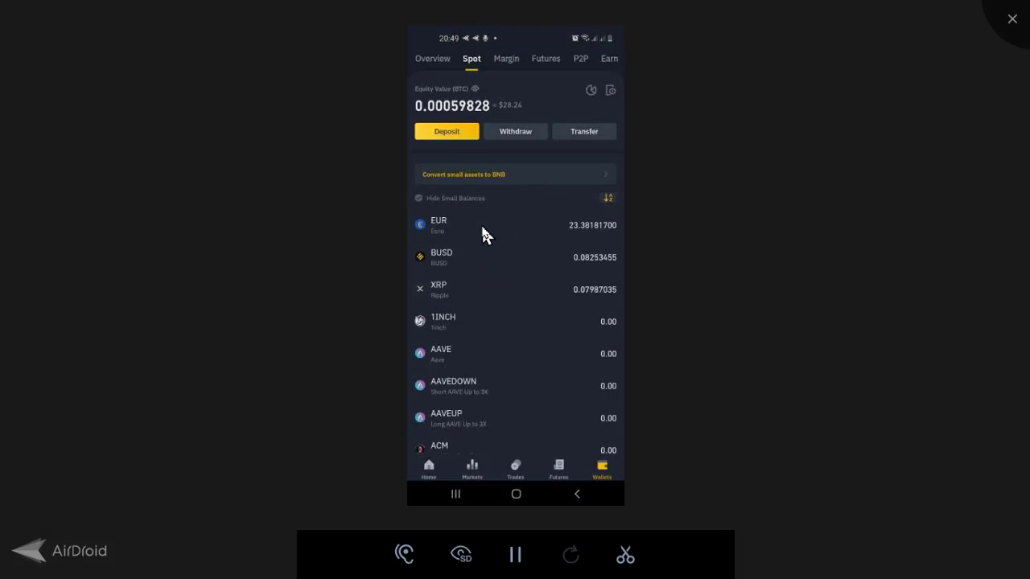
{"action": "mouse_move", "coordinate": [593, 241]}
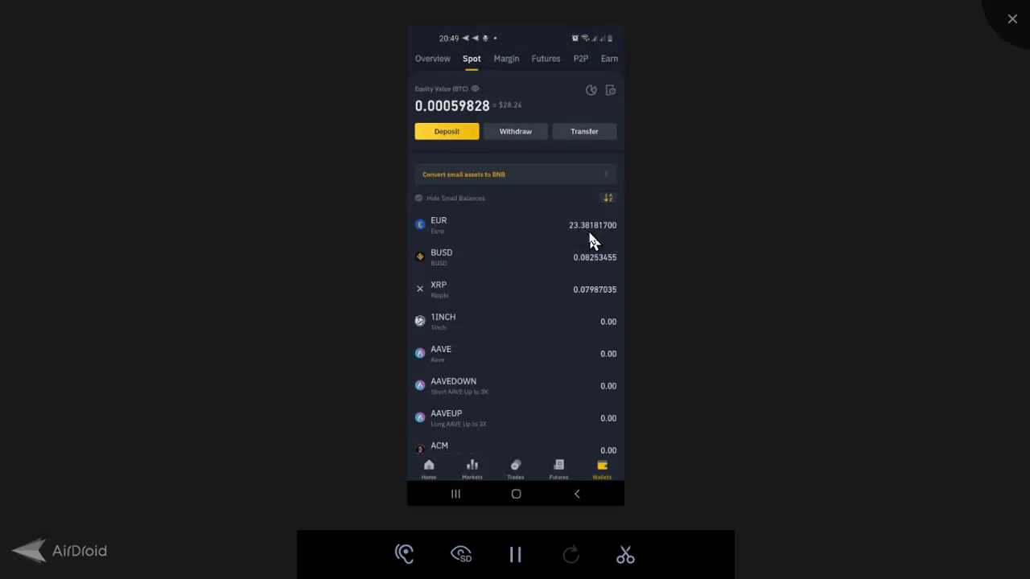
{"action": "mouse_move", "coordinate": [592, 242]}
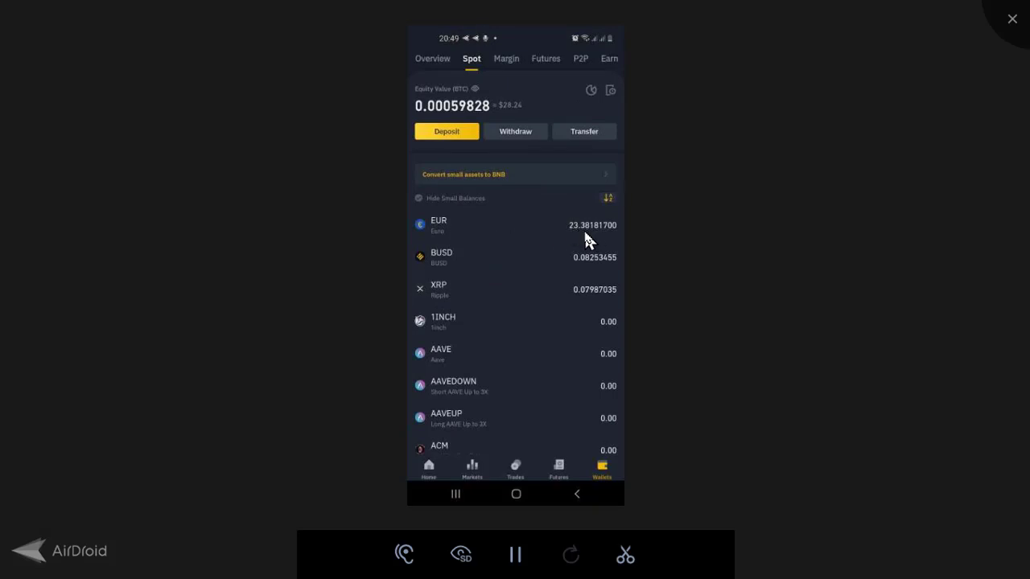
Enter the 23.38 EUR balance in the Spot wallet and start a euro withdrawal
{"action": "left_click", "coordinate": [438, 225]}
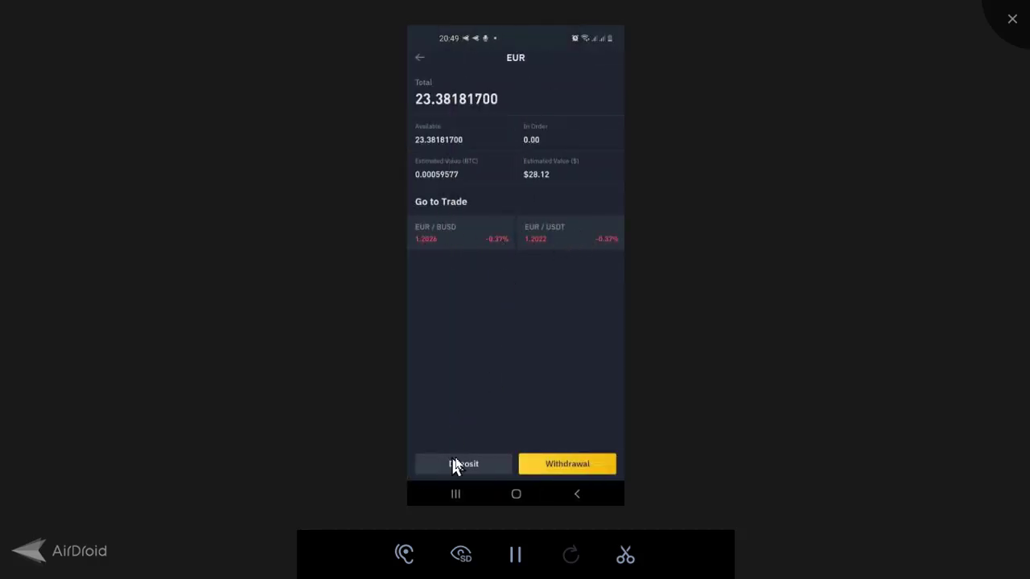
{"action": "mouse_move", "coordinate": [547, 460]}
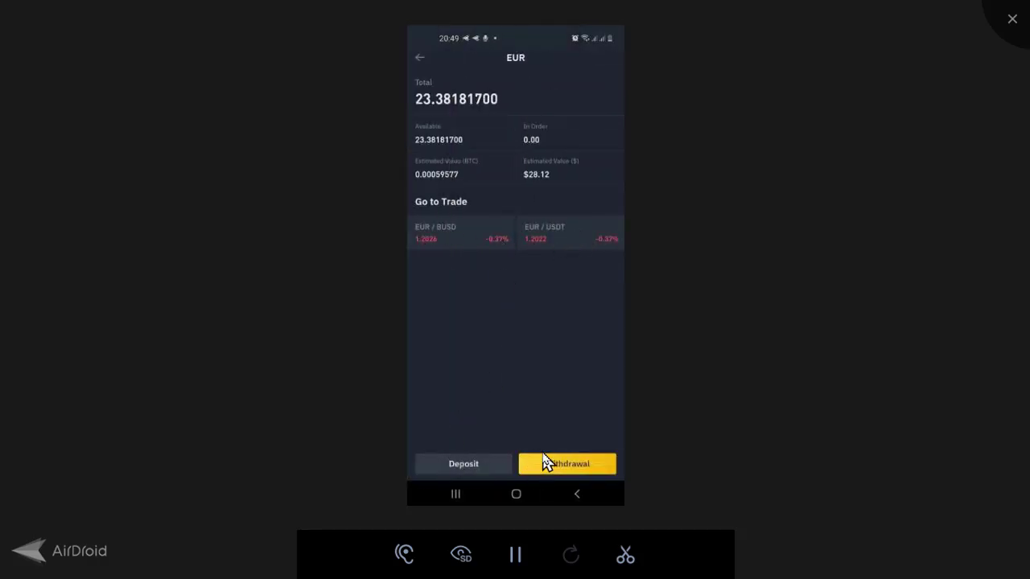
{"action": "left_click", "coordinate": [566, 464]}
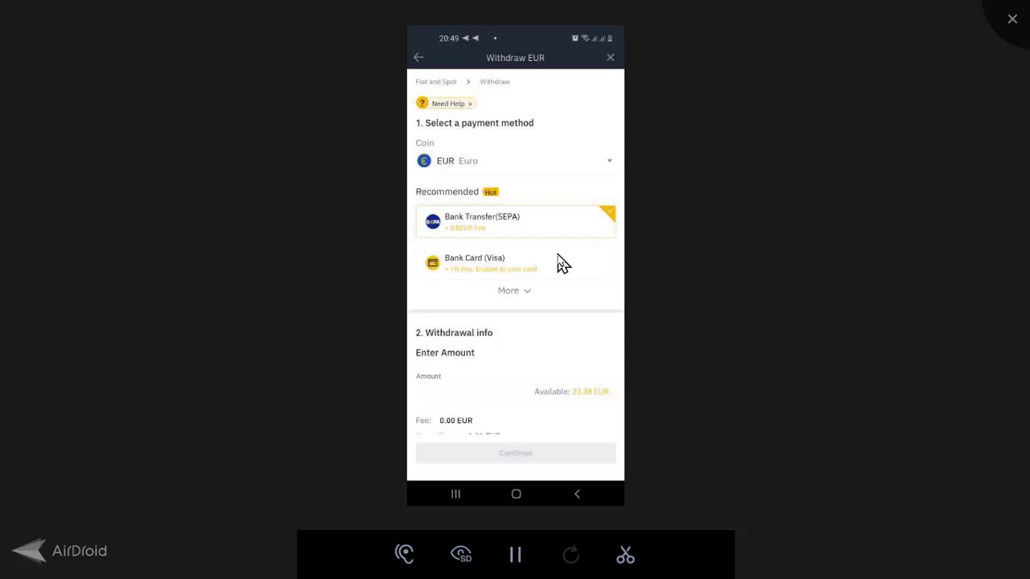
{"action": "mouse_move", "coordinate": [513, 240]}
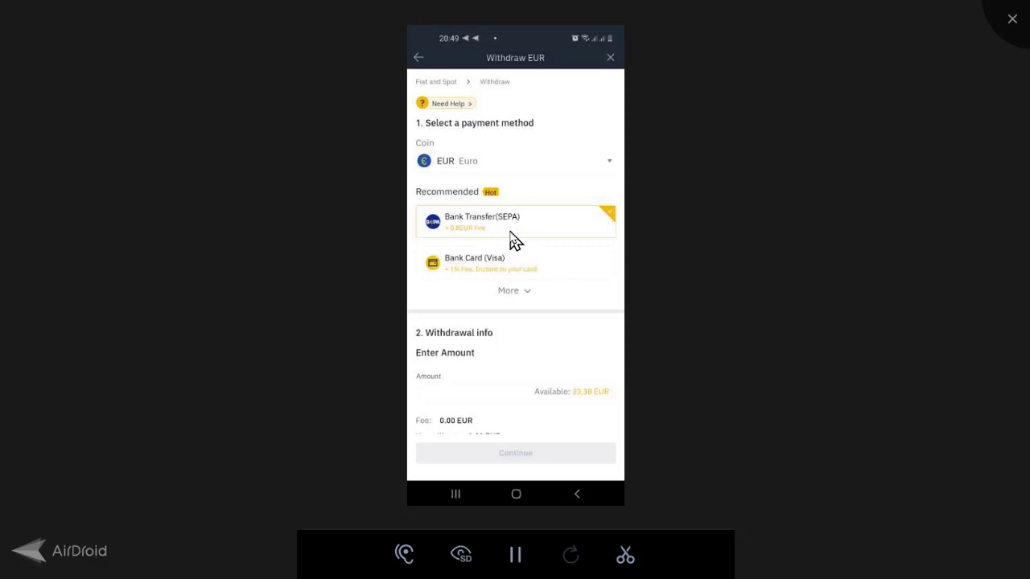
{"action": "mouse_move", "coordinate": [521, 333]}
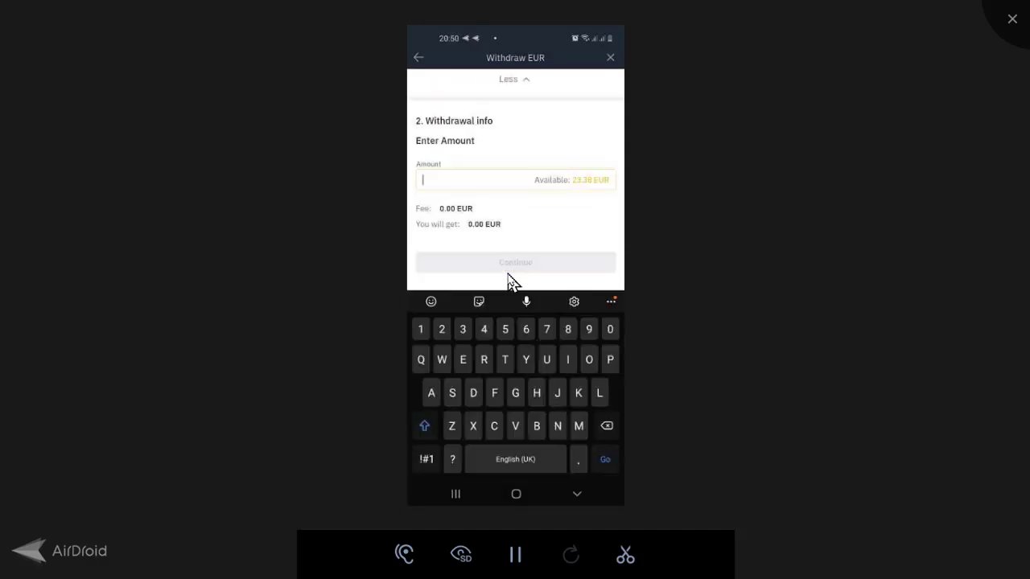
{"action": "type", "text": "23.38"}
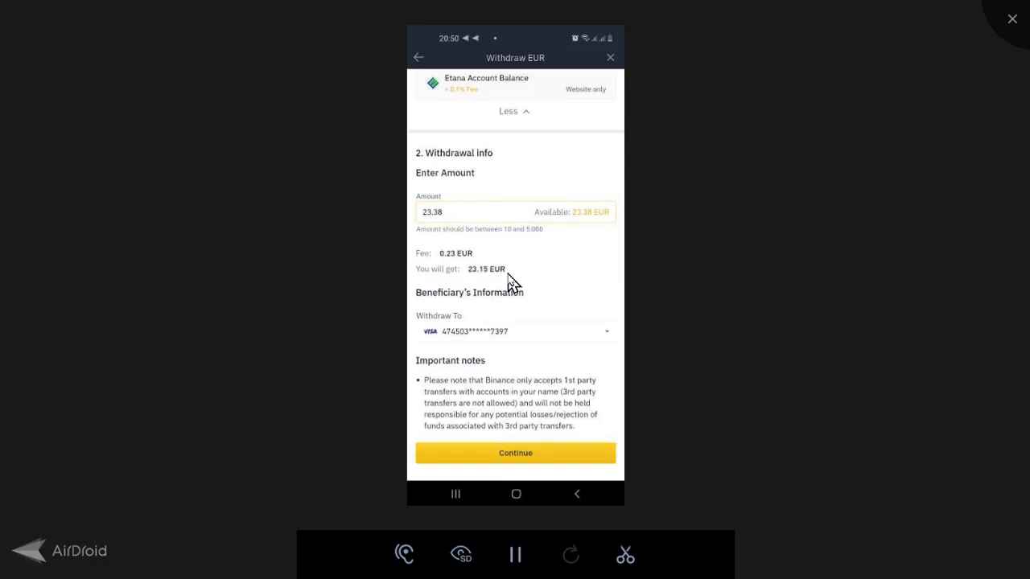
{"action": "mouse_move", "coordinate": [531, 233]}
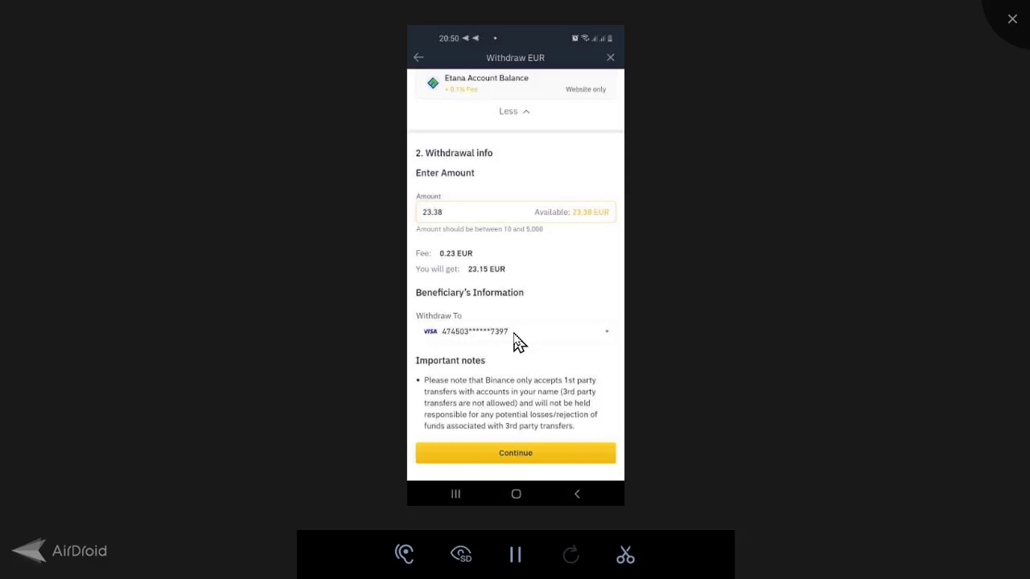
{"action": "left_click", "coordinate": [514, 331]}
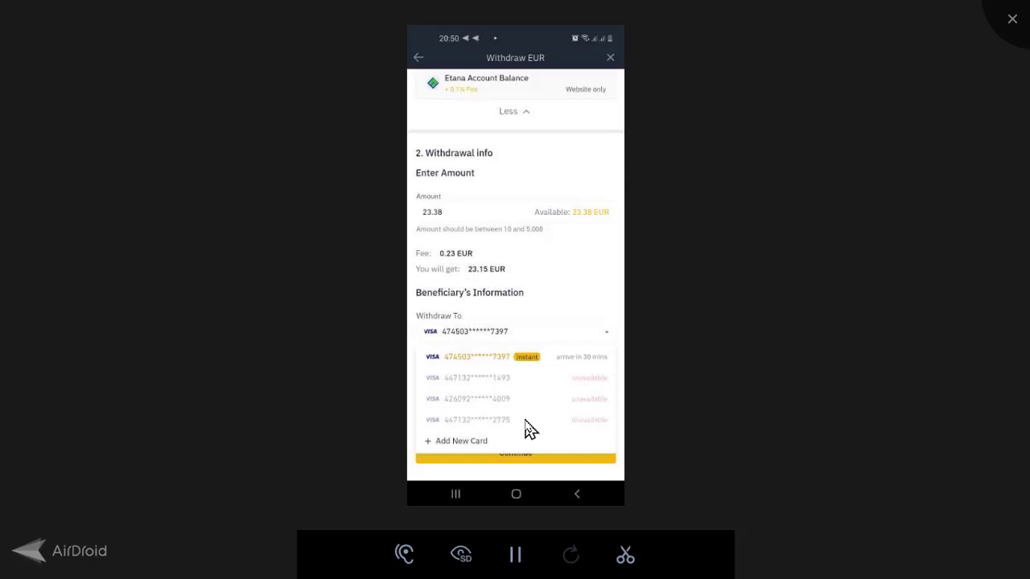
{"action": "mouse_move", "coordinate": [533, 427]}
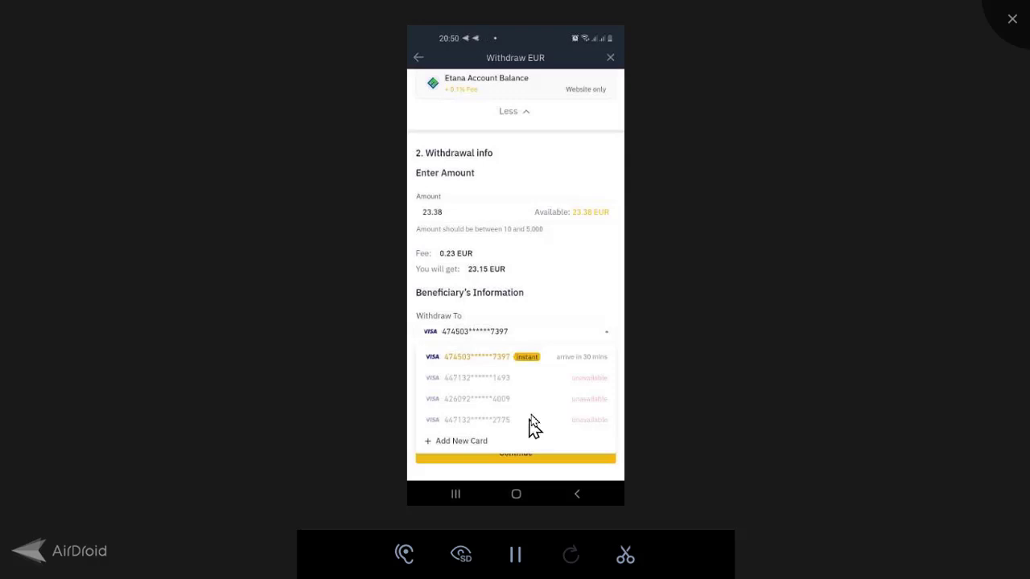
{"action": "mouse_move", "coordinate": [531, 370]}
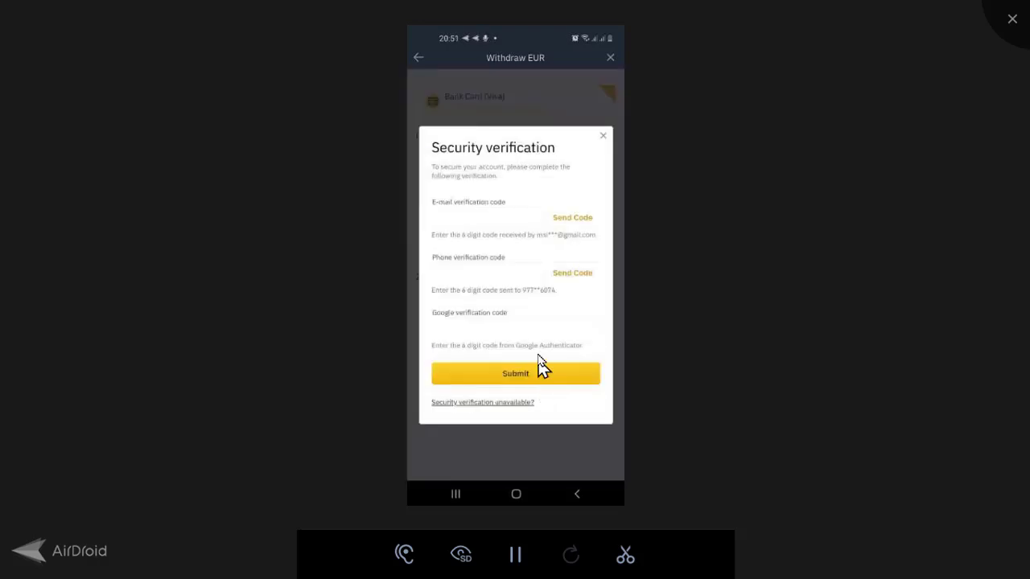
{"action": "mouse_move", "coordinate": [538, 335]}
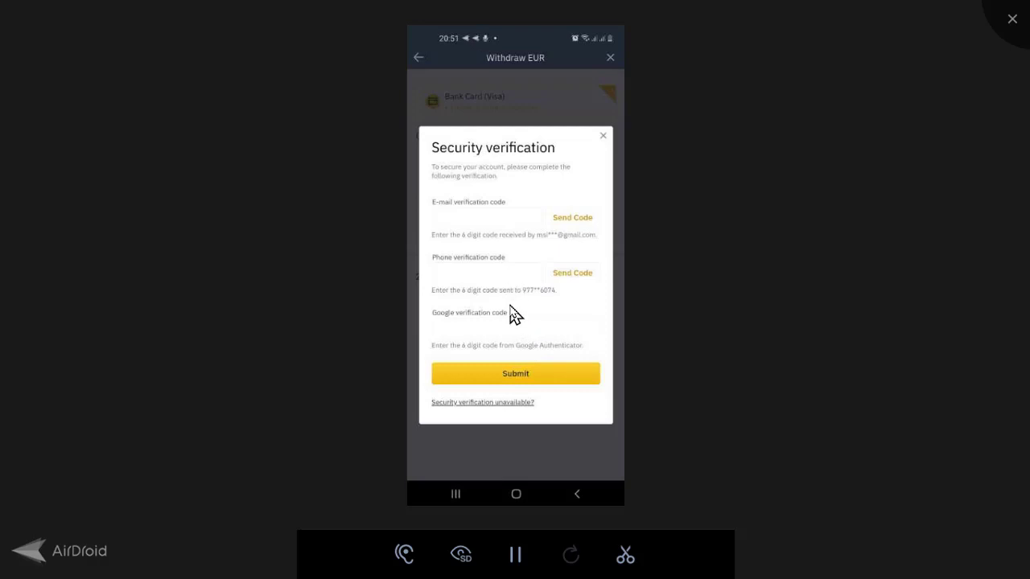
{"action": "mouse_move", "coordinate": [521, 309]}
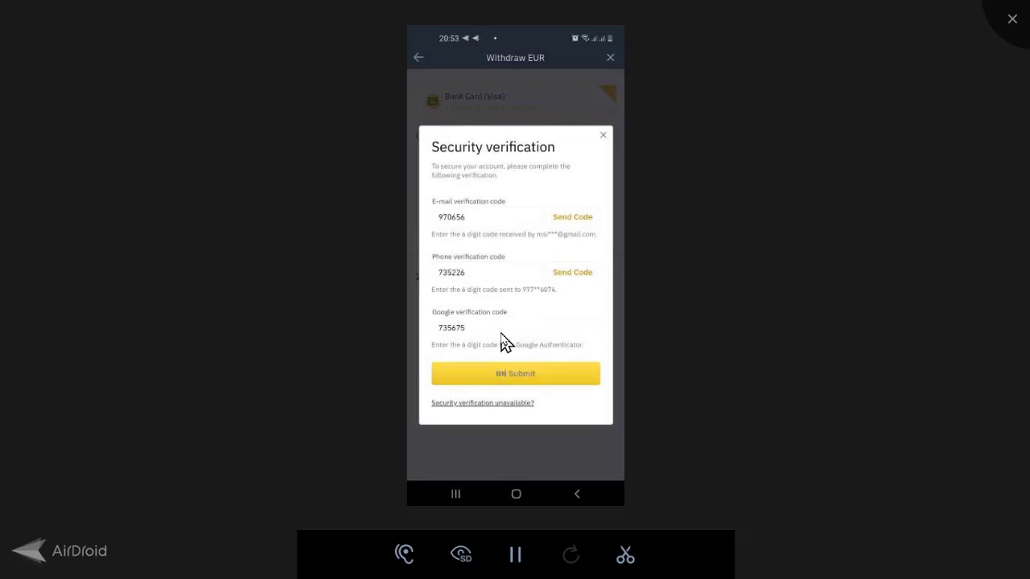
Submit the e-mail, phone and Google Authenticator codes to place the 23.38 EUR withdrawal
{"action": "left_click", "coordinate": [515, 373]}
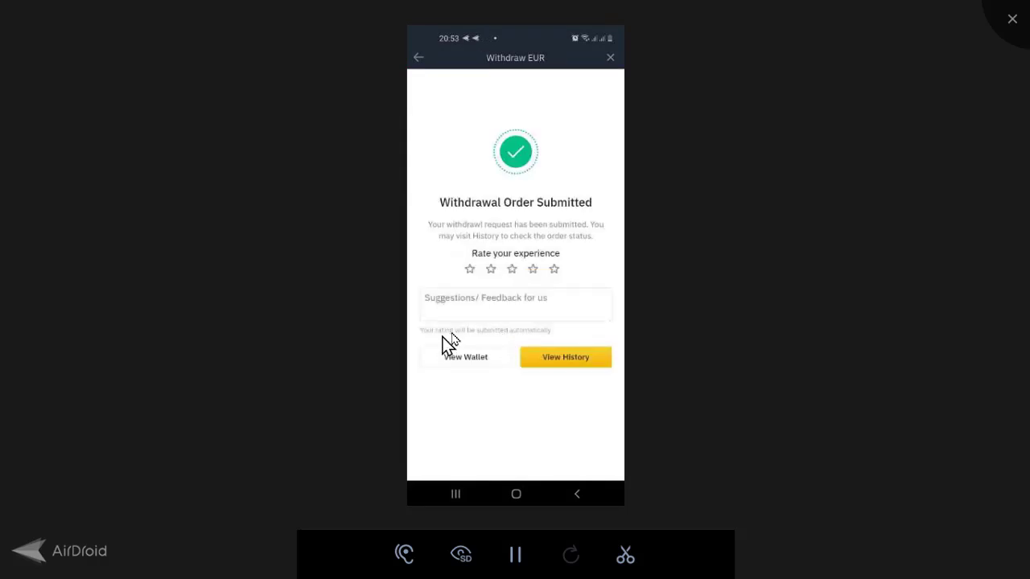
{"action": "mouse_move", "coordinate": [614, 333]}
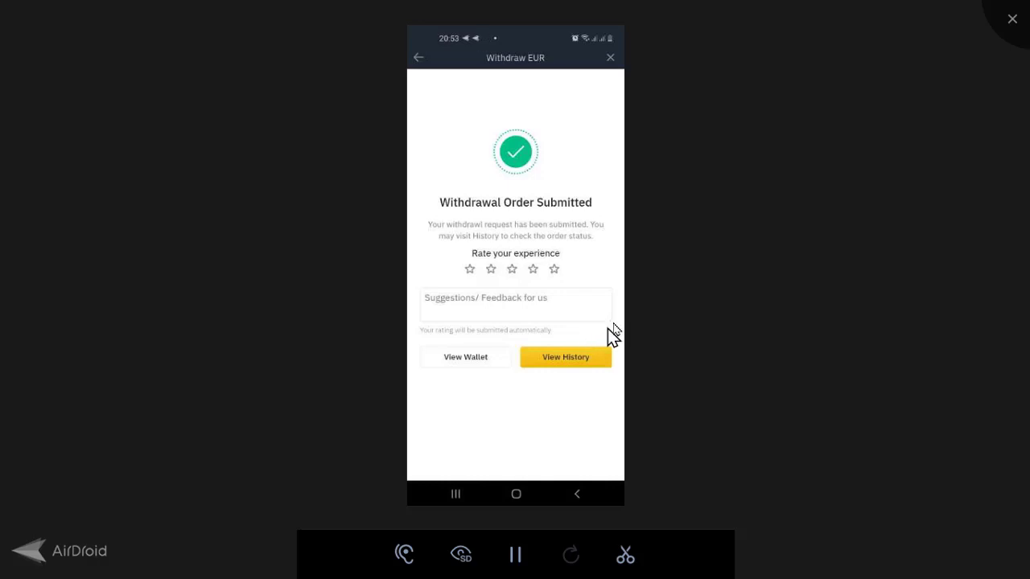
{"action": "mouse_move", "coordinate": [554, 273]}
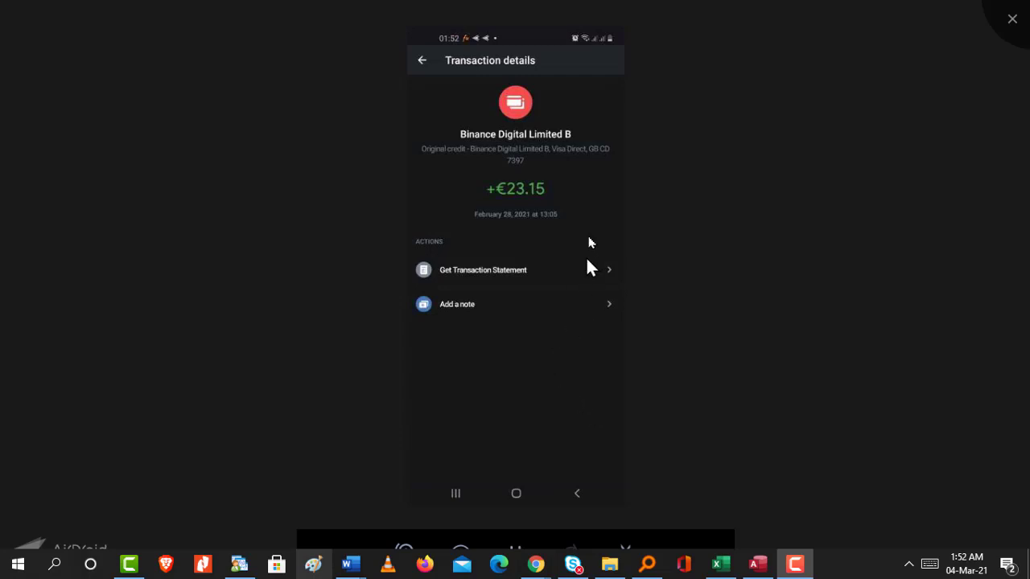
{"action": "mouse_move", "coordinate": [529, 211]}
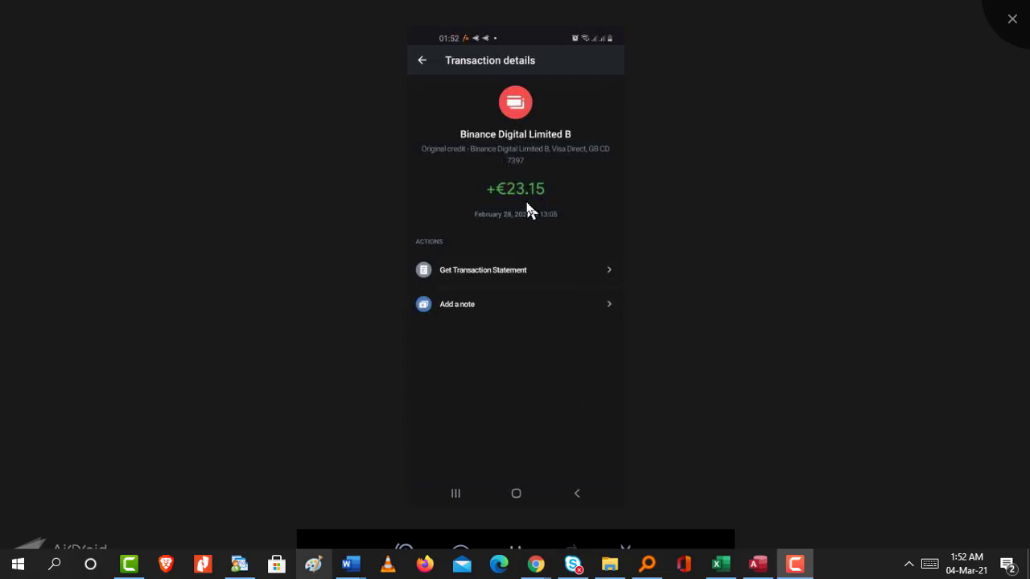
{"action": "mouse_move", "coordinate": [555, 232]}
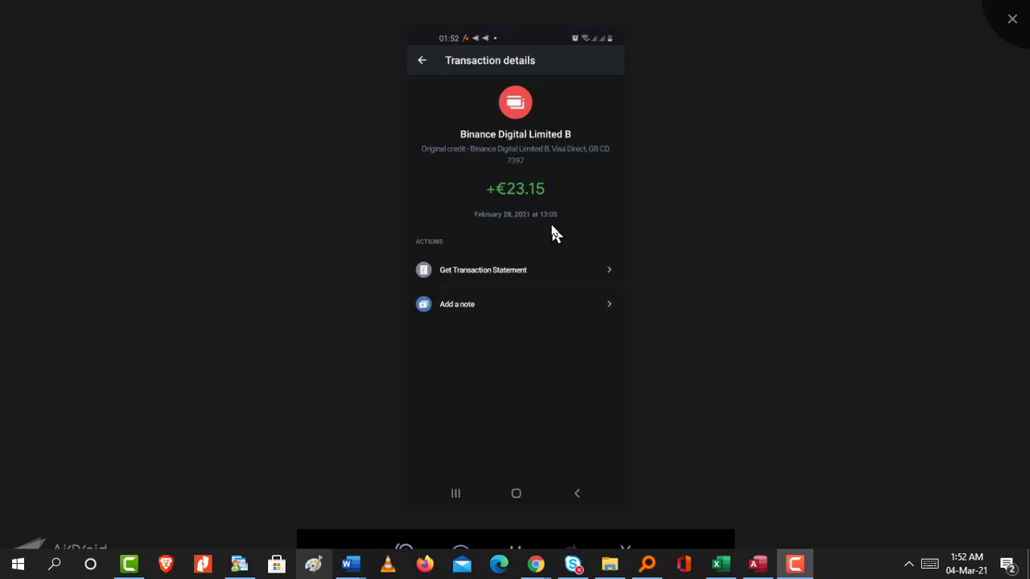
{"action": "mouse_move", "coordinate": [530, 296]}
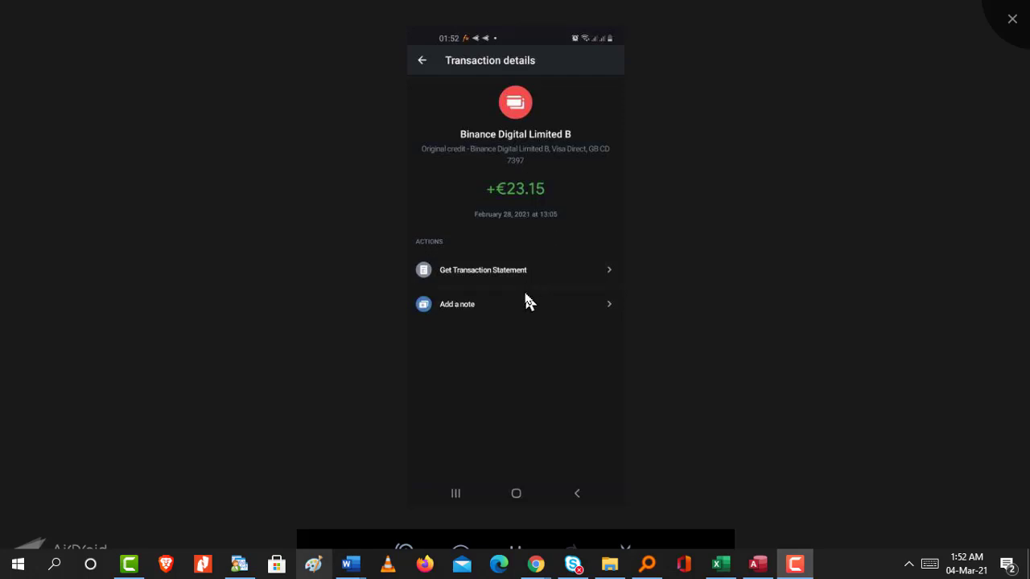
{"action": "mouse_move", "coordinate": [548, 283]}
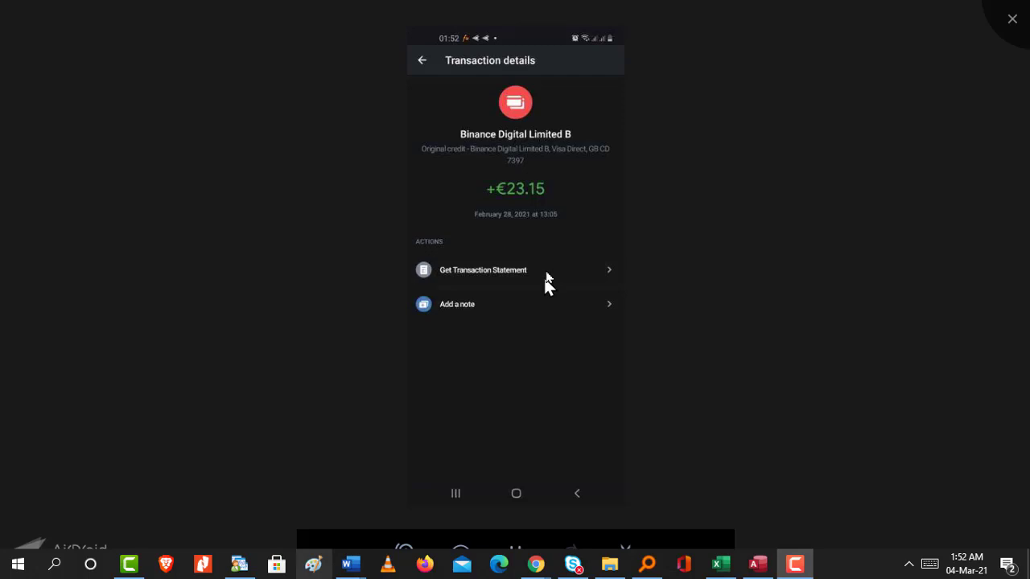
{"action": "mouse_move", "coordinate": [556, 277]}
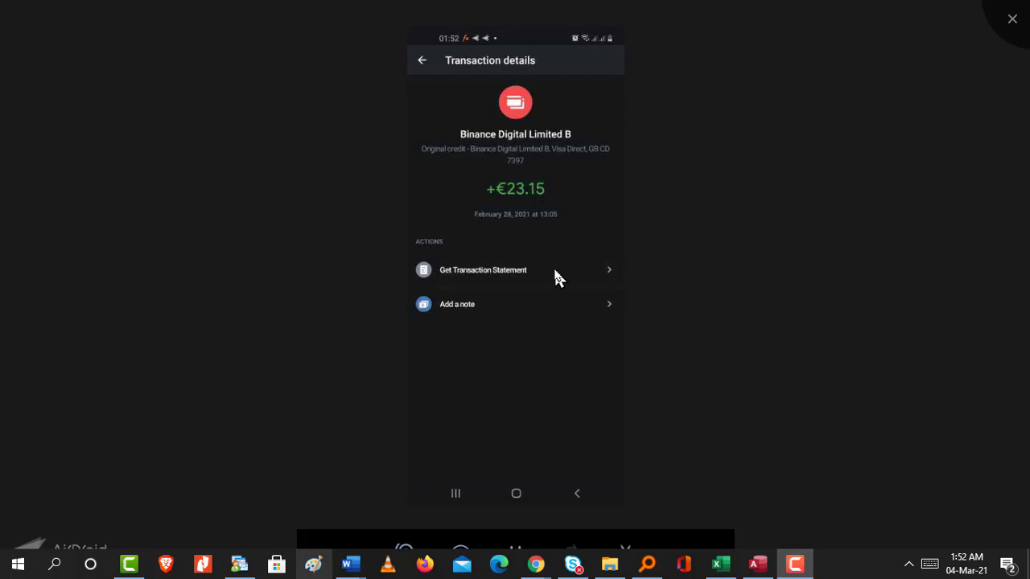